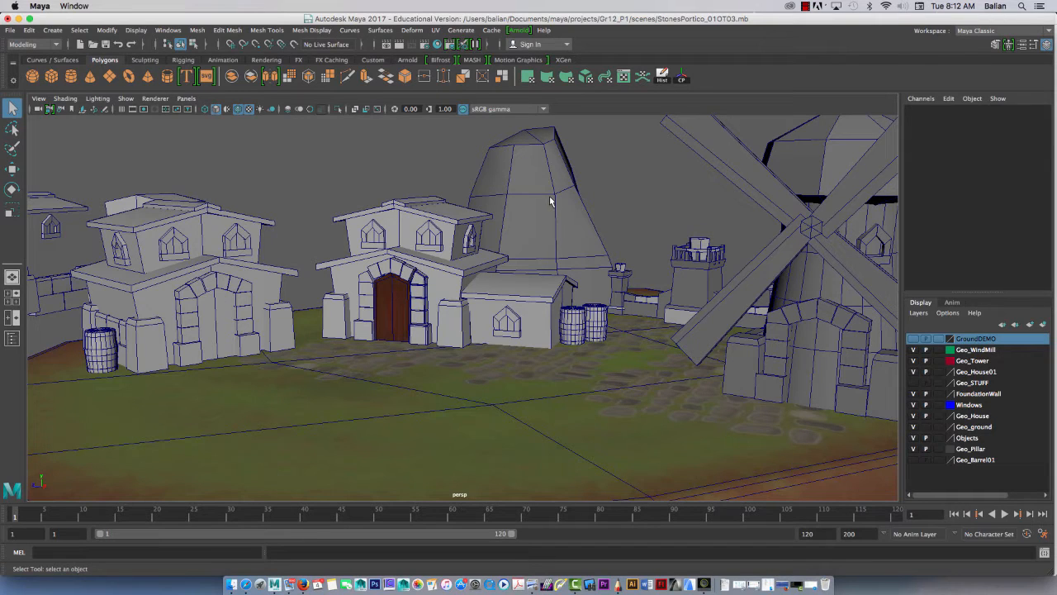
# Step: Select a stone at the base of the door frame for bevelling
pyautogui.moveTo(548, 201); pyautogui.dragTo(372, 334)
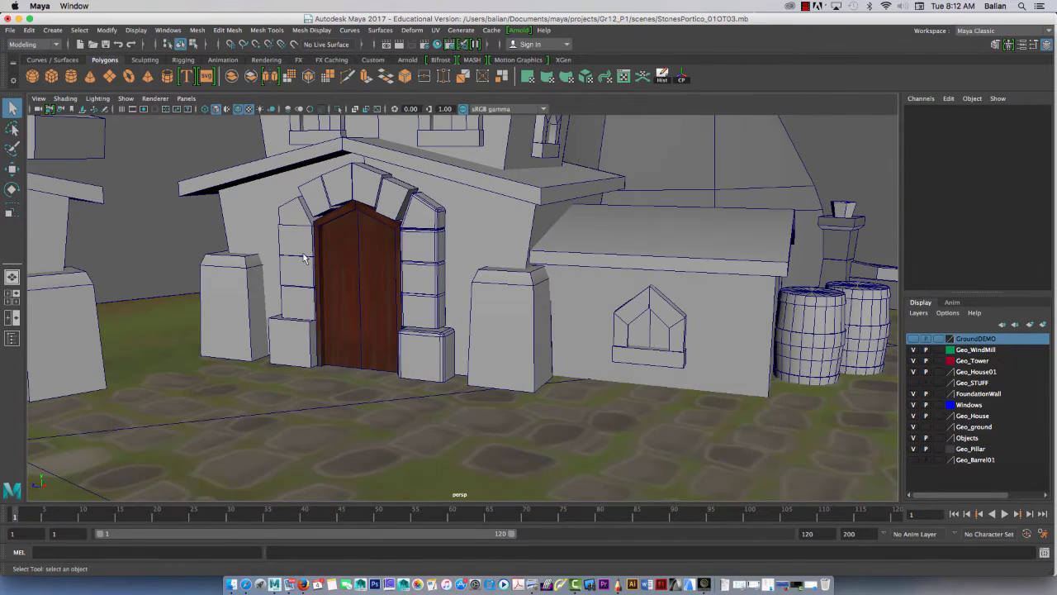
pyautogui.moveTo(326, 257)
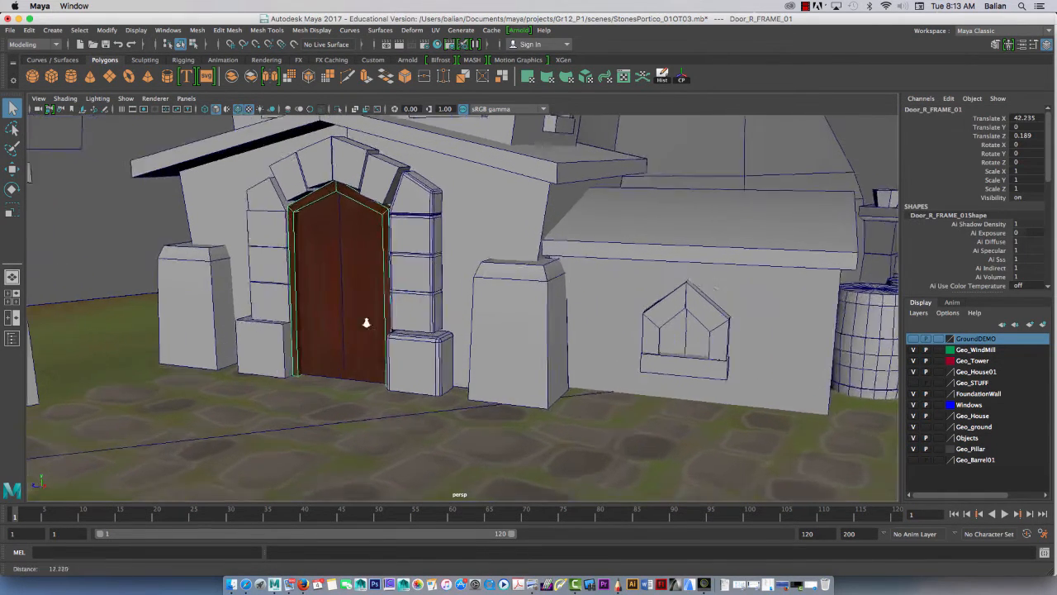
pyautogui.moveTo(366, 322); pyautogui.dragTo(292, 368)
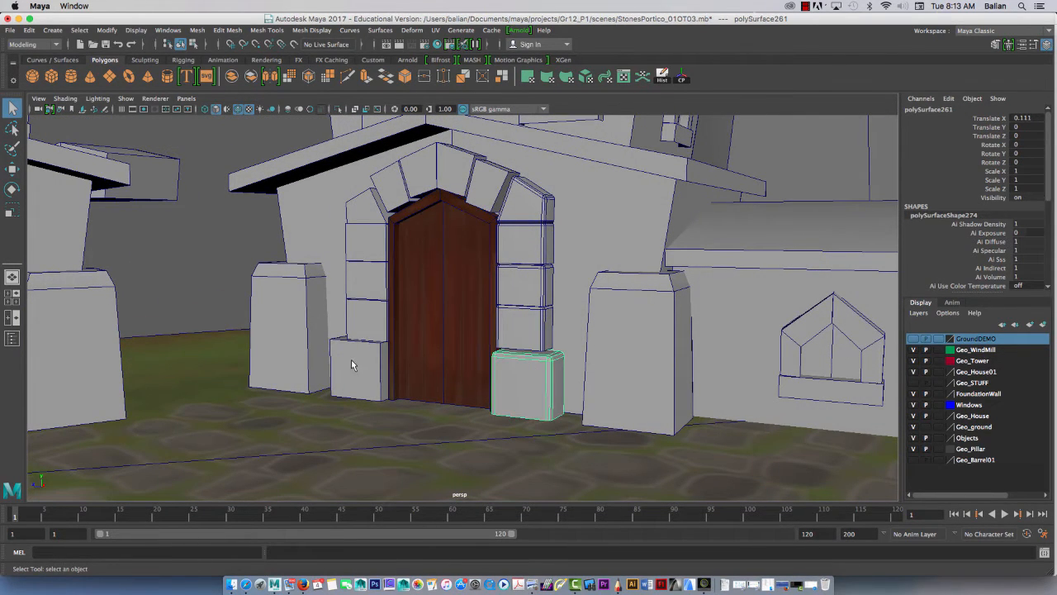
pyautogui.click(355, 366)
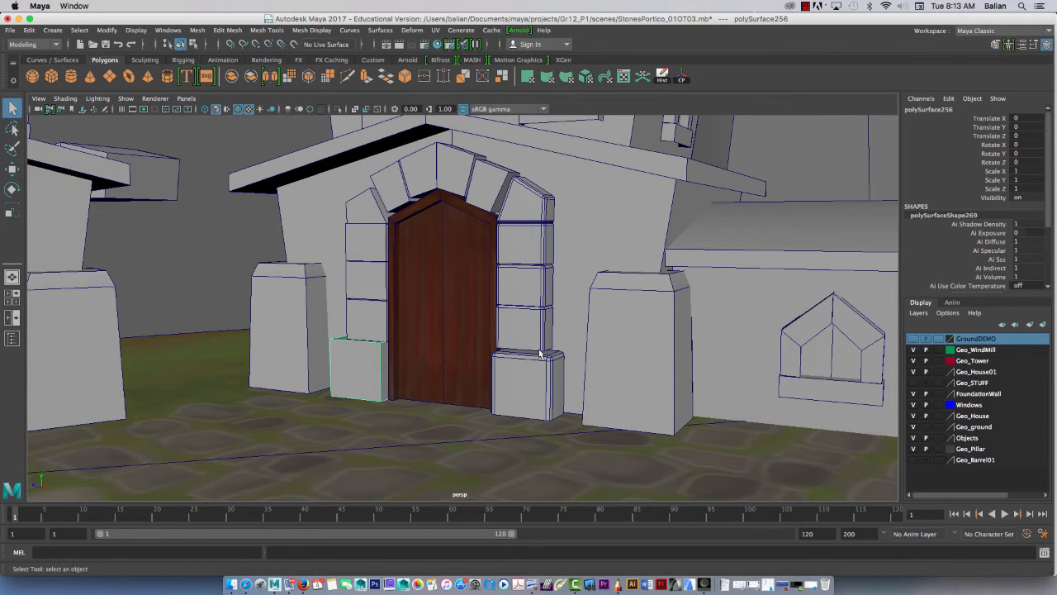
pyautogui.moveTo(366, 314)
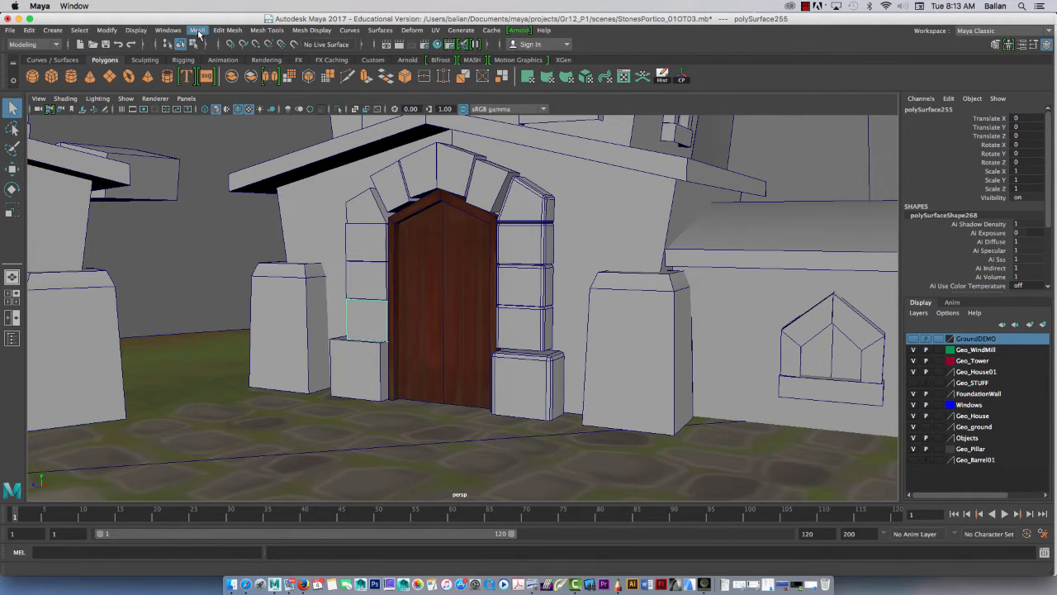
# Step: Bevel the stone edges with width 0.25 and 1 segment, then dismiss the Bevel Options
pyautogui.click(228, 30)
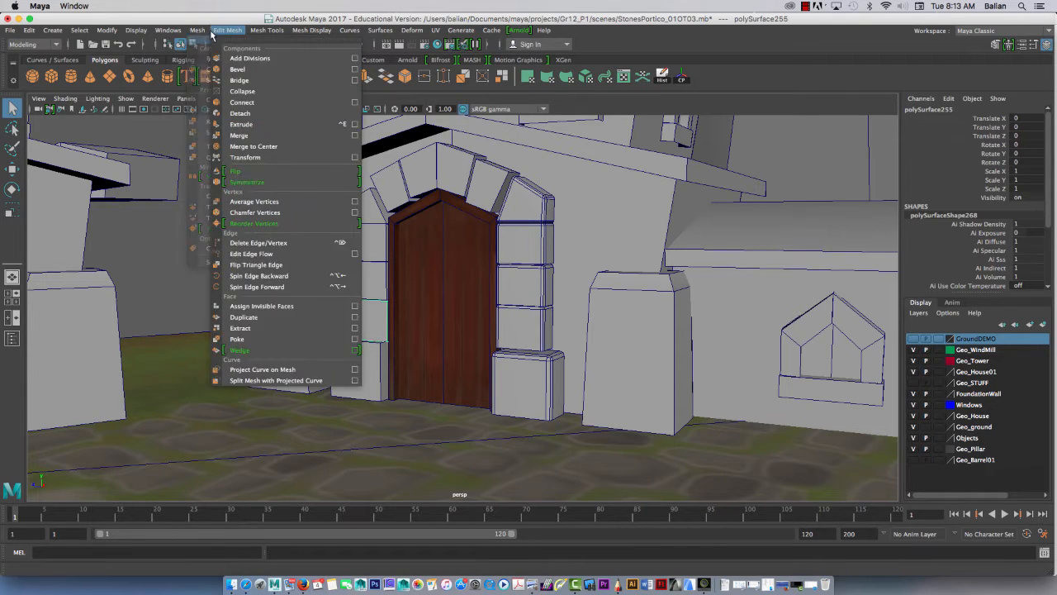
pyautogui.moveTo(247, 58)
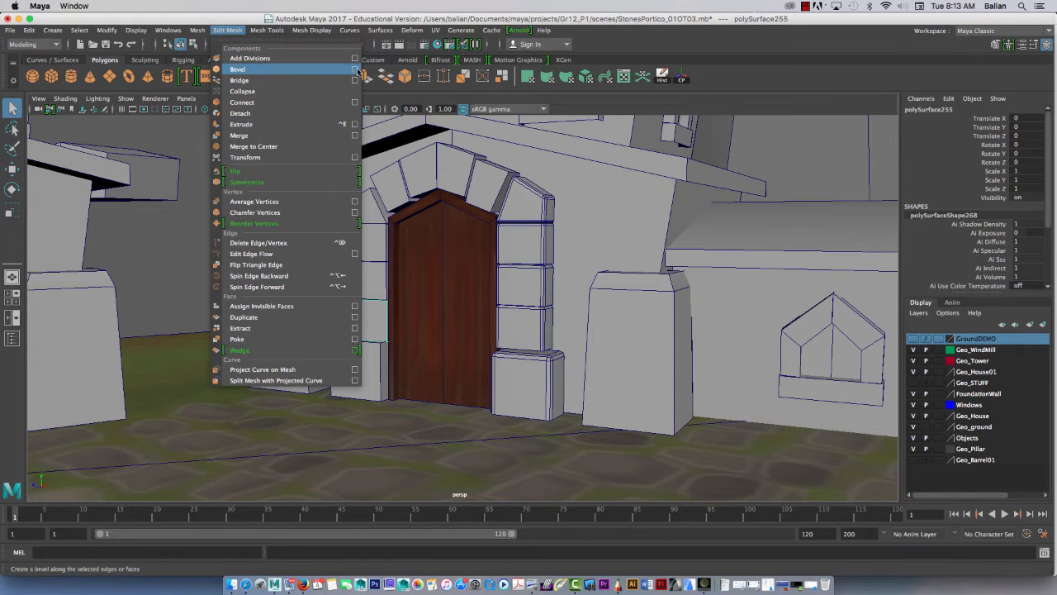
pyautogui.click(355, 70)
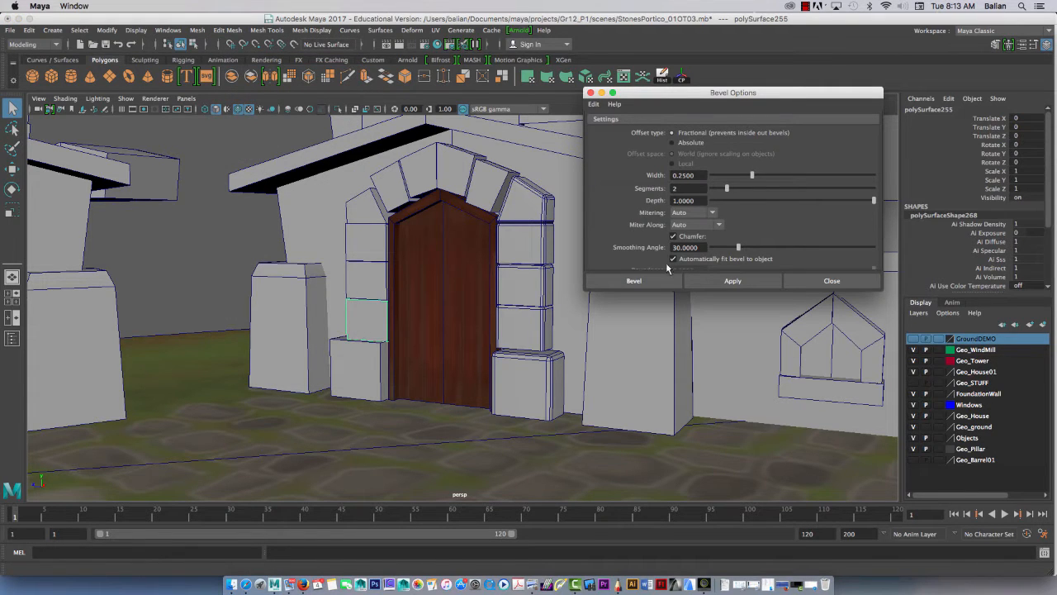
pyautogui.click(732, 281)
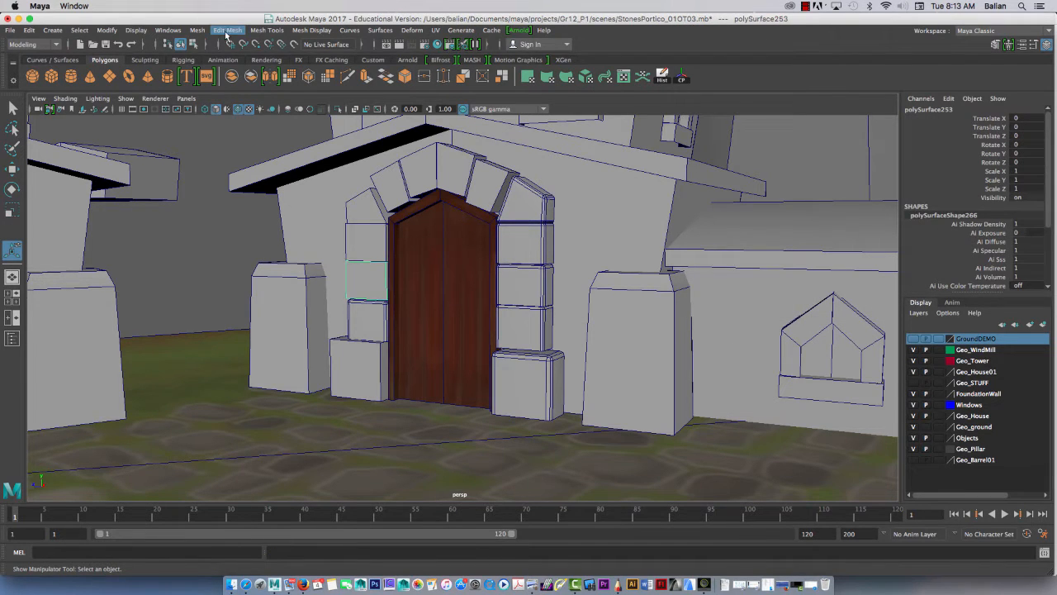
pyautogui.click(228, 30)
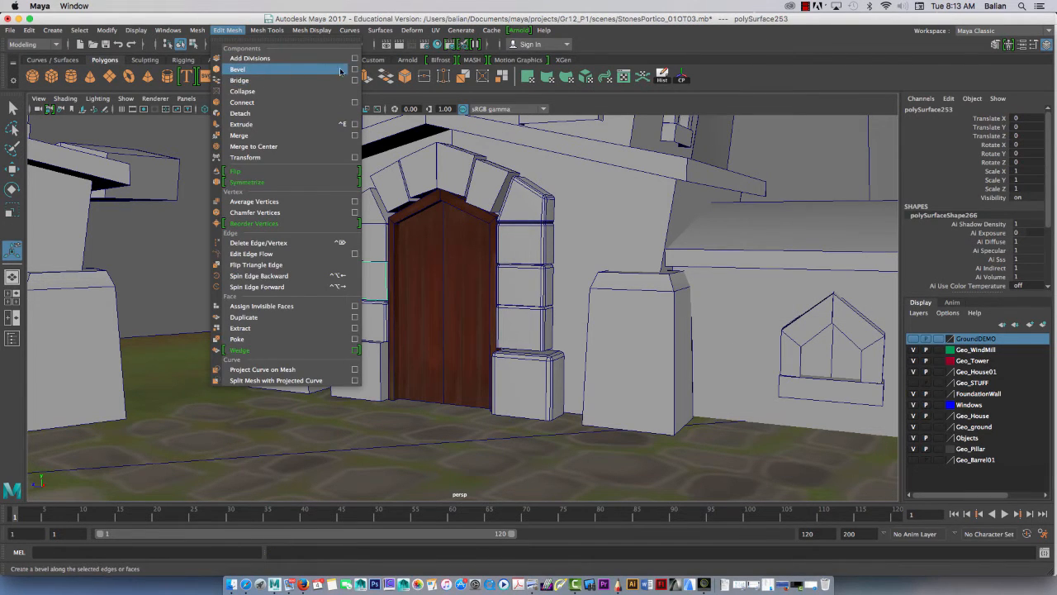
pyautogui.click(353, 69)
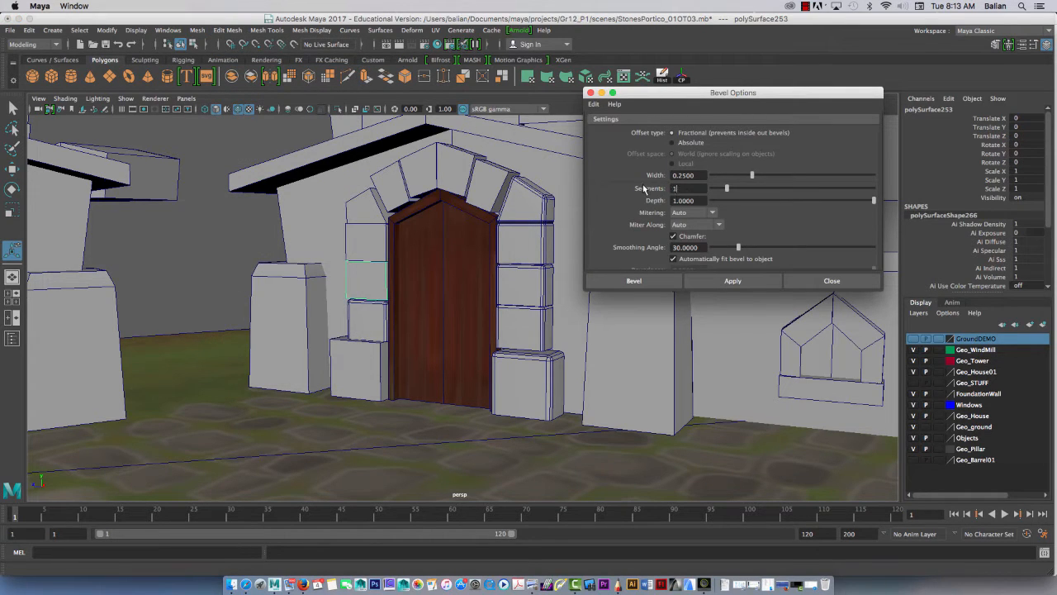
pyautogui.click(732, 281)
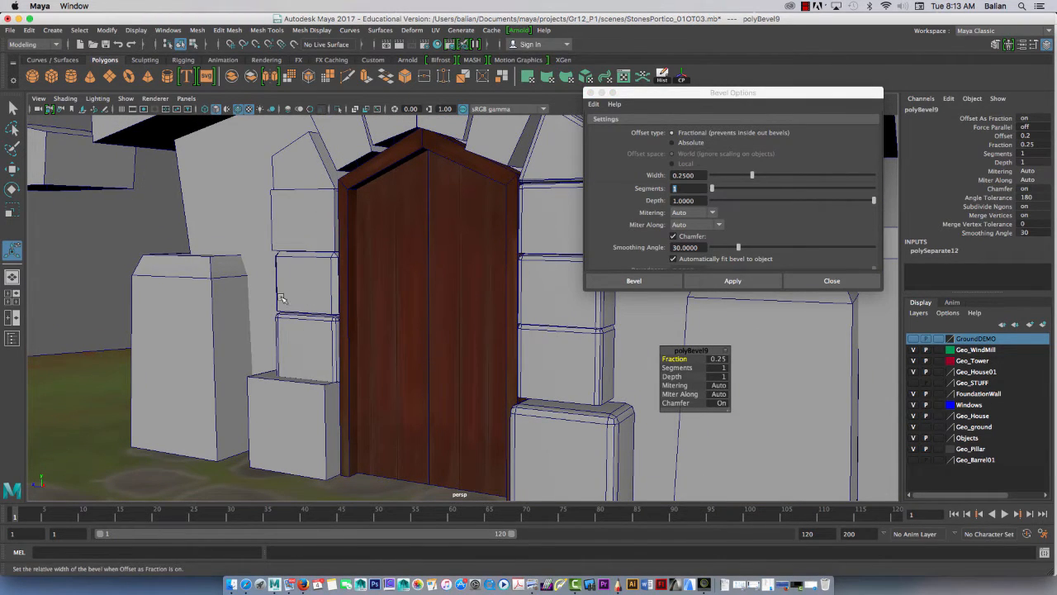
pyautogui.click(831, 280)
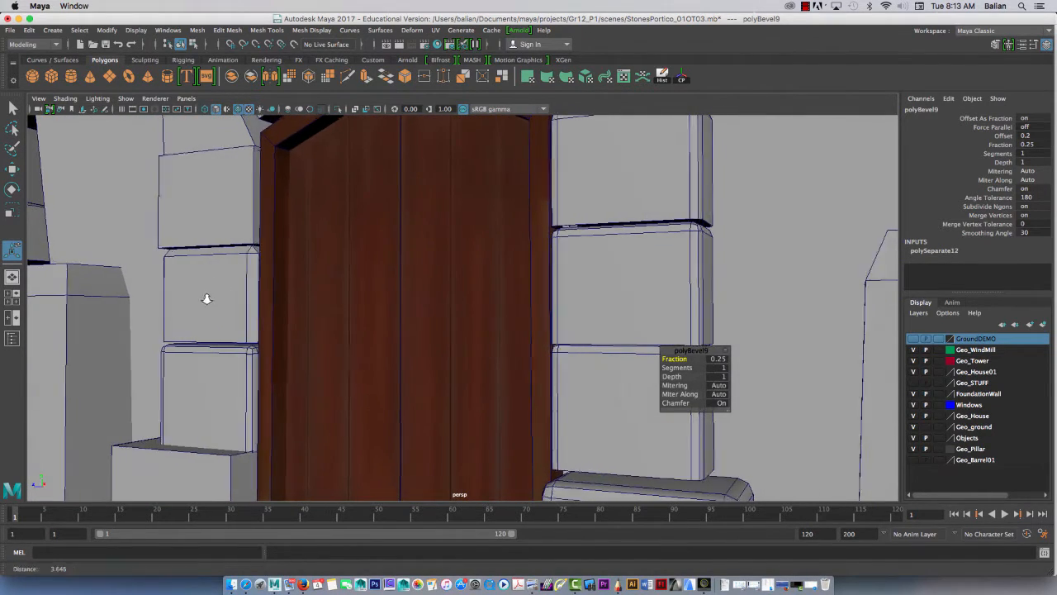
pyautogui.moveTo(206, 297); pyautogui.dragTo(231, 345)
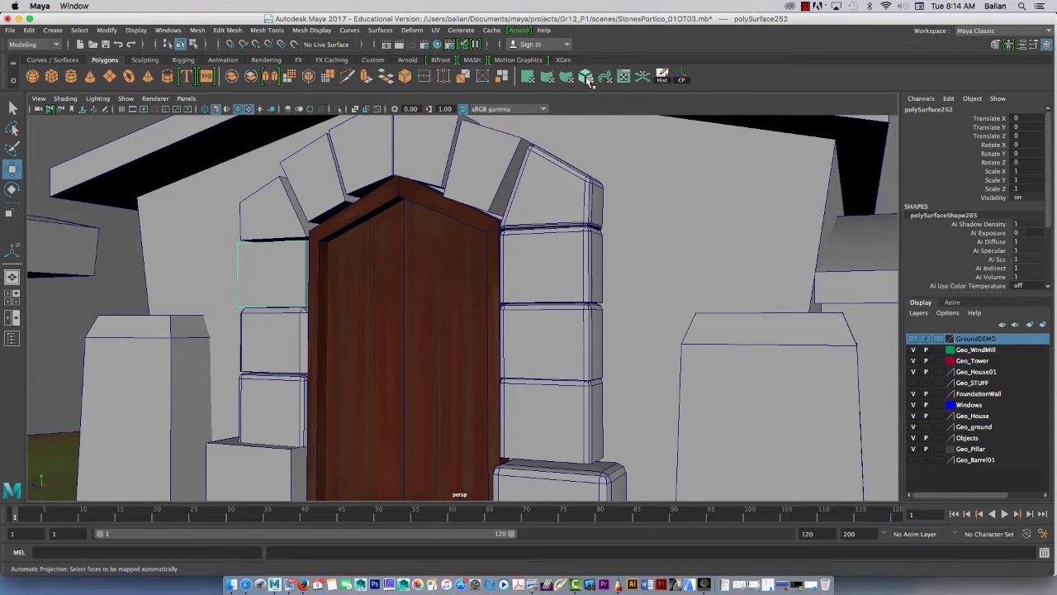
# Step: Apply Automatic Projection to the selected left door-frame stone faces
pyautogui.click(586, 76)
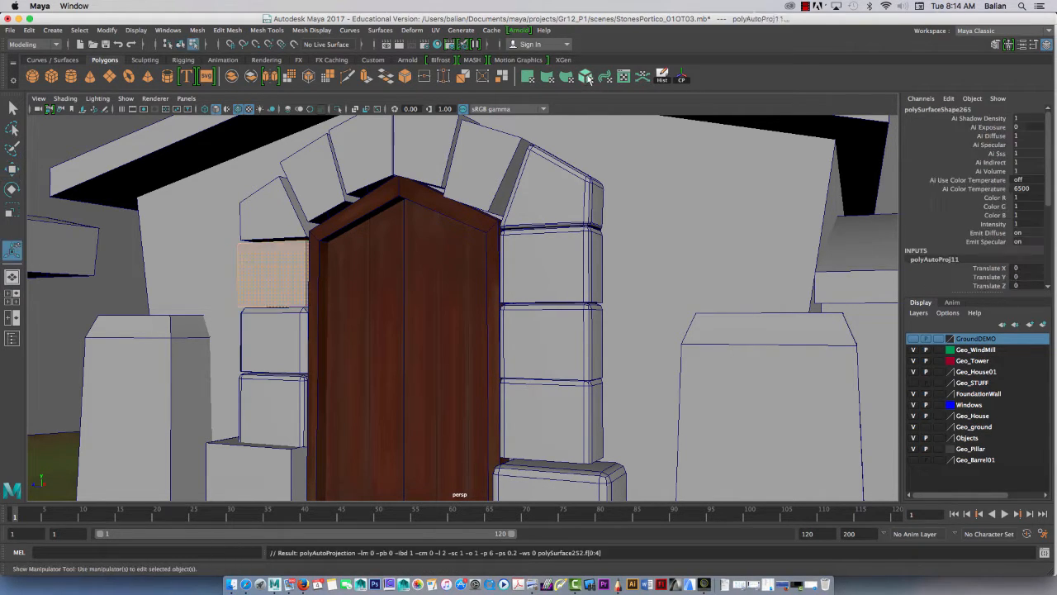
pyautogui.moveTo(588, 77)
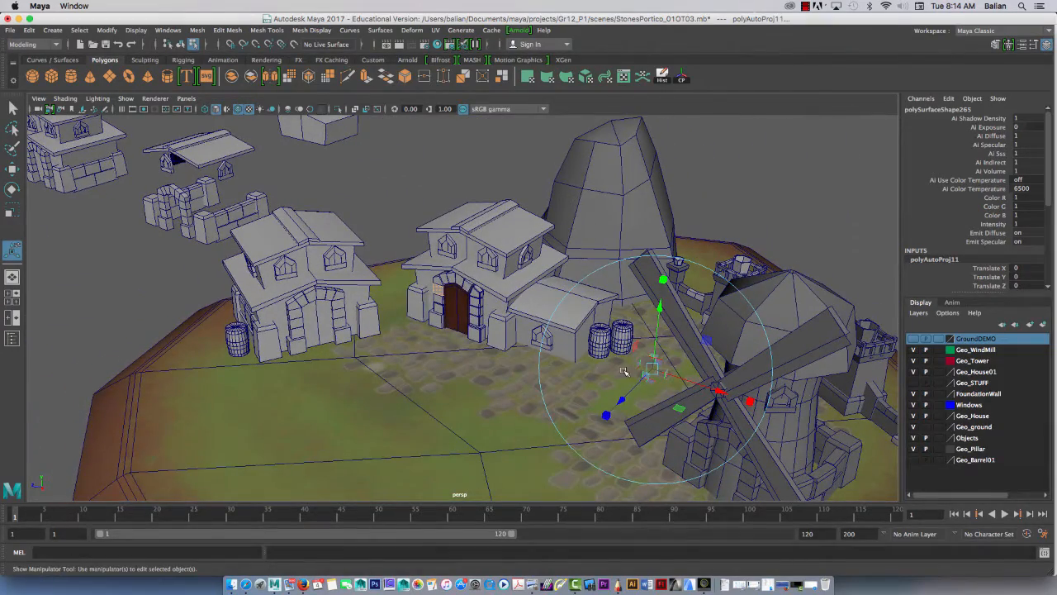
pyautogui.moveTo(686, 366)
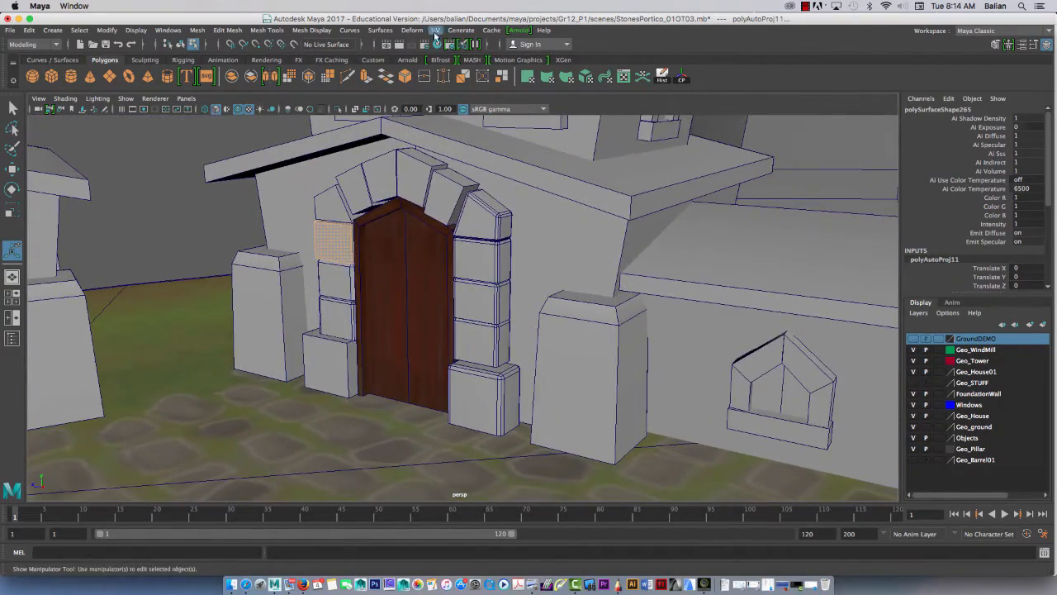
# Step: Open the UV Editor and place it alongside the 3D view
pyautogui.click(436, 30)
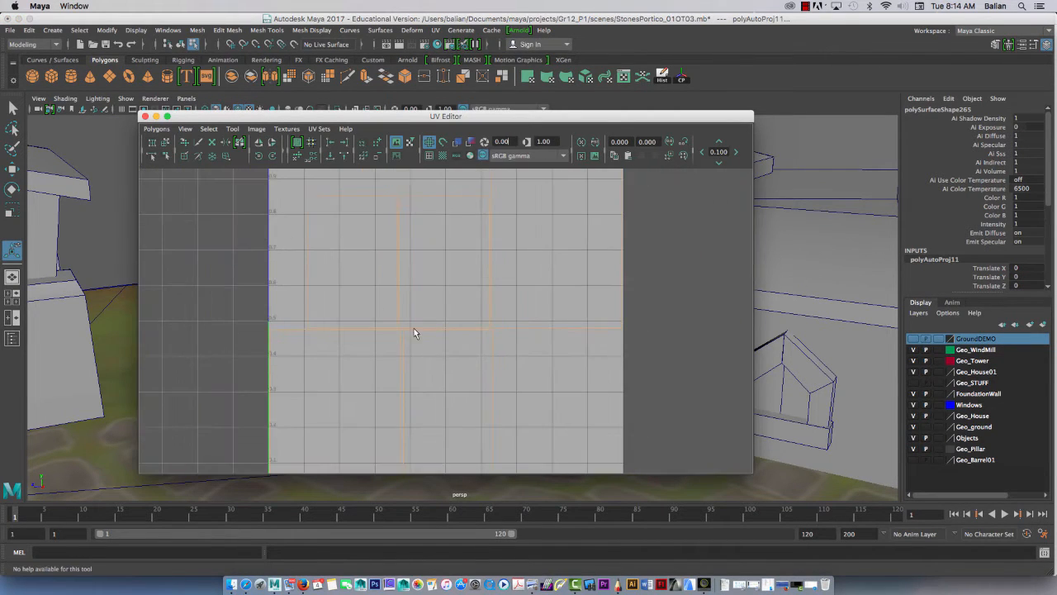
pyautogui.moveTo(446, 116); pyautogui.dragTo(618, 115)
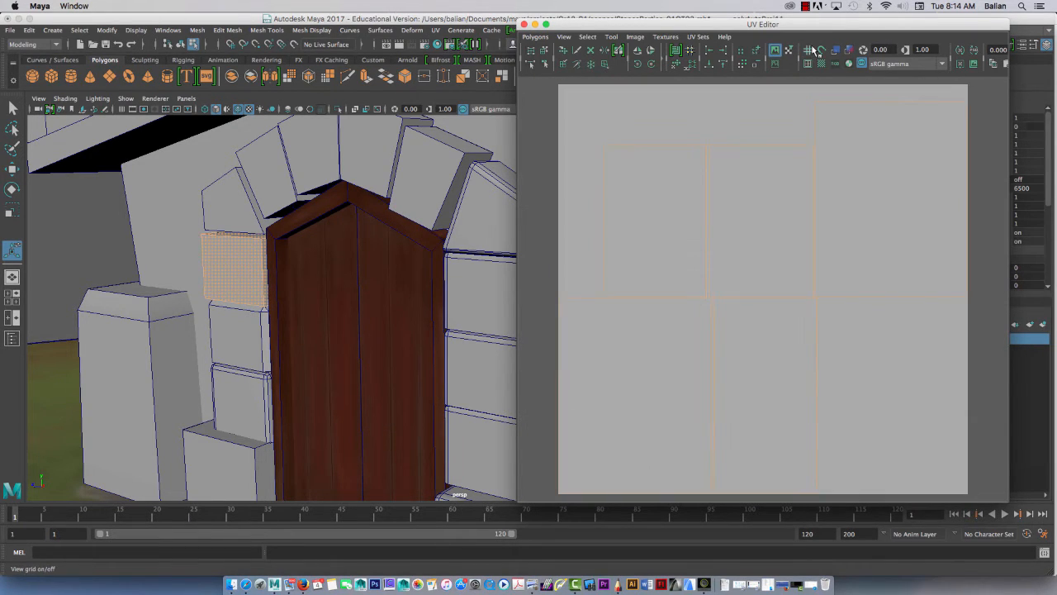
pyautogui.moveTo(809, 50)
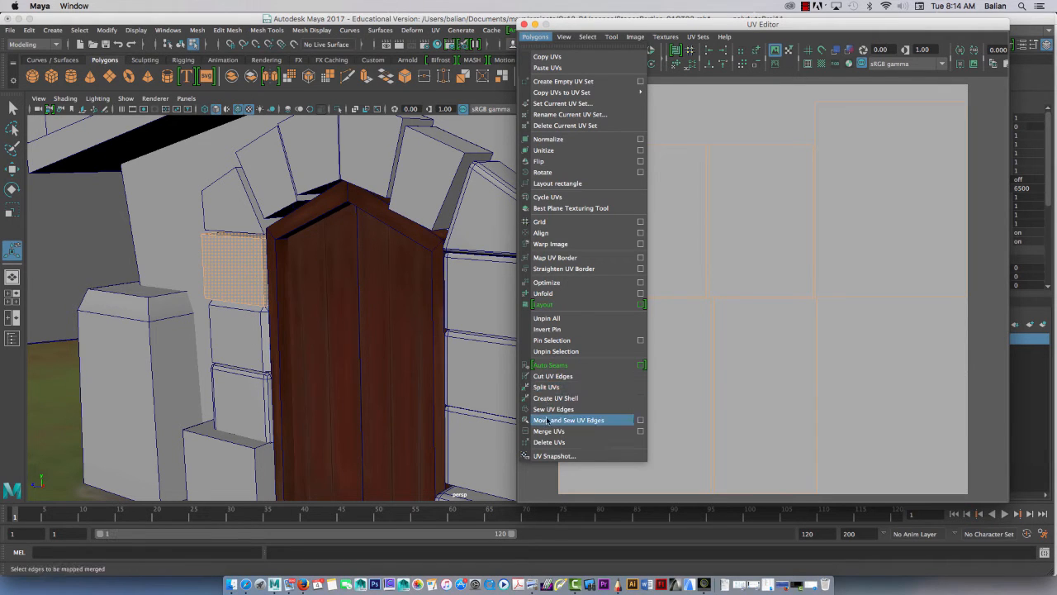
# Step: Select the stone's UVs and drag one shell down below the main tile
pyautogui.click(569, 419)
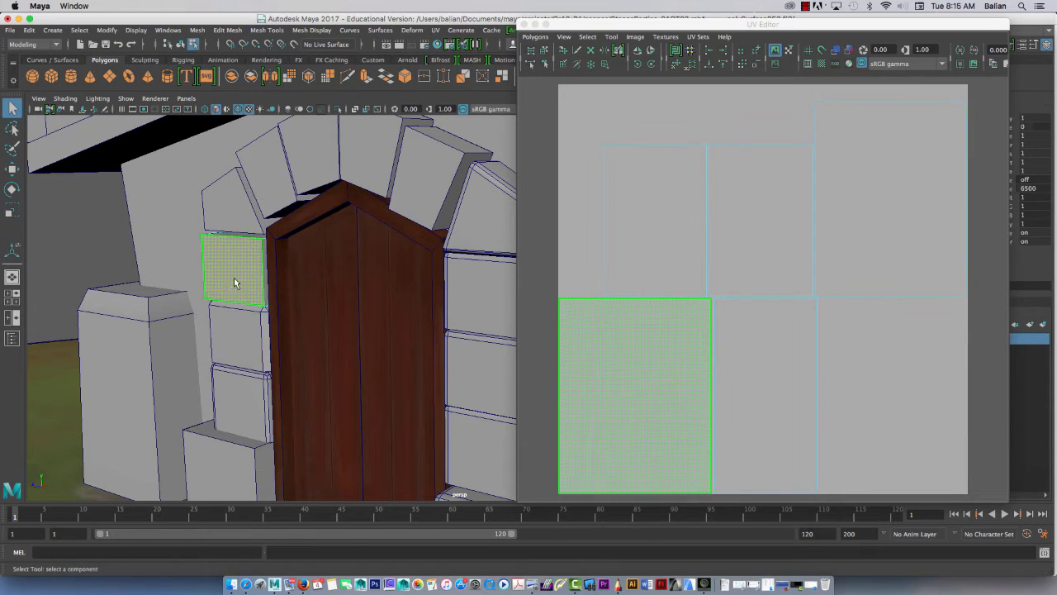
pyautogui.moveTo(218, 301)
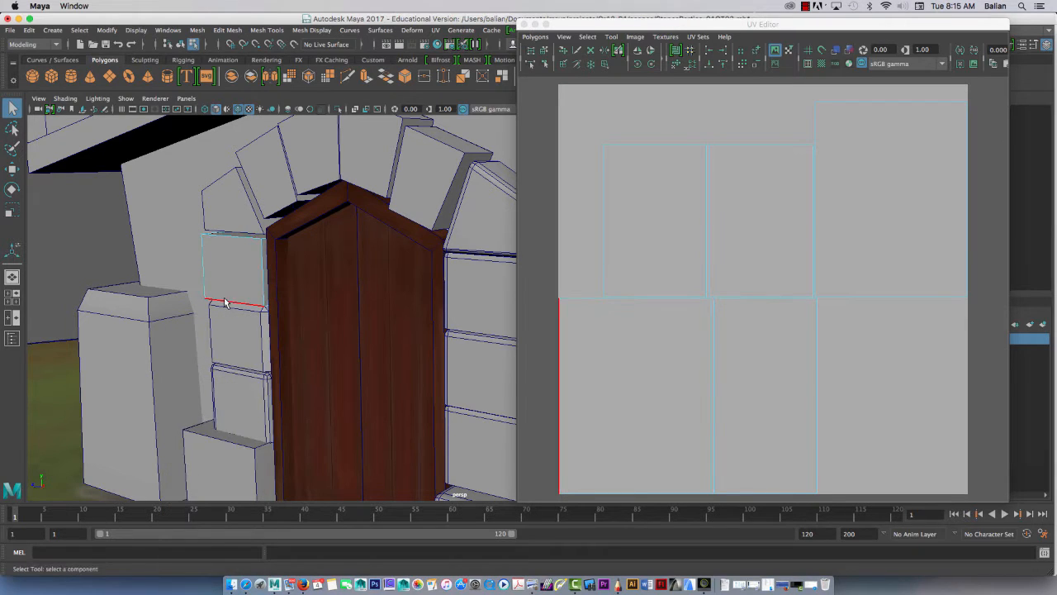
pyautogui.click(239, 304)
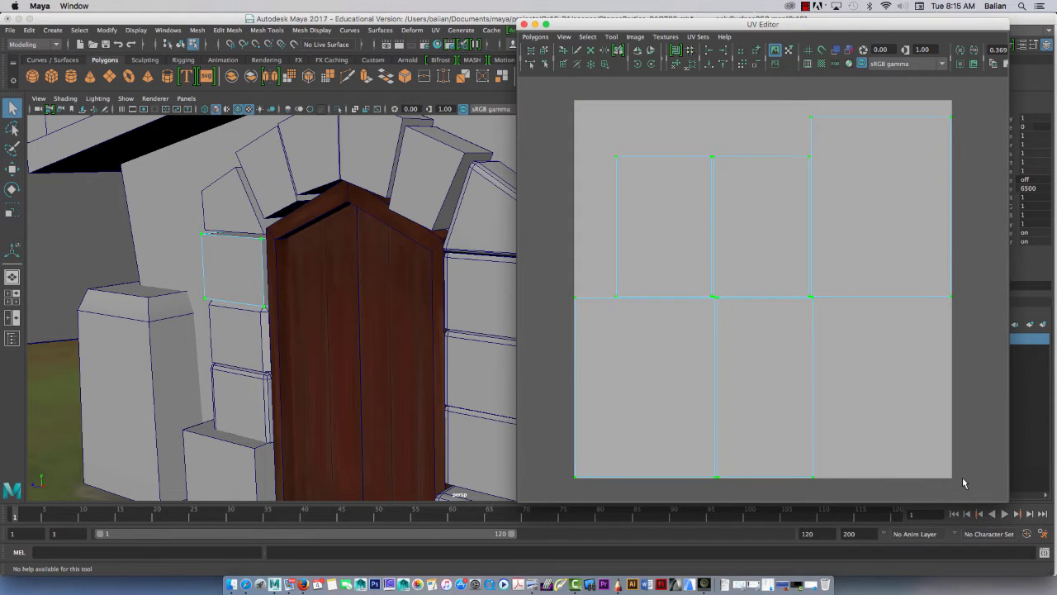
pyautogui.click(544, 51)
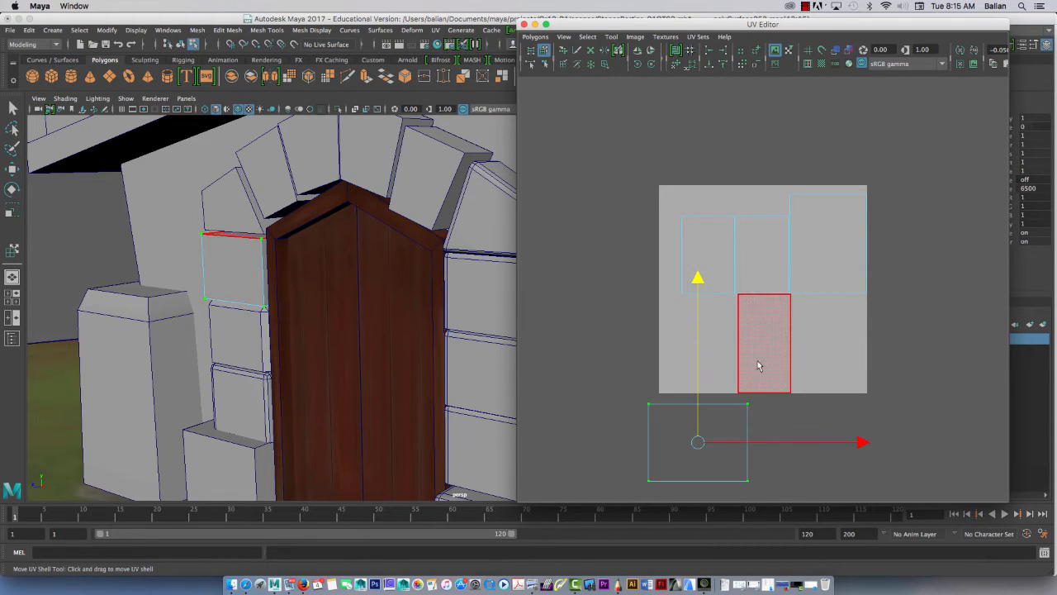
pyautogui.moveTo(760, 342); pyautogui.dragTo(697, 442)
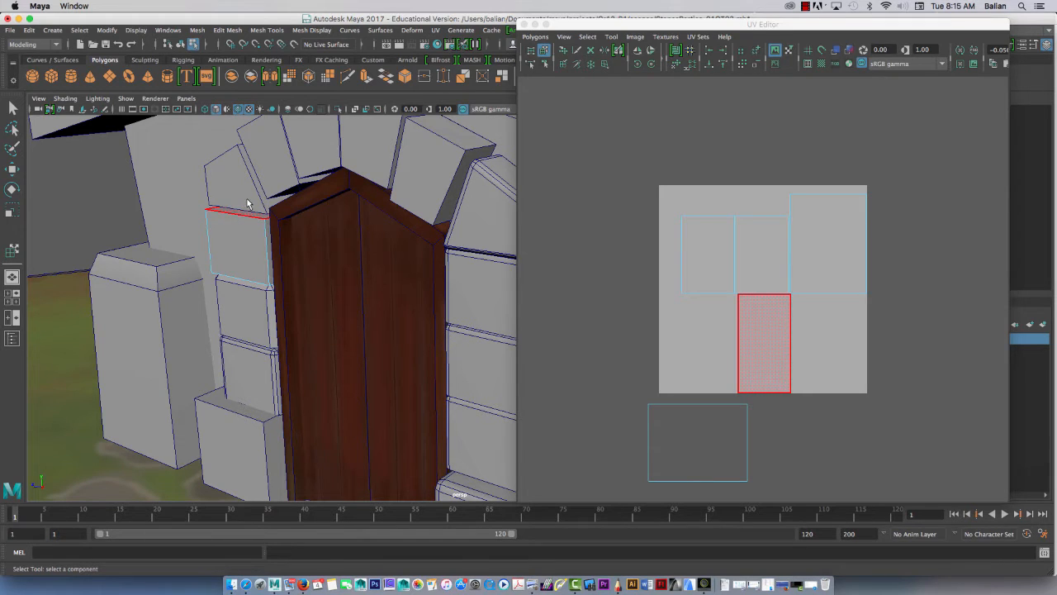
# Step: Bring up the component selection modes and the Polygons command list
pyautogui.rightClick(740, 342)
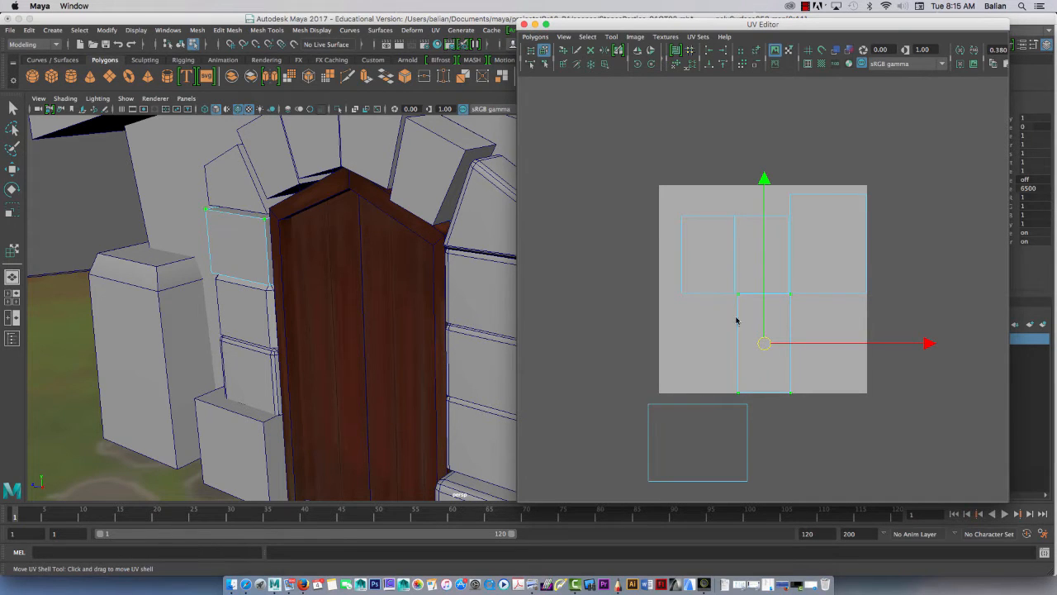
pyautogui.click(535, 36)
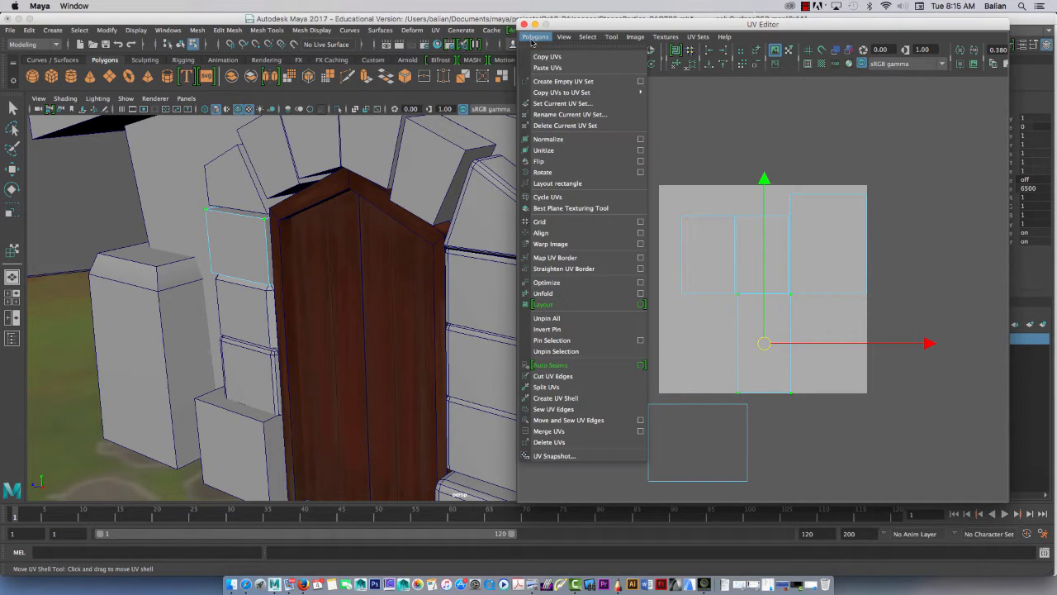
pyautogui.click(535, 36)
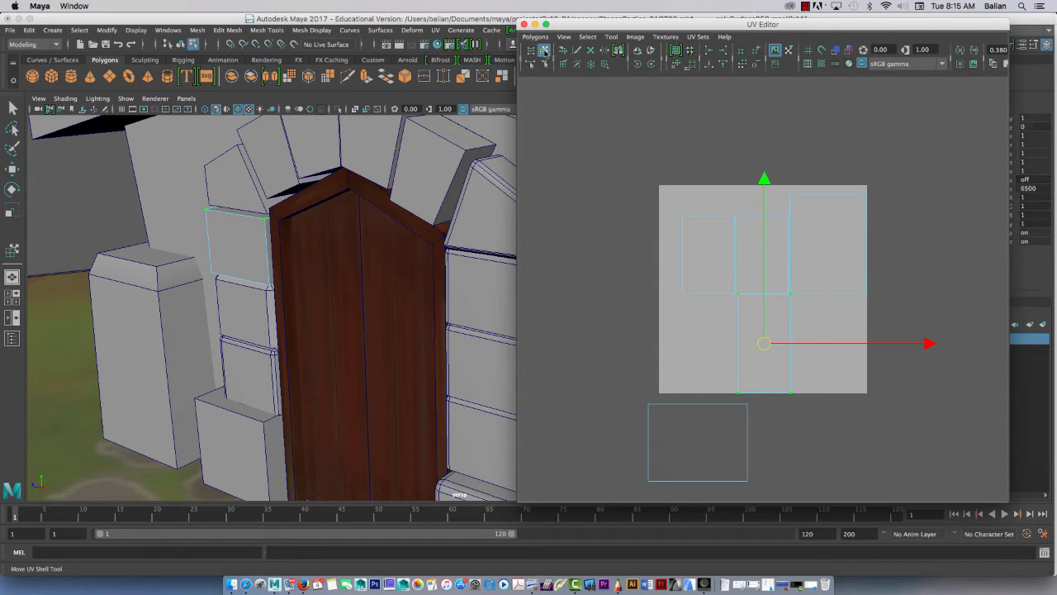
# Step: Switch to Edge mode and sew the first shared border edges of the stone shells
pyautogui.click(543, 50)
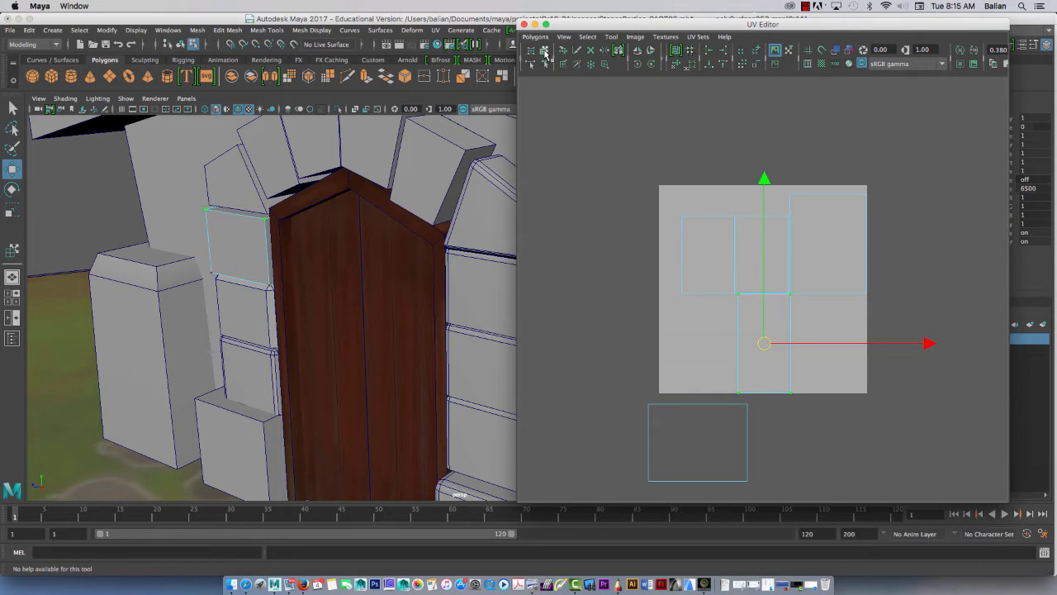
pyautogui.rightClick(740, 330)
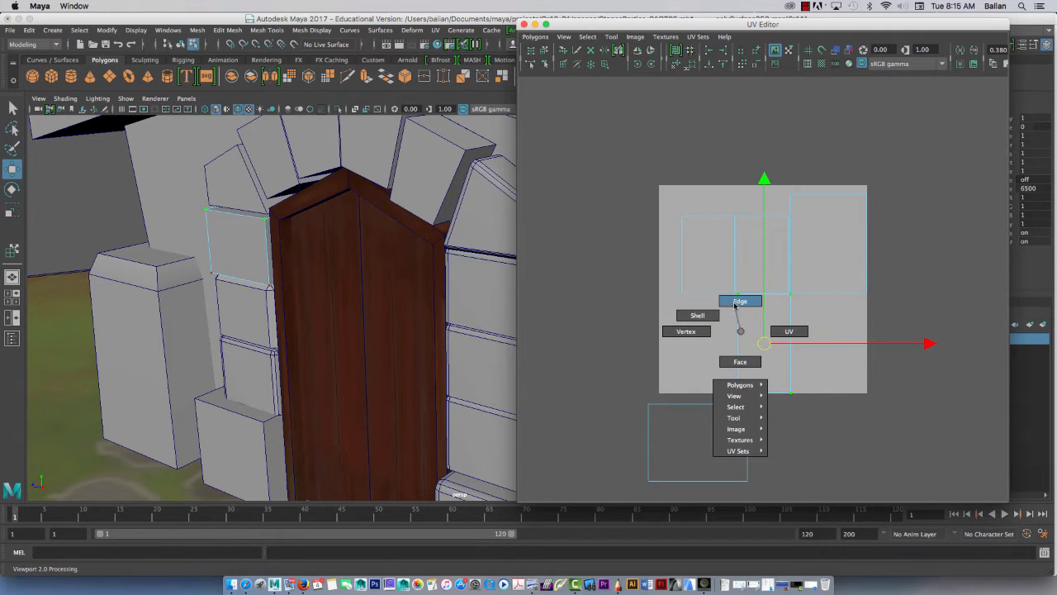
pyautogui.click(740, 301)
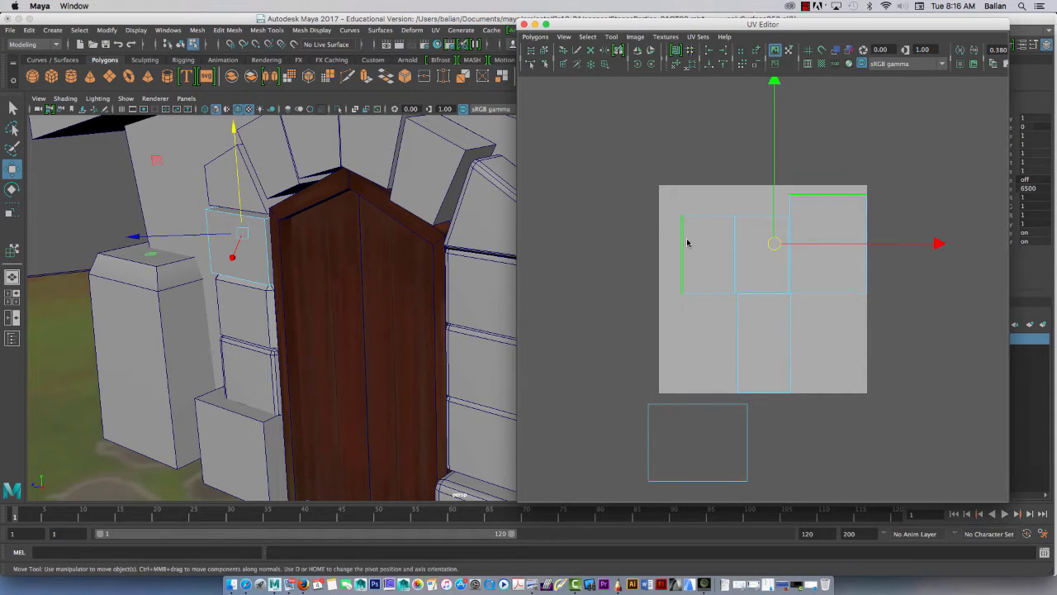
pyautogui.moveTo(774, 243); pyautogui.dragTo(697, 348)
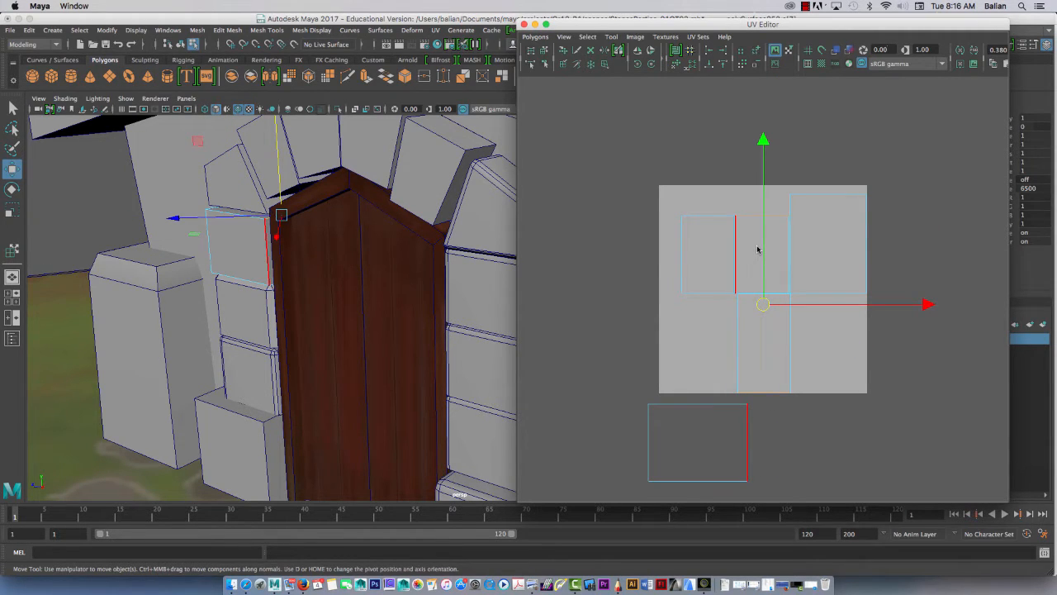
pyautogui.moveTo(763, 304); pyautogui.dragTo(697, 347)
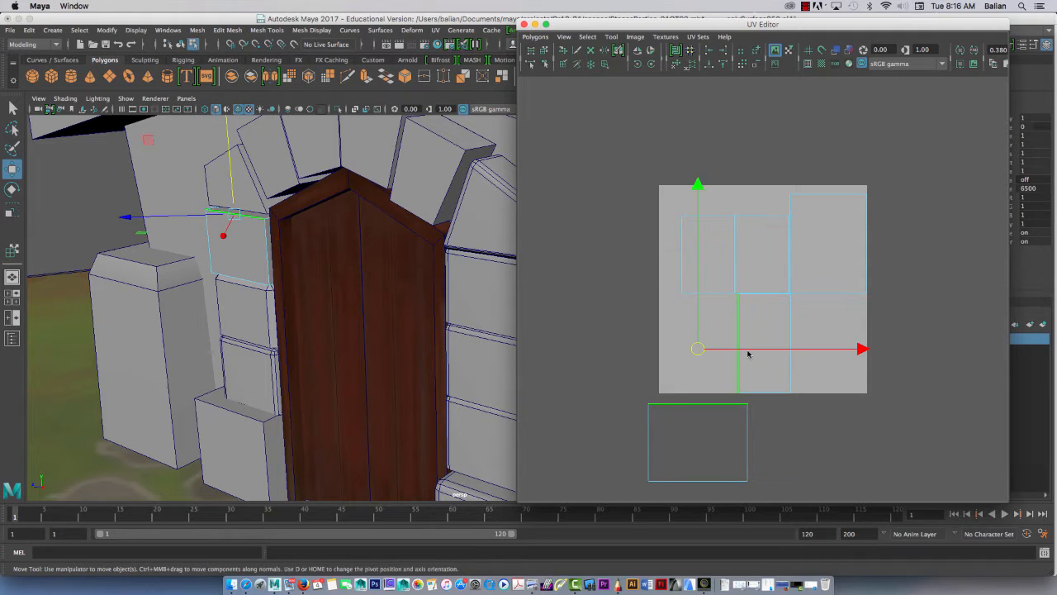
pyautogui.click(535, 36)
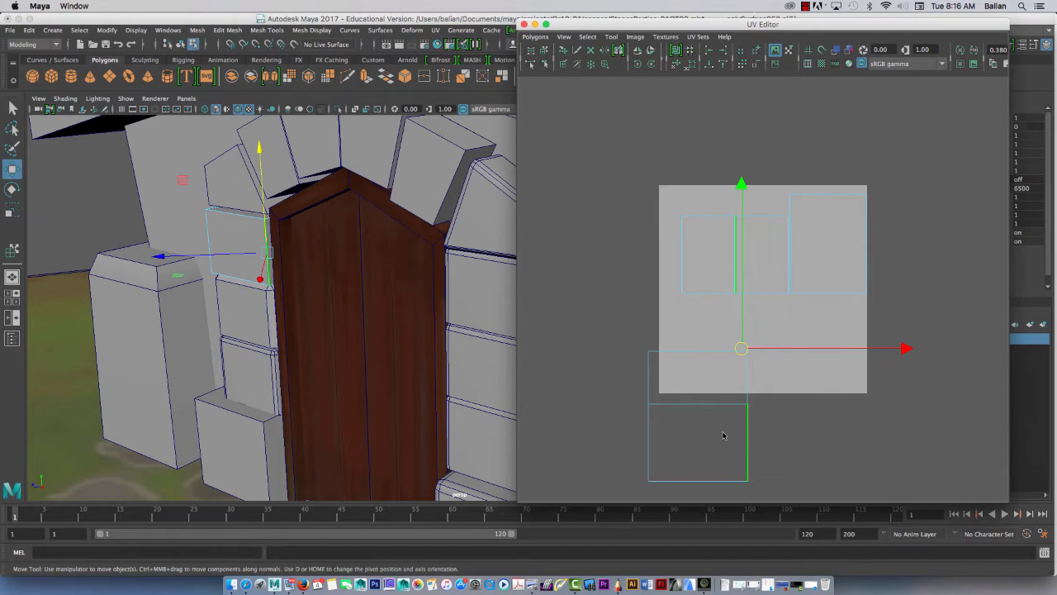
pyautogui.click(535, 37)
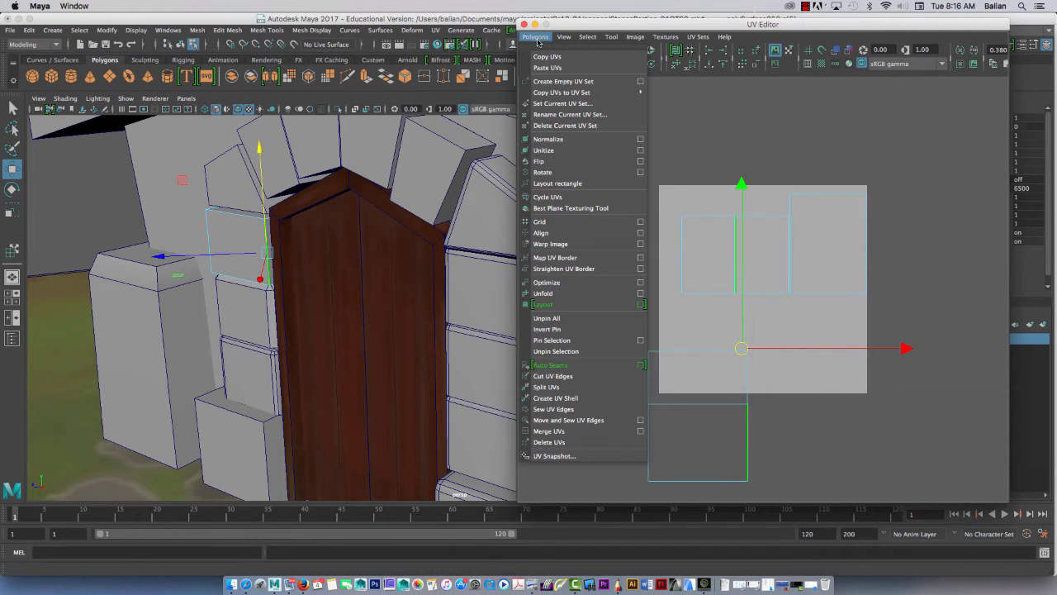
pyautogui.click(568, 419)
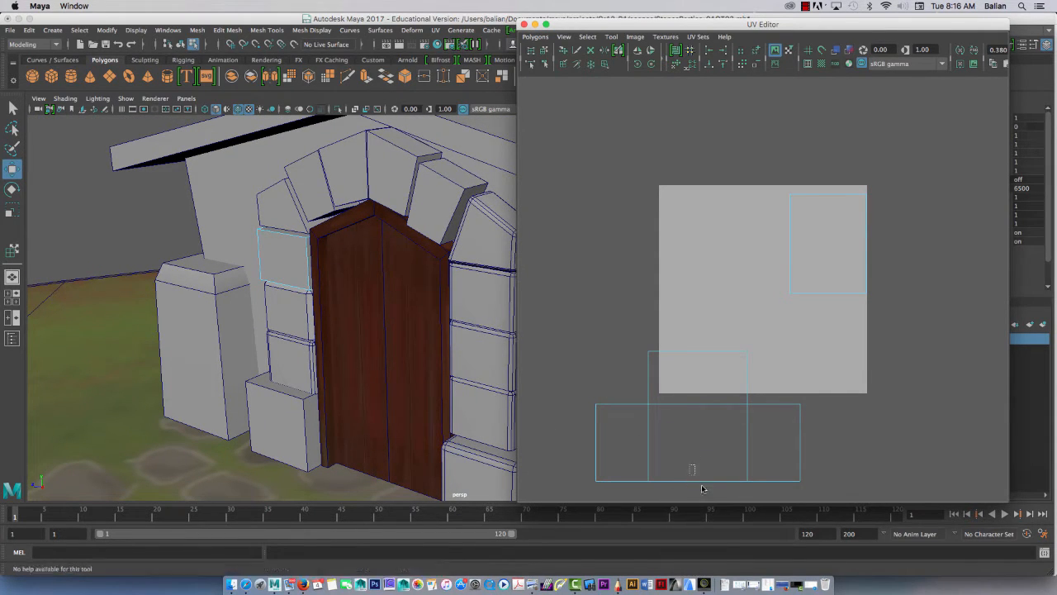
# Step: Move and Sew the next shared edge, joining the shells into one cross-shaped piece
pyautogui.click(692, 469)
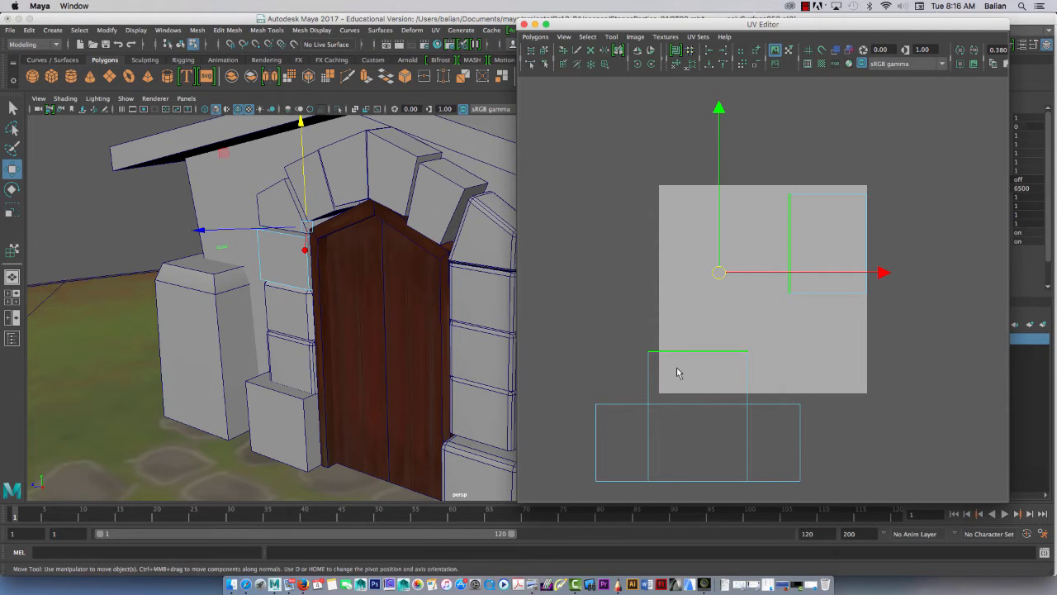
pyautogui.click(535, 37)
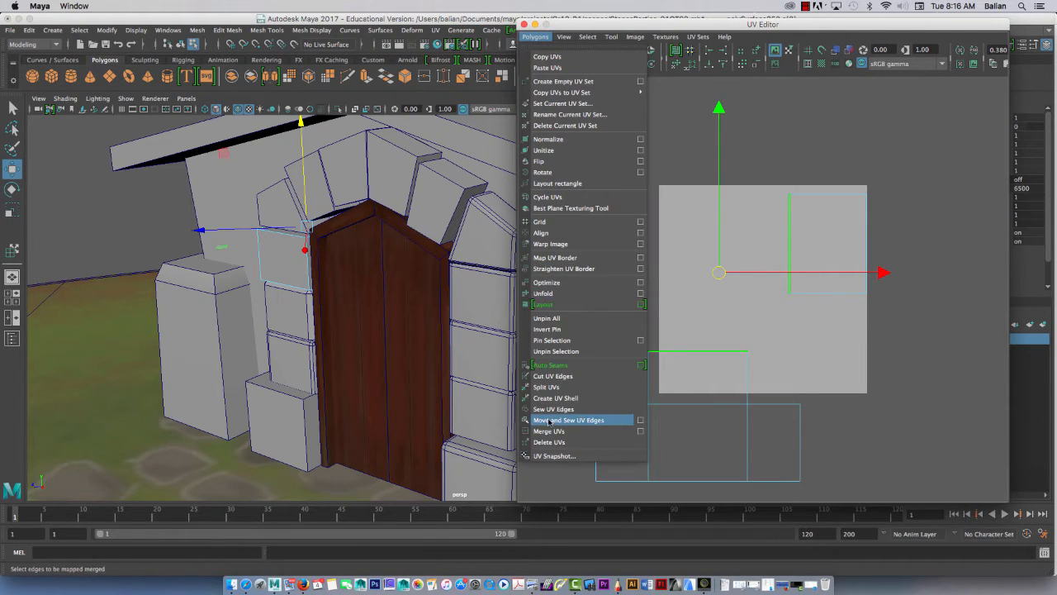
pyautogui.click(568, 419)
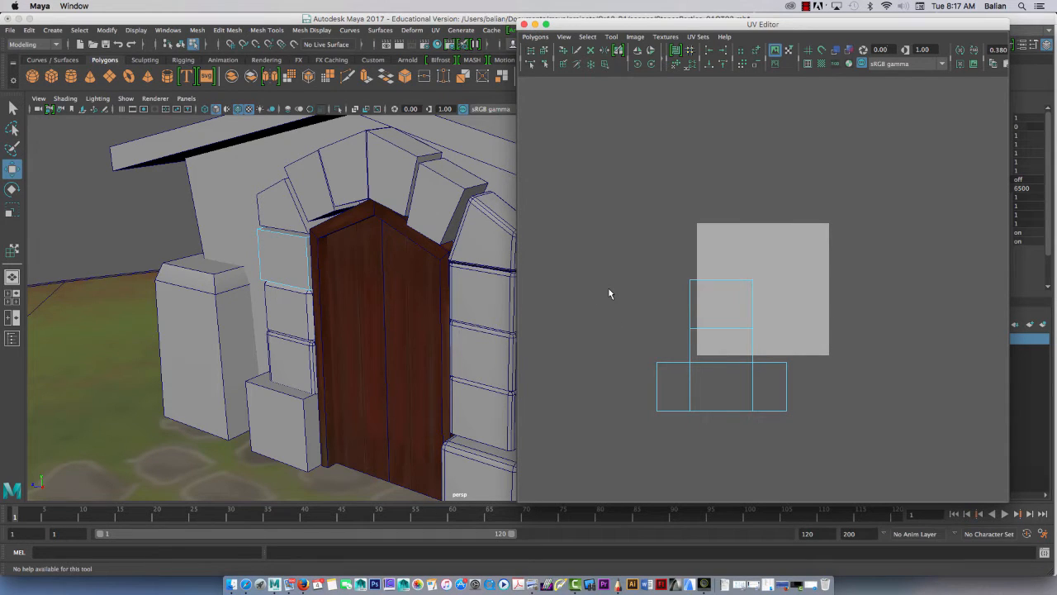
pyautogui.moveTo(786, 189)
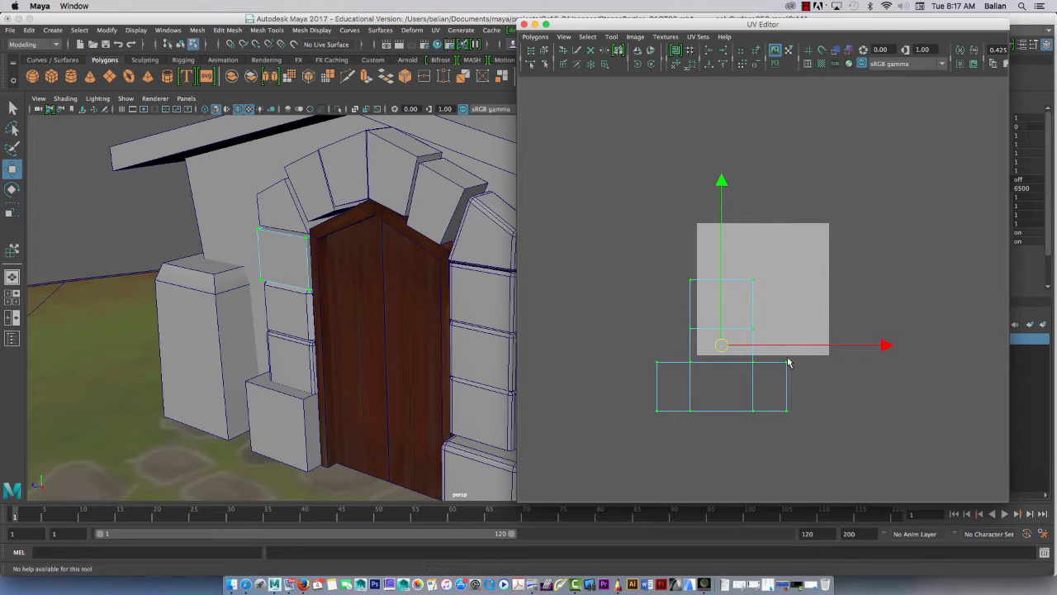
pyautogui.moveTo(671, 224)
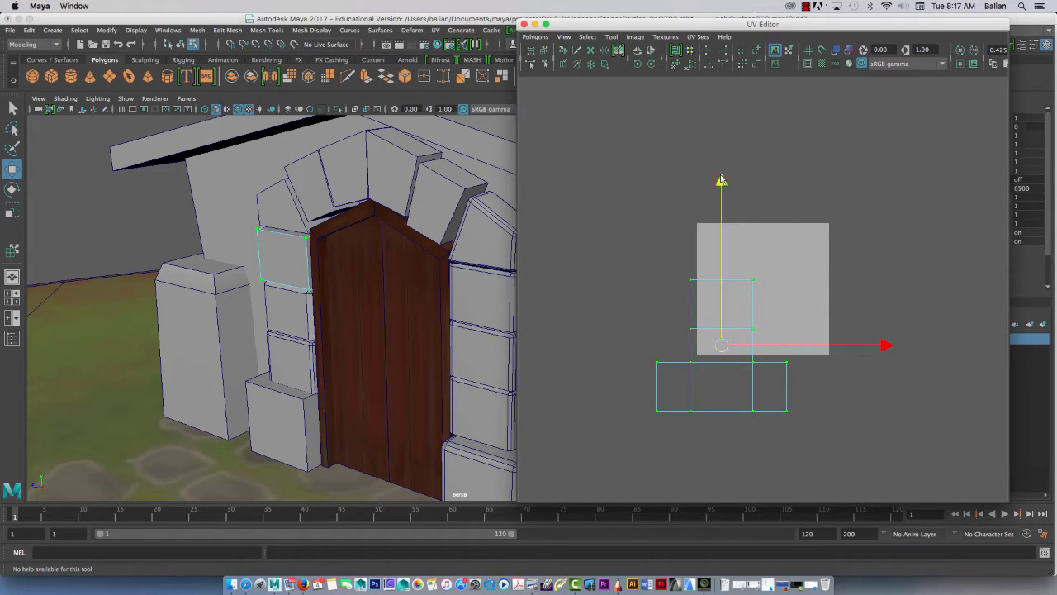
# Step: Drag the sewn shells up into the 0–1 tile and slide them into position
pyautogui.moveTo(721, 345); pyautogui.dragTo(763, 288)
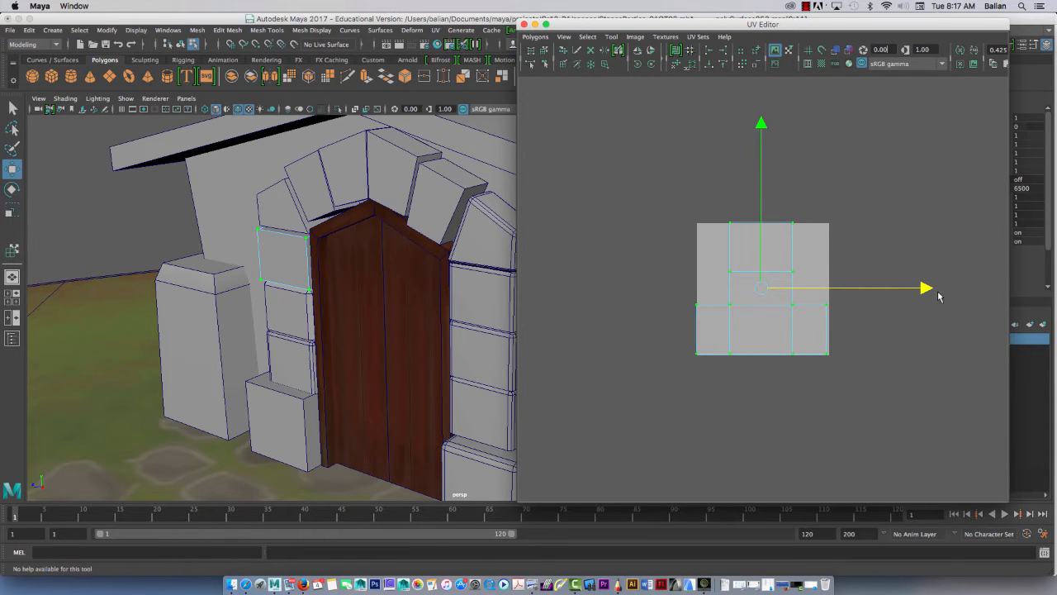
pyautogui.moveTo(761, 287); pyautogui.dragTo(608, 288)
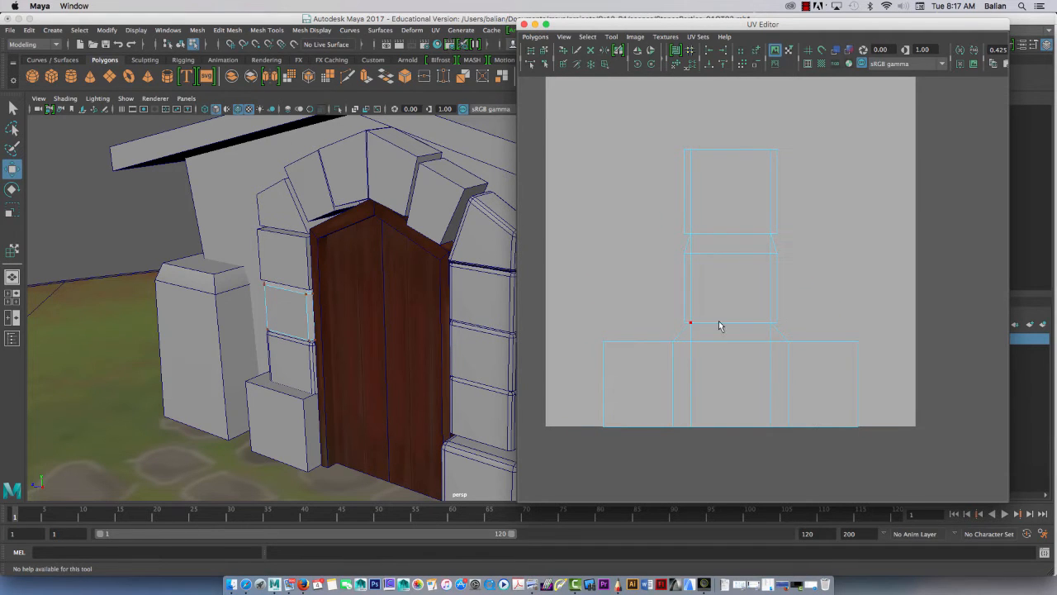
pyautogui.rightClick(290, 280)
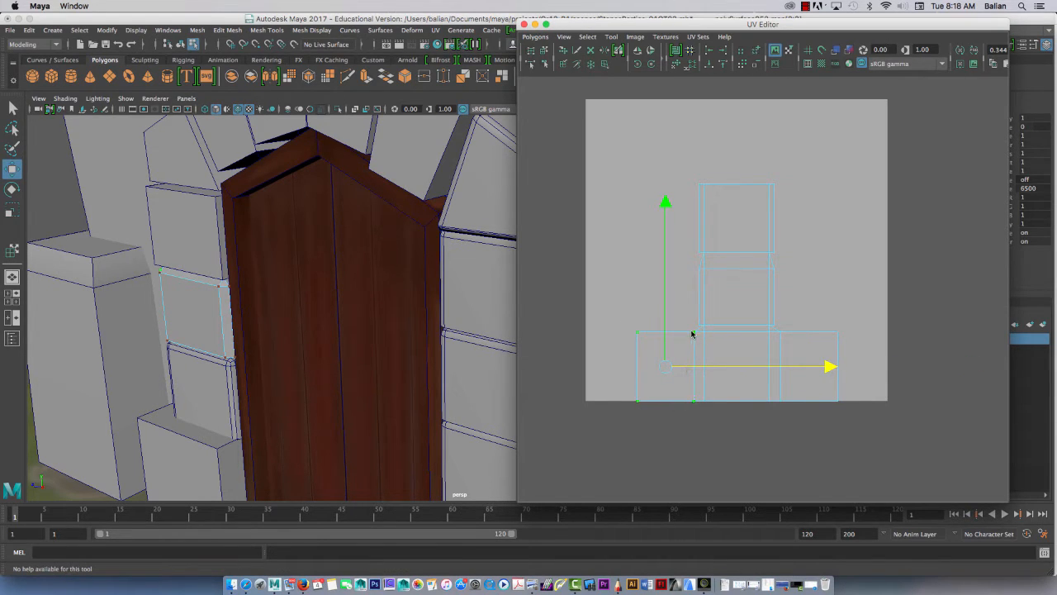
pyautogui.moveTo(697, 436)
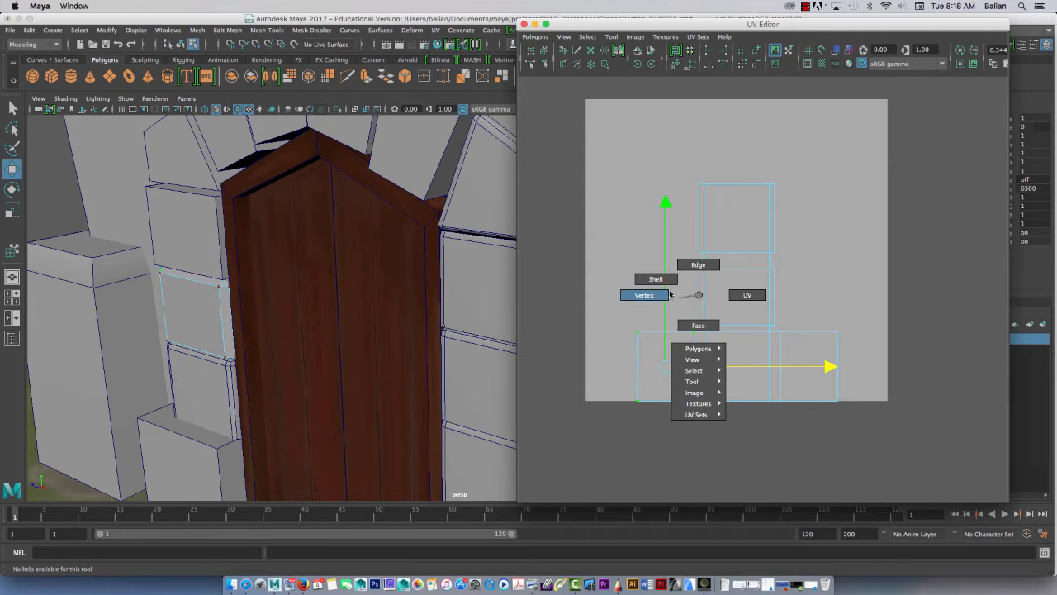
# Step: Pick a component mode and activate the Move tool (W) on the upper shells
pyautogui.click(645, 294)
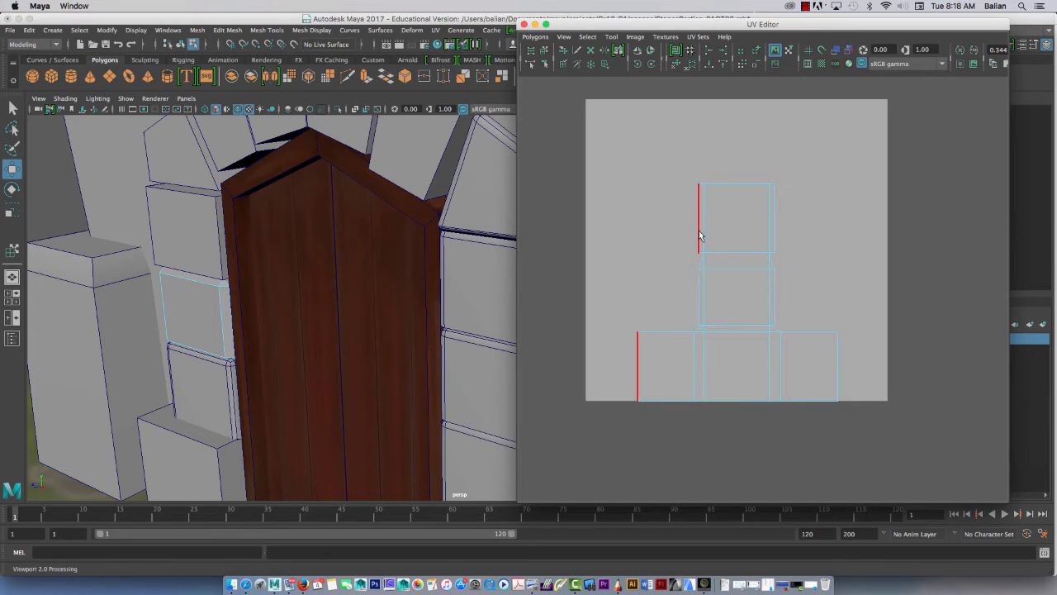
pyautogui.press('w')
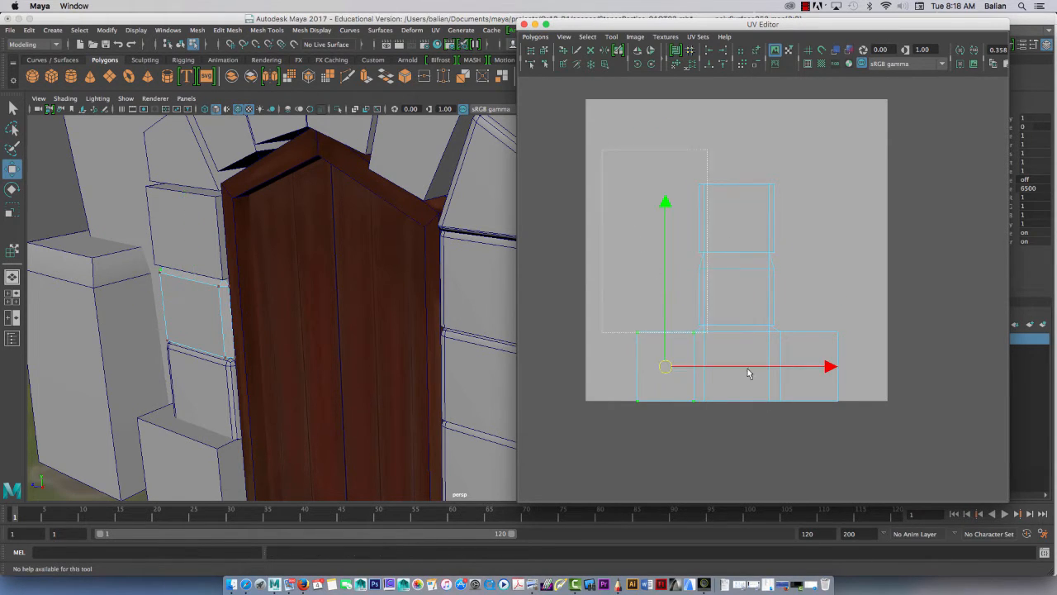
pyautogui.rightClick(697, 223)
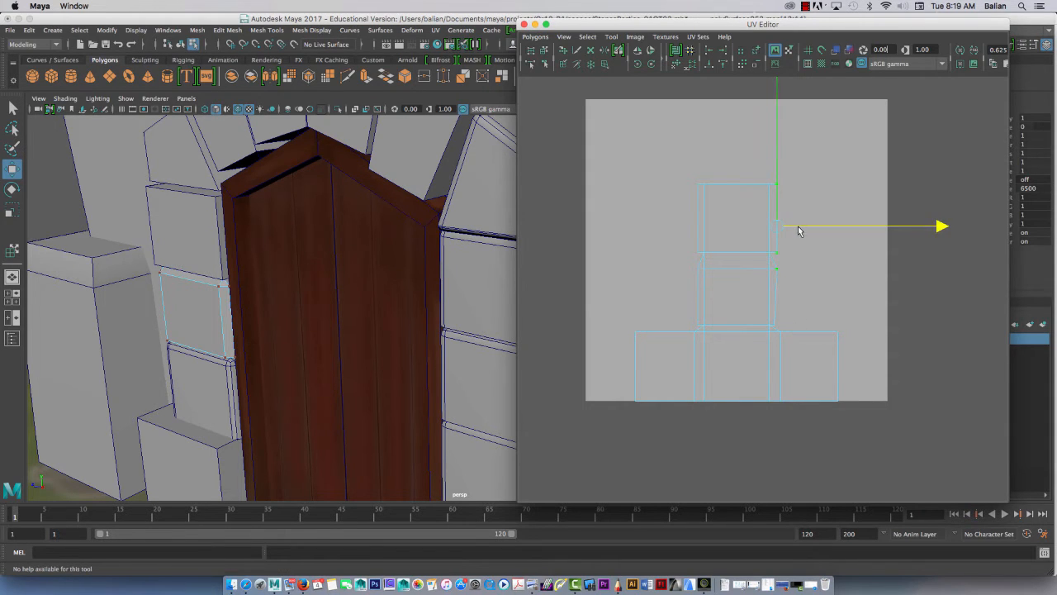
# Step: Move the upper shells sideways and shift selected UVs down and across below the tile
pyautogui.moveTo(796, 230); pyautogui.dragTo(780, 329)
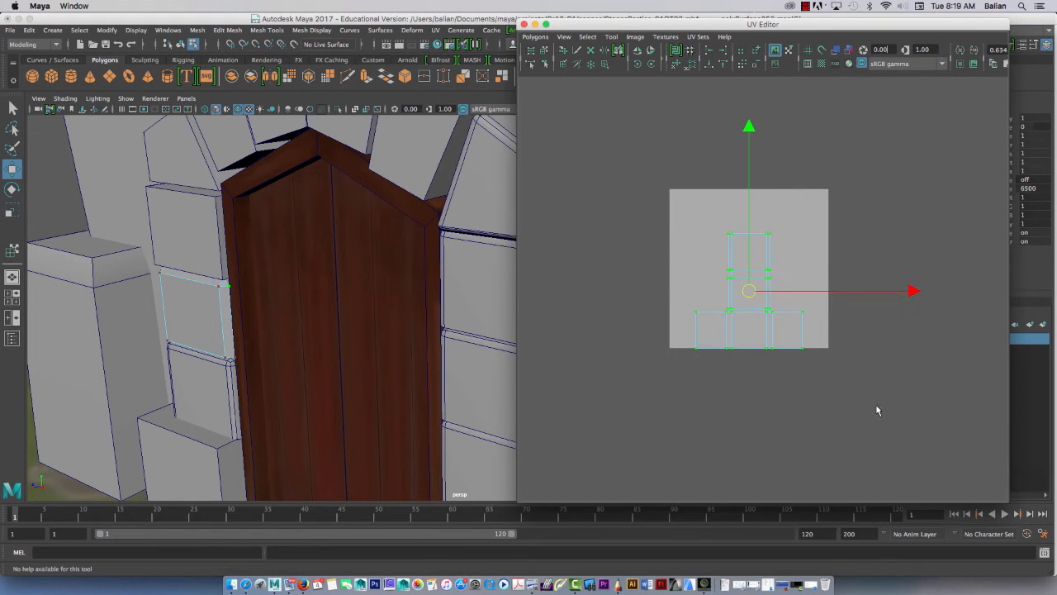
pyautogui.moveTo(747, 291); pyautogui.dragTo(746, 423)
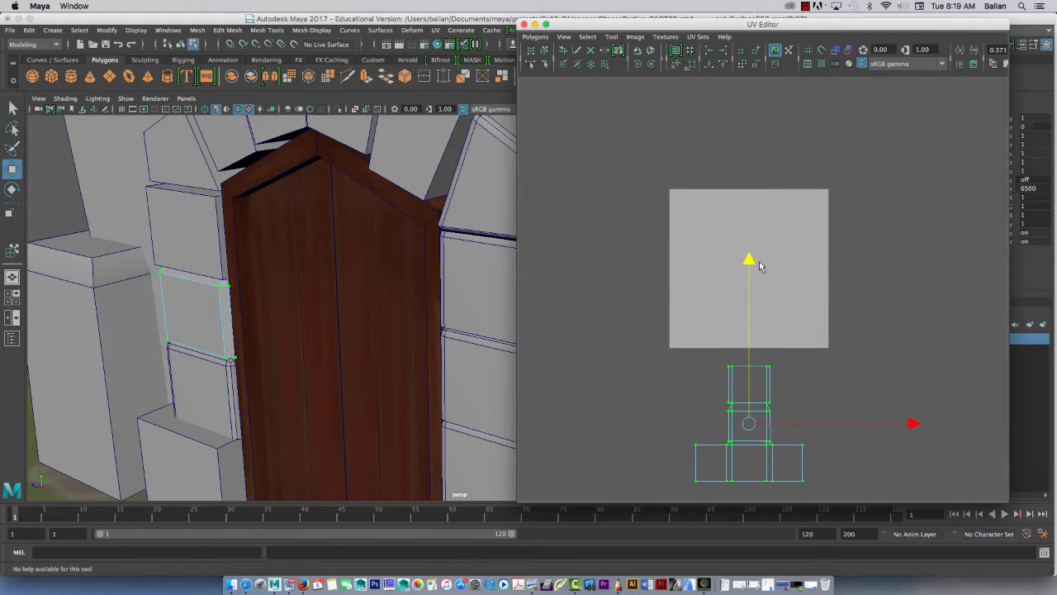
pyautogui.moveTo(747, 423); pyautogui.dragTo(868, 423)
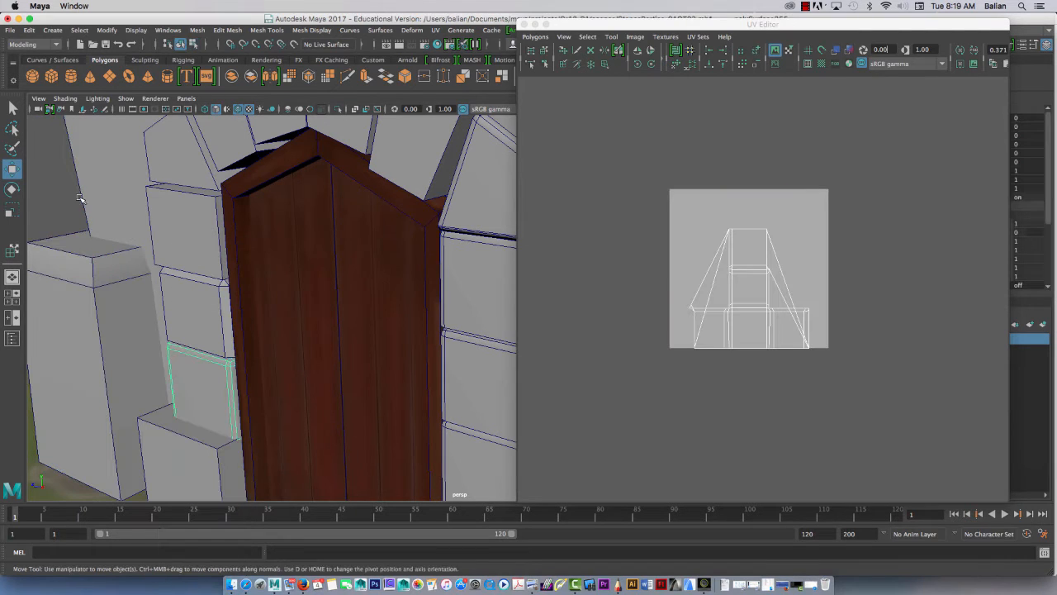
pyautogui.moveTo(200, 373)
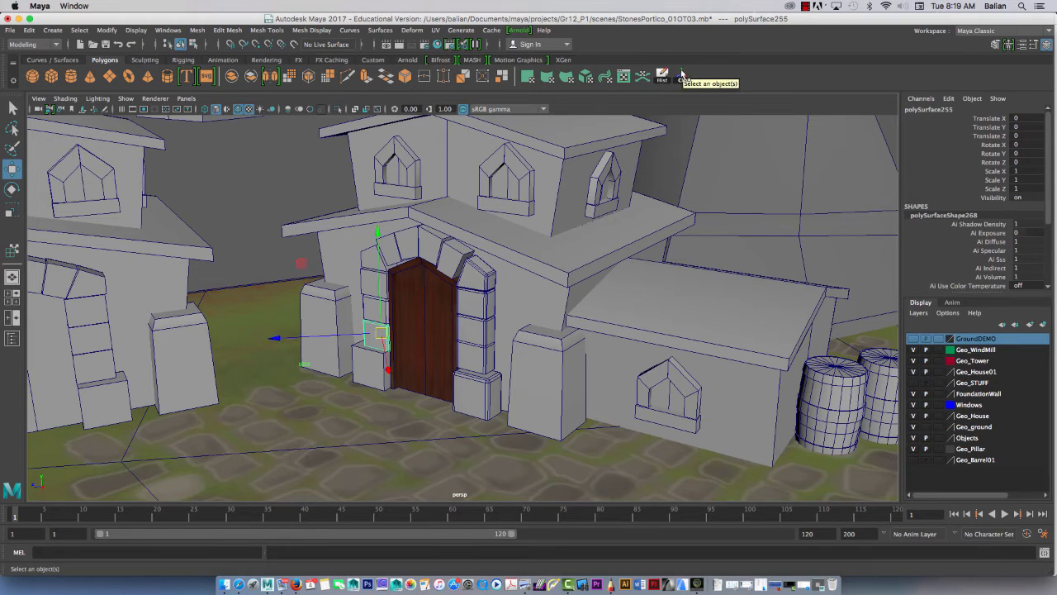
# Step: Close the Move Tool settings and auto-project UVs onto the stone beside the arch
pyautogui.click(106, 29)
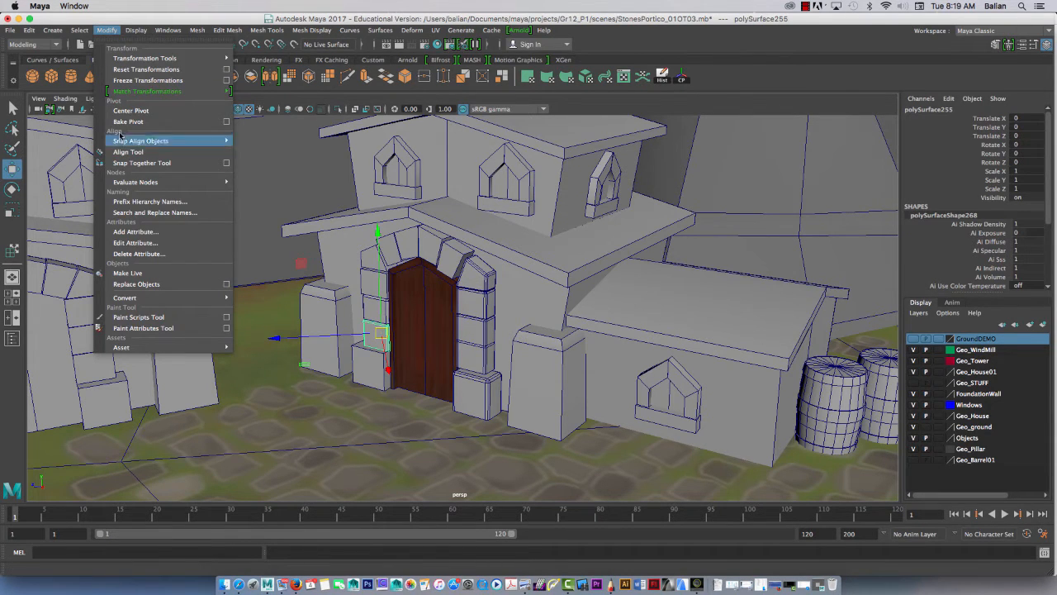
pyautogui.moveTo(289, 238)
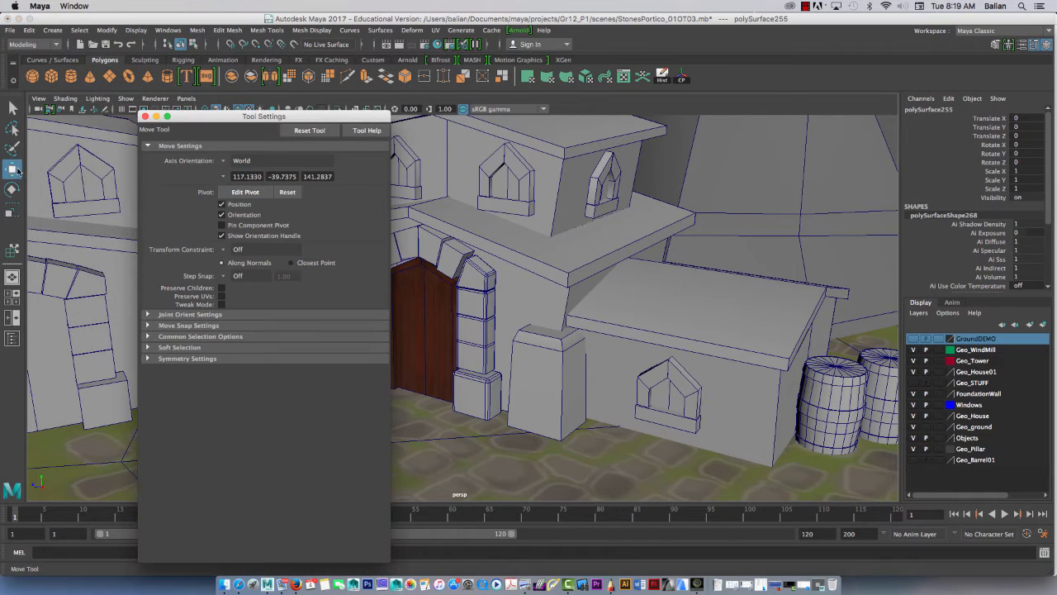
pyautogui.click(223, 160)
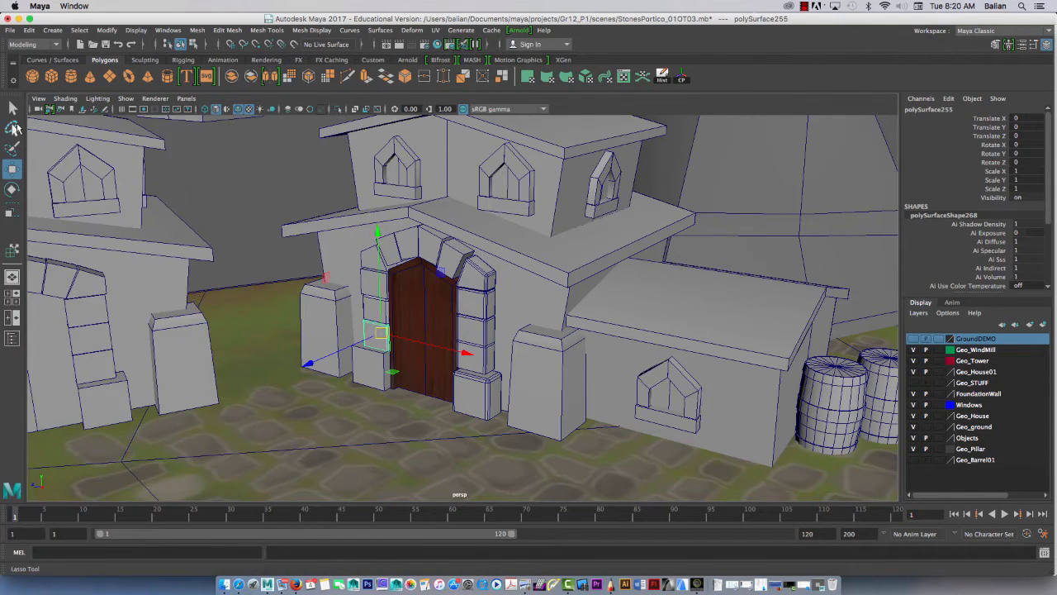
pyautogui.moveTo(586, 76)
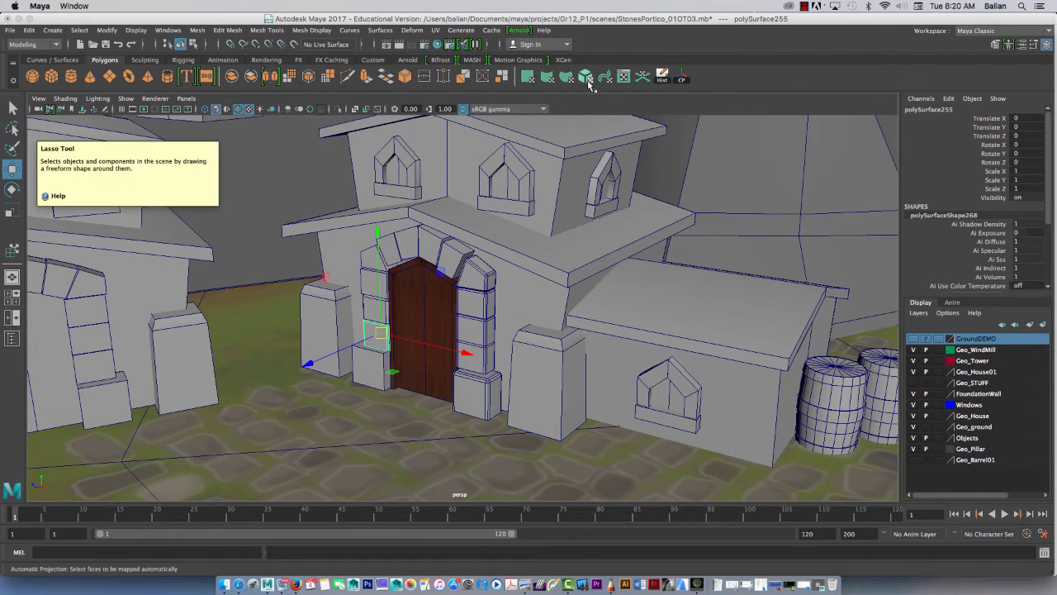
pyautogui.click(588, 76)
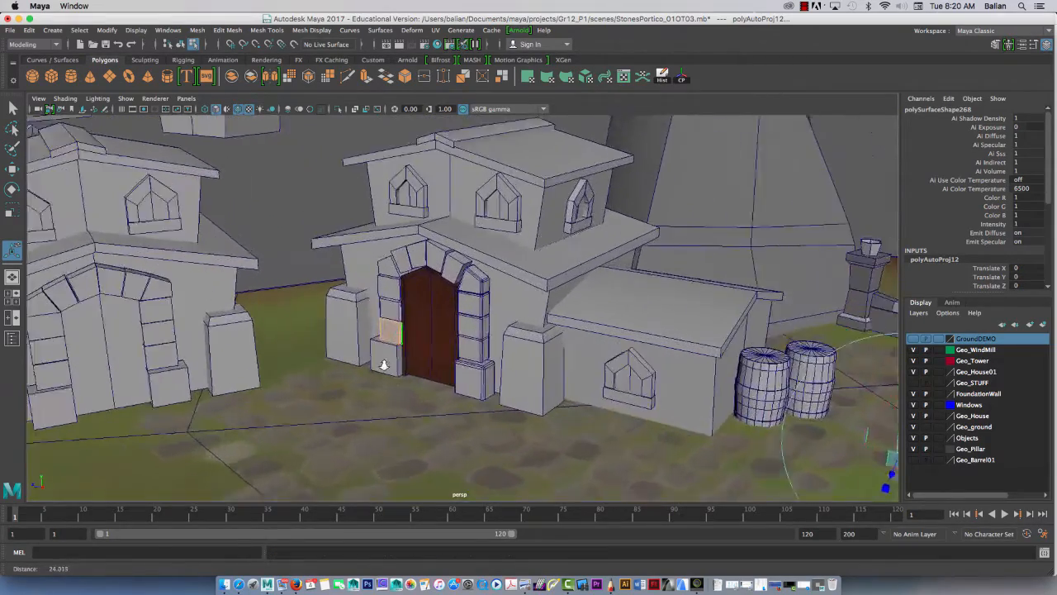
pyautogui.rightClick(383, 363)
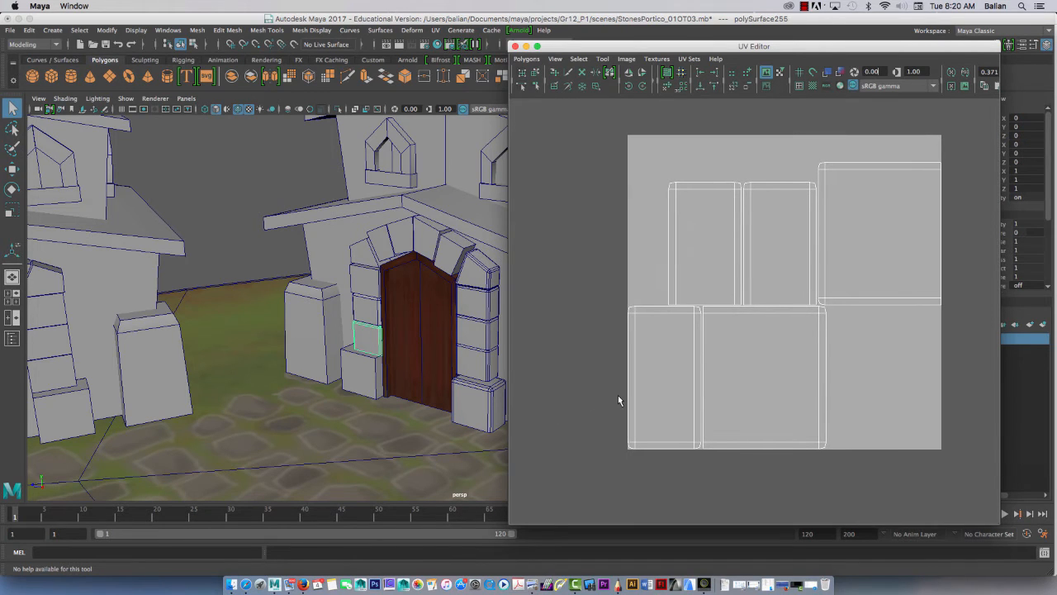
# Step: Toggle between Edge and UV modes and pick the shared edge between two shells
pyautogui.rightClick(363, 297)
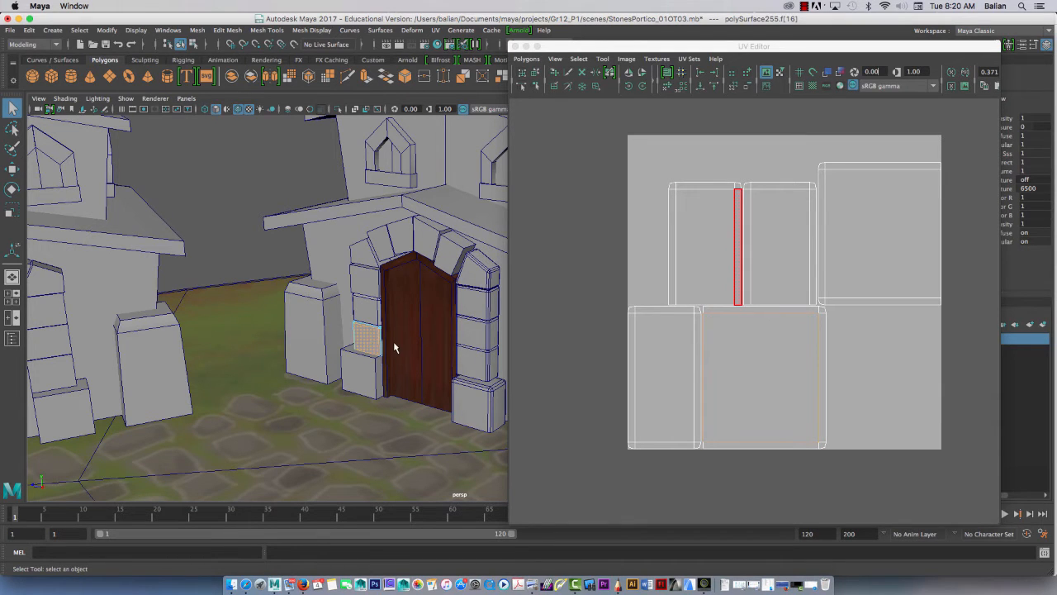
pyautogui.rightClick(759, 347)
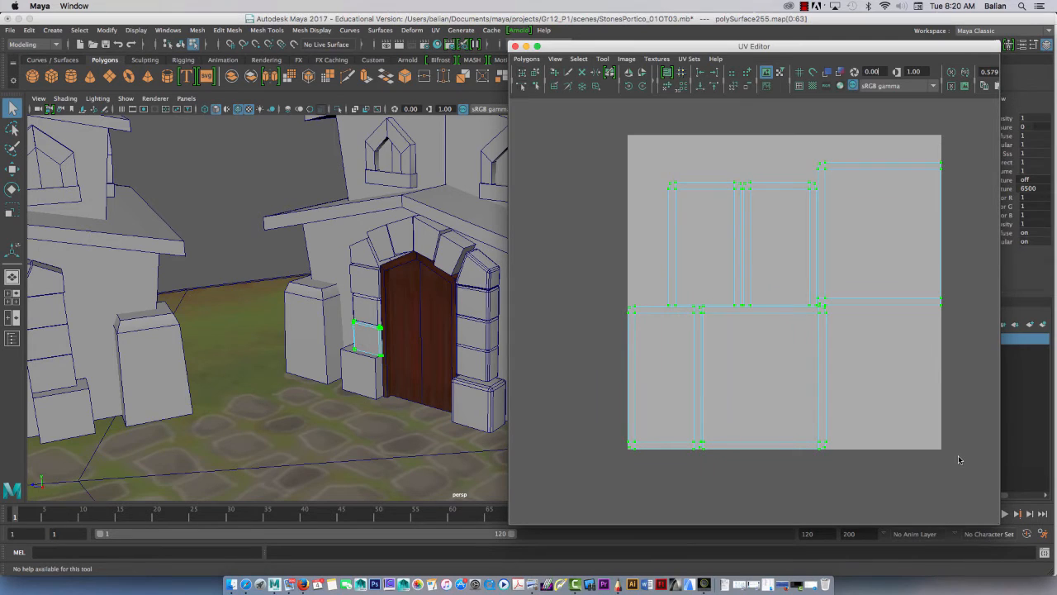
pyautogui.rightClick(707, 365)
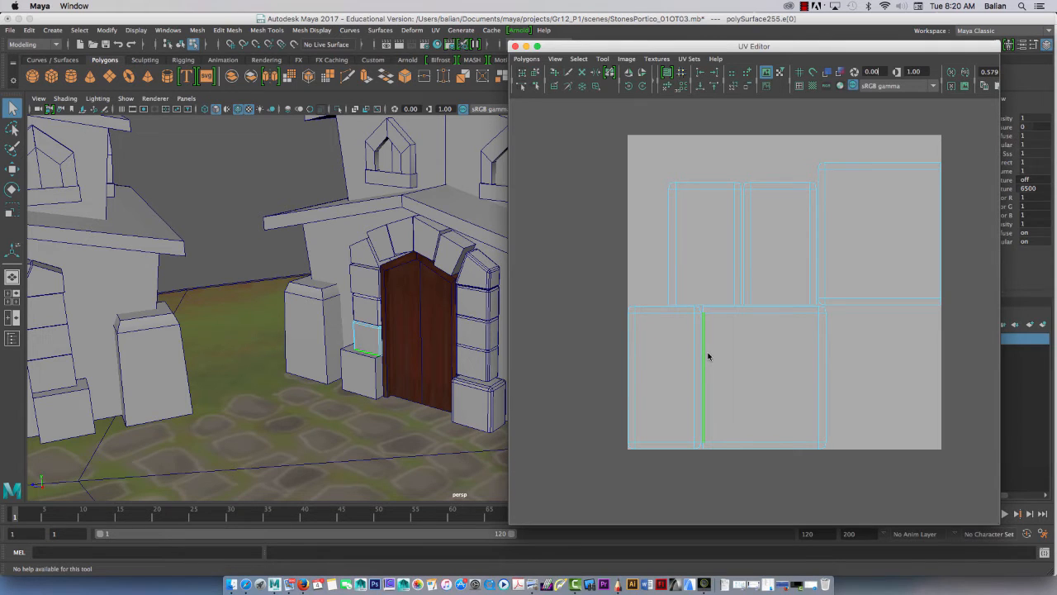
pyautogui.click(703, 244)
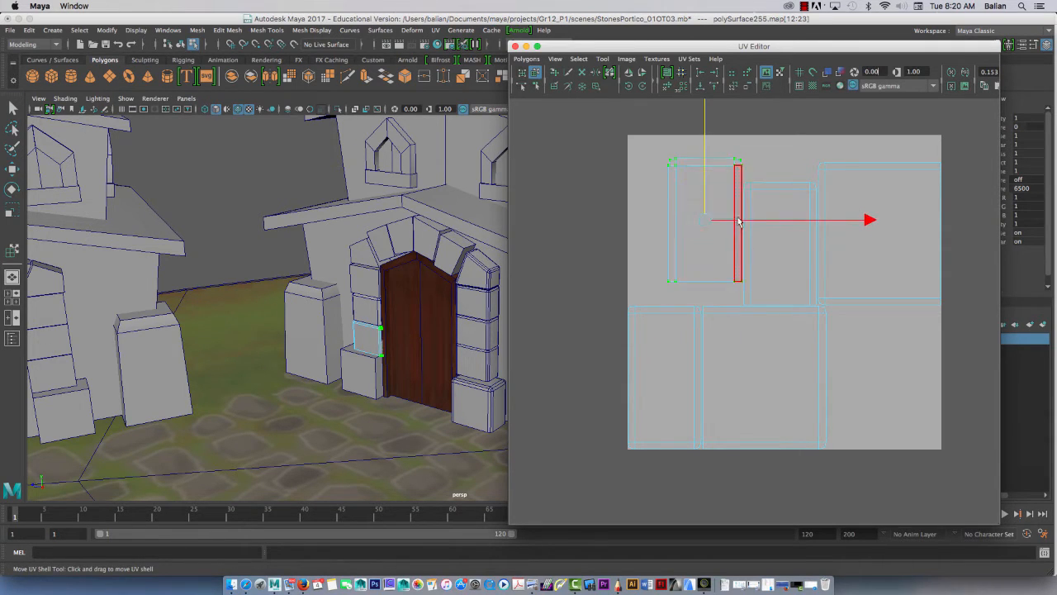
# Step: Move the thin side shell beside its neighbour and the square shell to the top right
pyautogui.moveTo(737, 221); pyautogui.dragTo(775, 204)
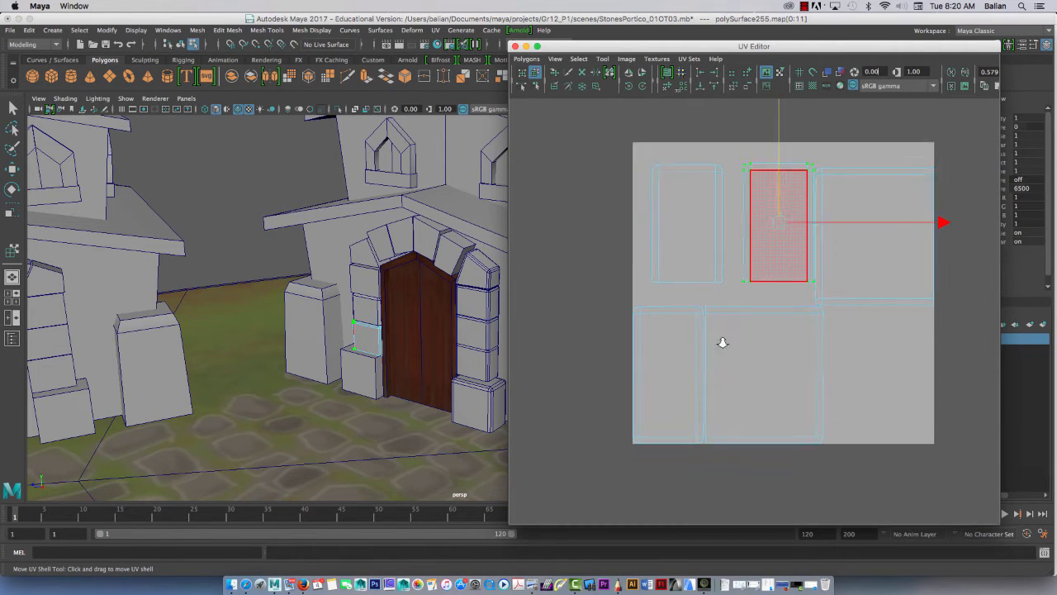
pyautogui.moveTo(776, 223); pyautogui.dragTo(900, 247)
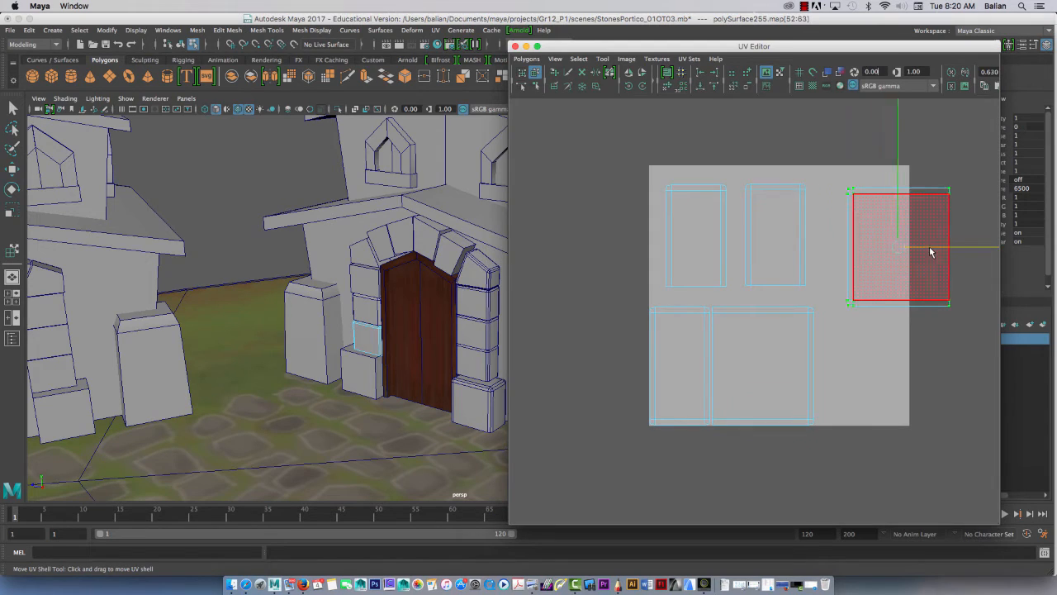
pyautogui.click(645, 89)
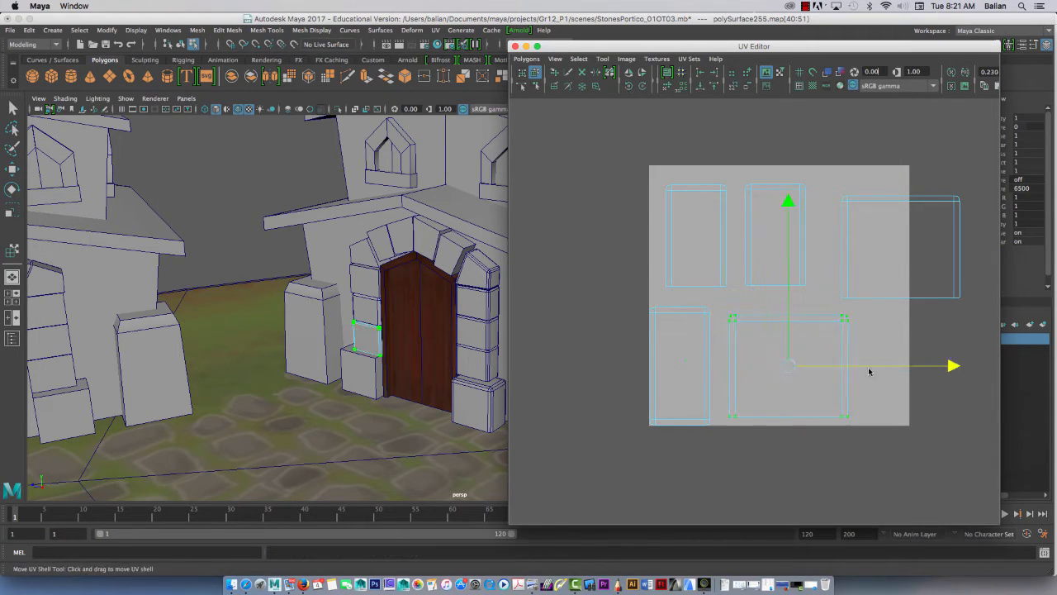
pyautogui.click(775, 235)
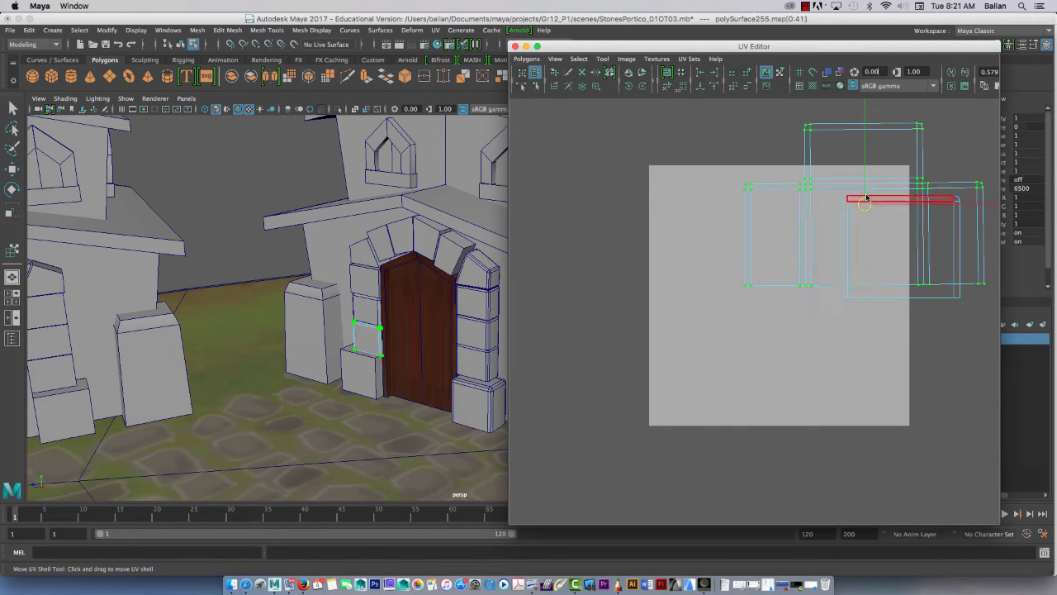
# Step: Bring the side shells around the front face and pick the top border edge to sew
pyautogui.moveTo(862, 201); pyautogui.dragTo(777, 430)
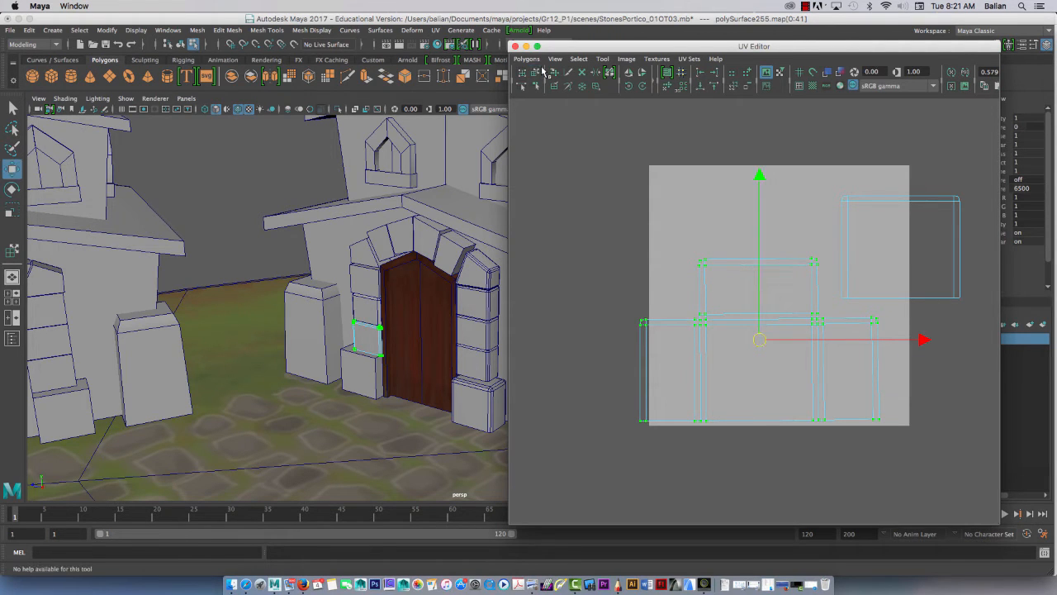
pyautogui.click(734, 263)
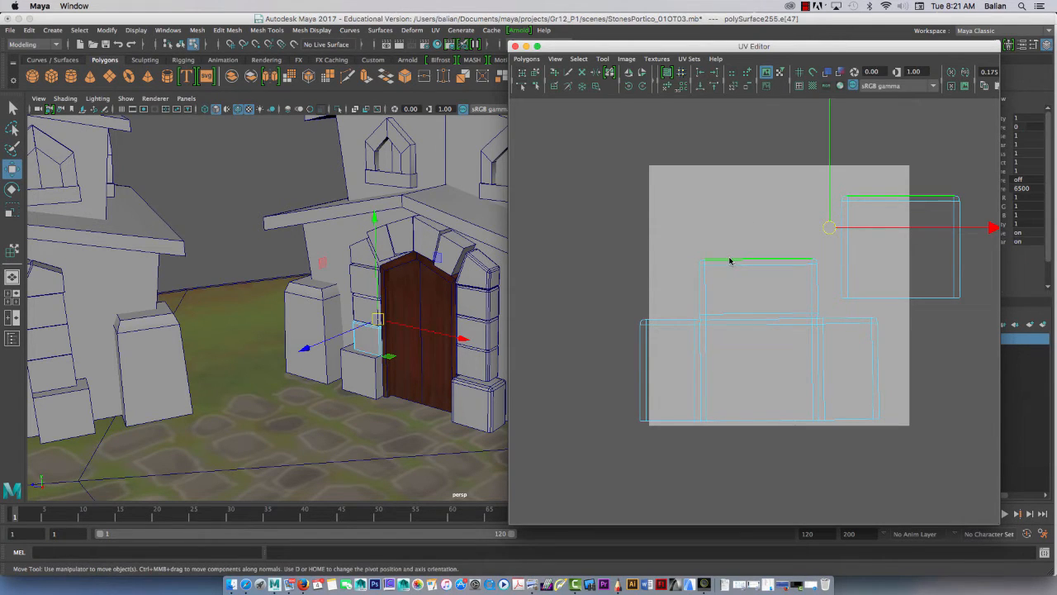
pyautogui.click(527, 59)
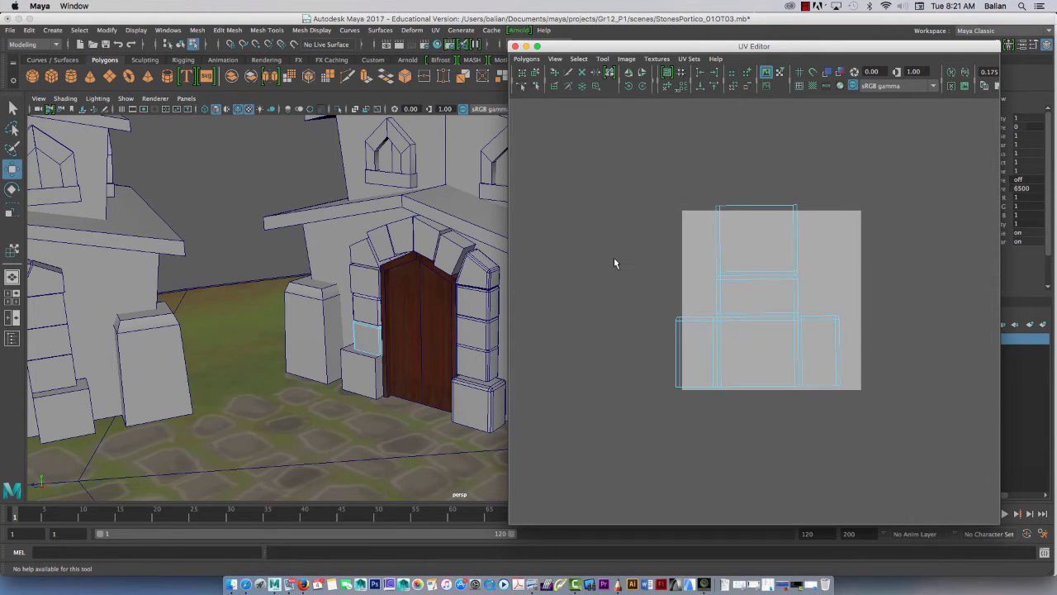
# Step: Select the joined stone layout's UVs and shrink it, pulling it away from the tile
pyautogui.click(756, 296)
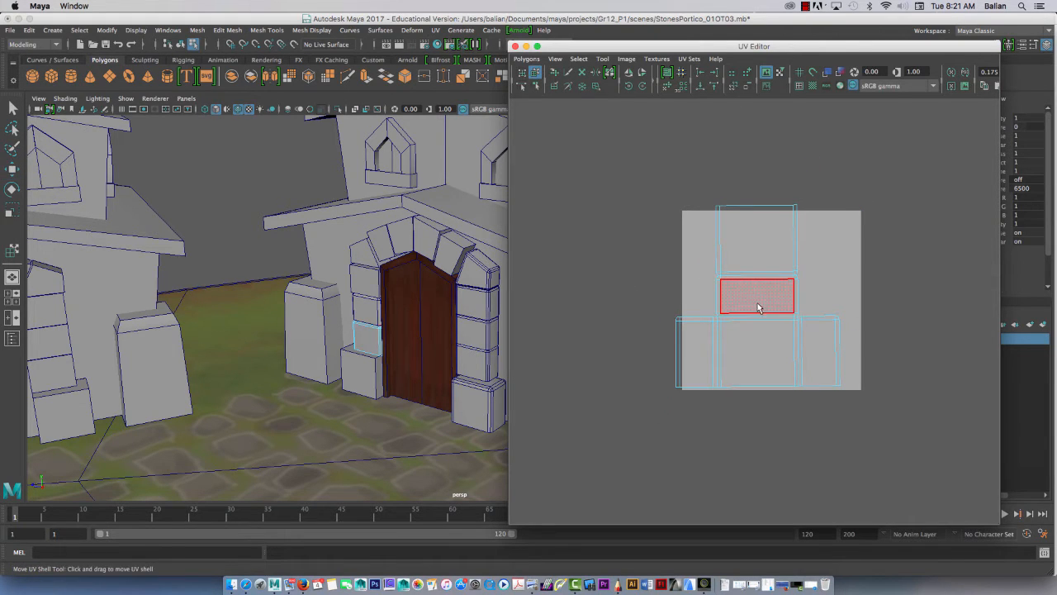
pyautogui.click(757, 296)
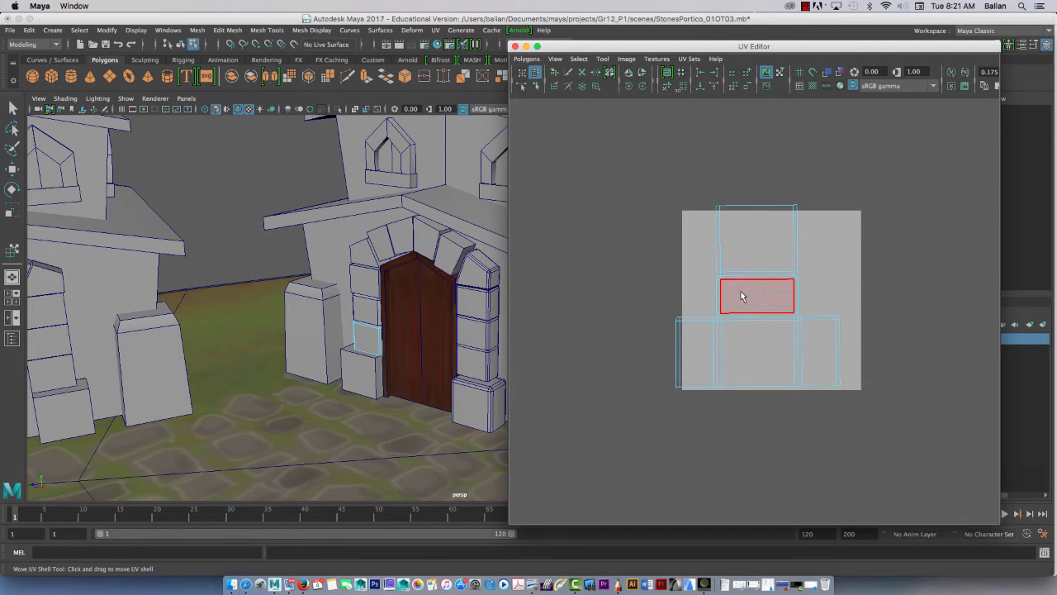
pyautogui.moveTo(753, 296)
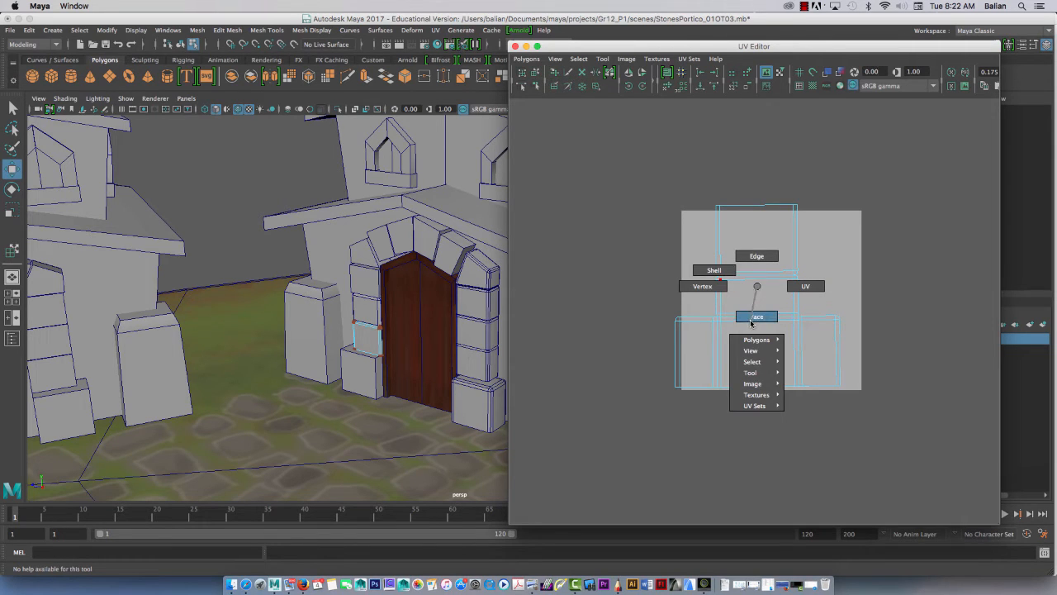
pyautogui.click(757, 317)
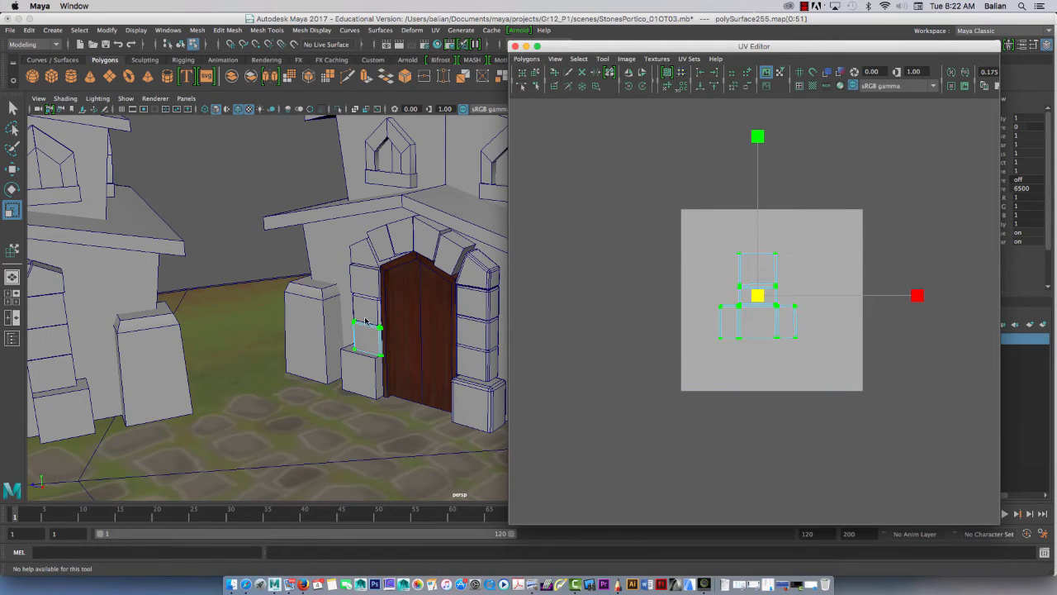
pyautogui.moveTo(754, 157)
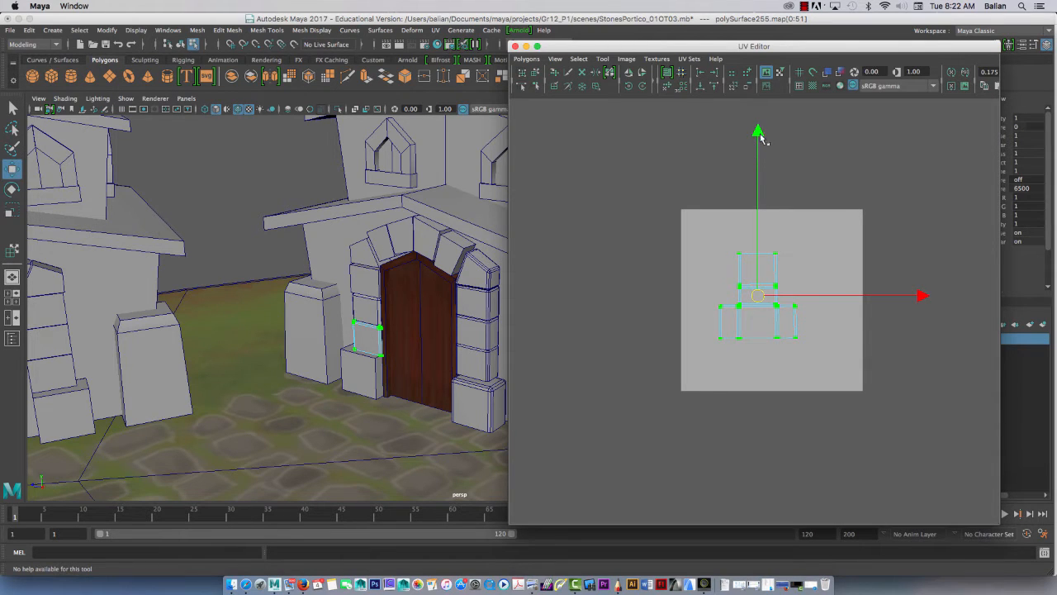
pyautogui.moveTo(758, 295); pyautogui.dragTo(773, 350)
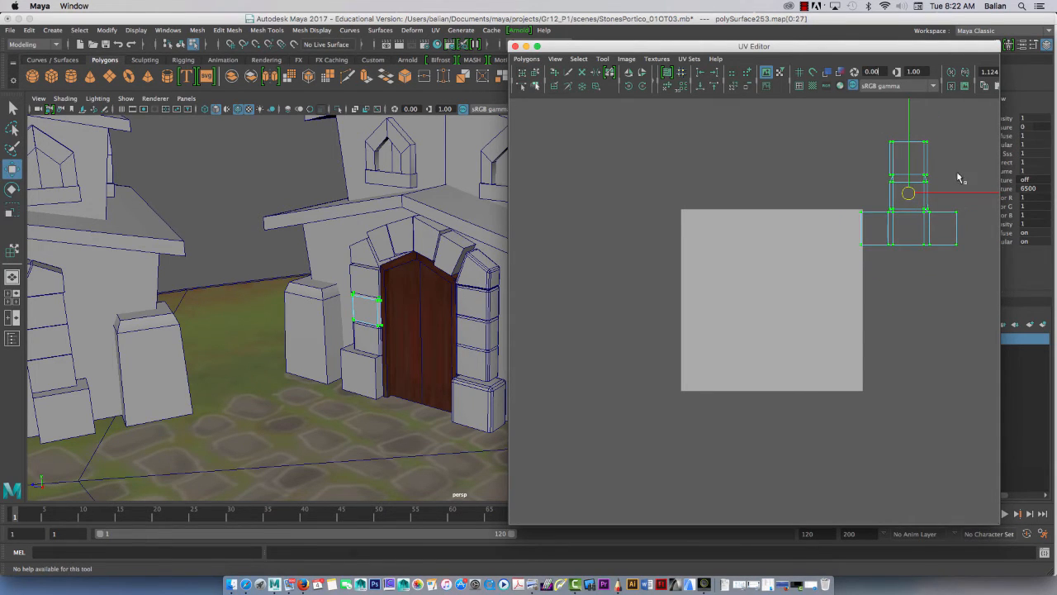
# Step: Place the shrunken stone layout along the bottom of the 0–1 tile and clear the selection
pyautogui.moveTo(908, 192); pyautogui.dragTo(730, 192)
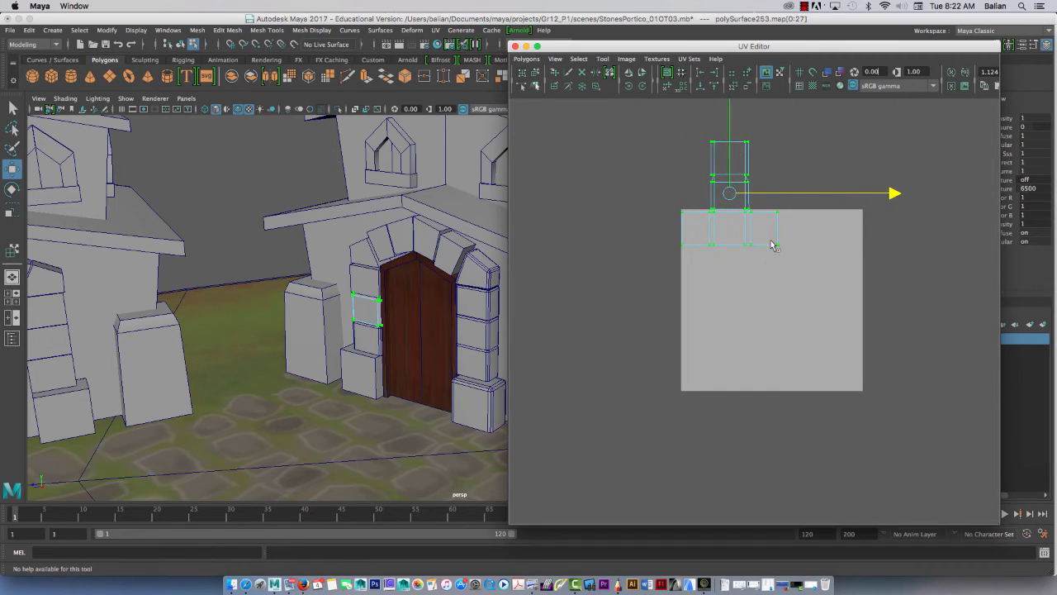
pyautogui.moveTo(730, 192); pyautogui.dragTo(730, 341)
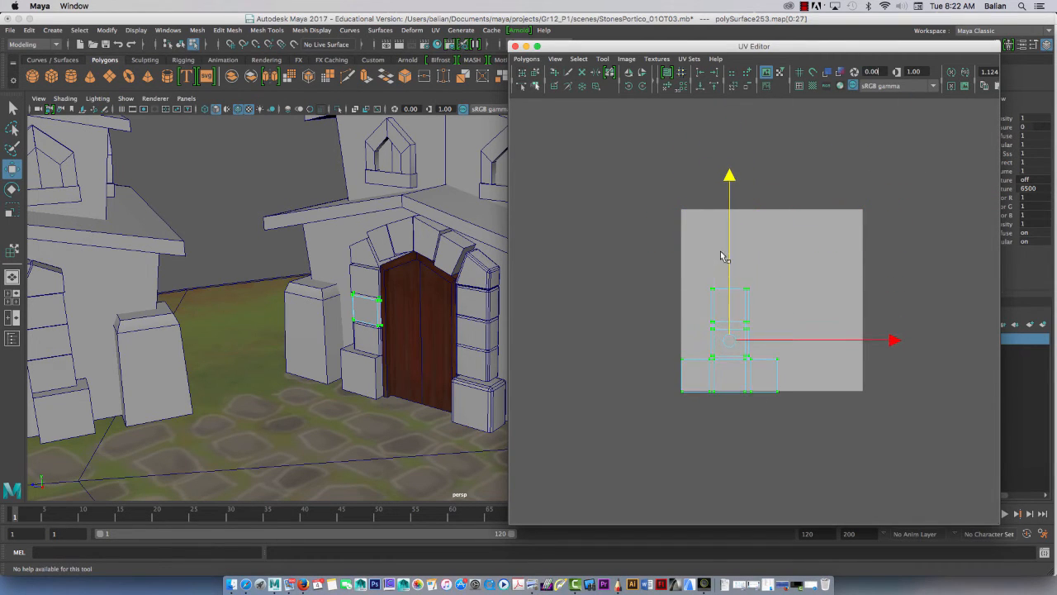
pyautogui.click(644, 85)
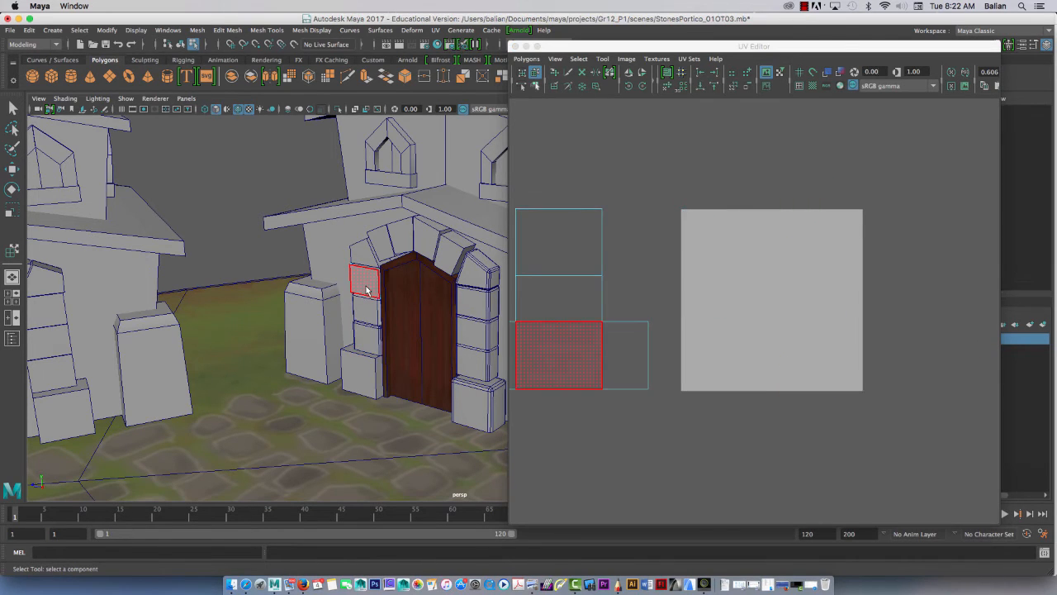
pyautogui.moveTo(376, 289)
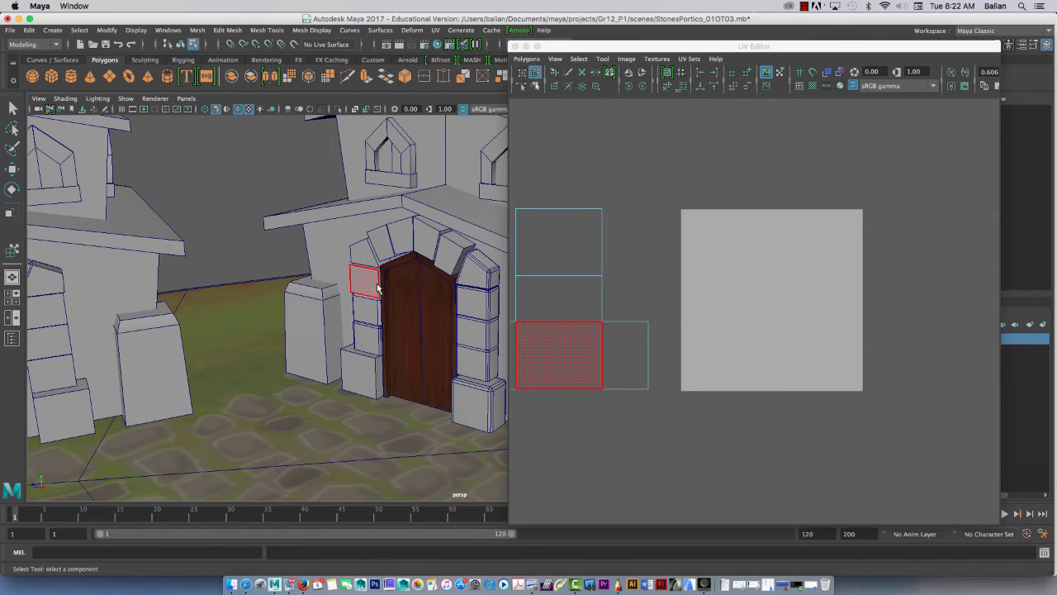
# Step: Reposition the doorway-side stone's UV shells, then return to object mode for the arch stone
pyautogui.click(558, 355)
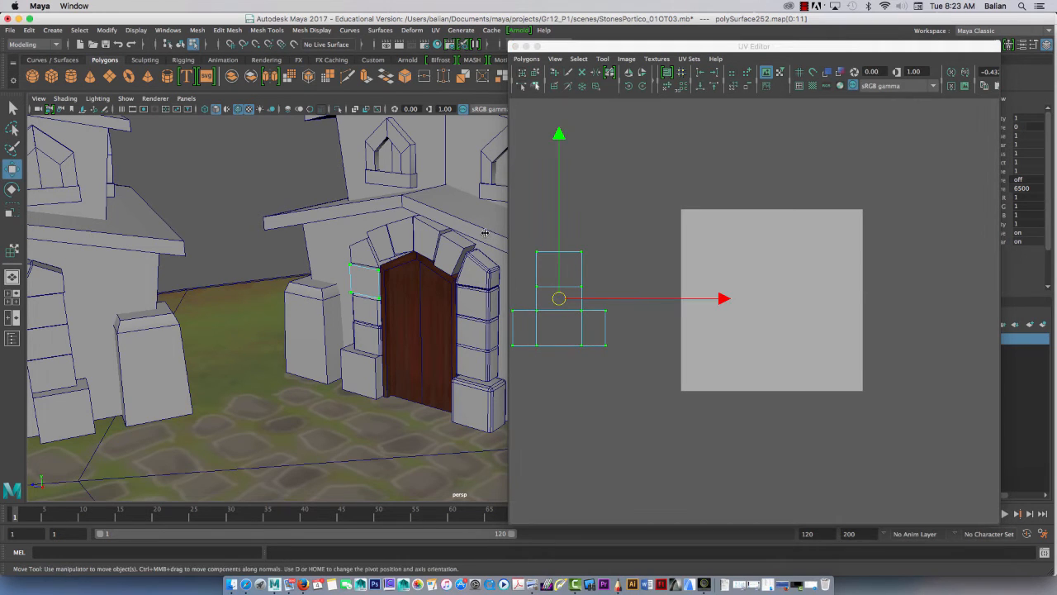
pyautogui.moveTo(558, 297); pyautogui.dragTo(690, 297)
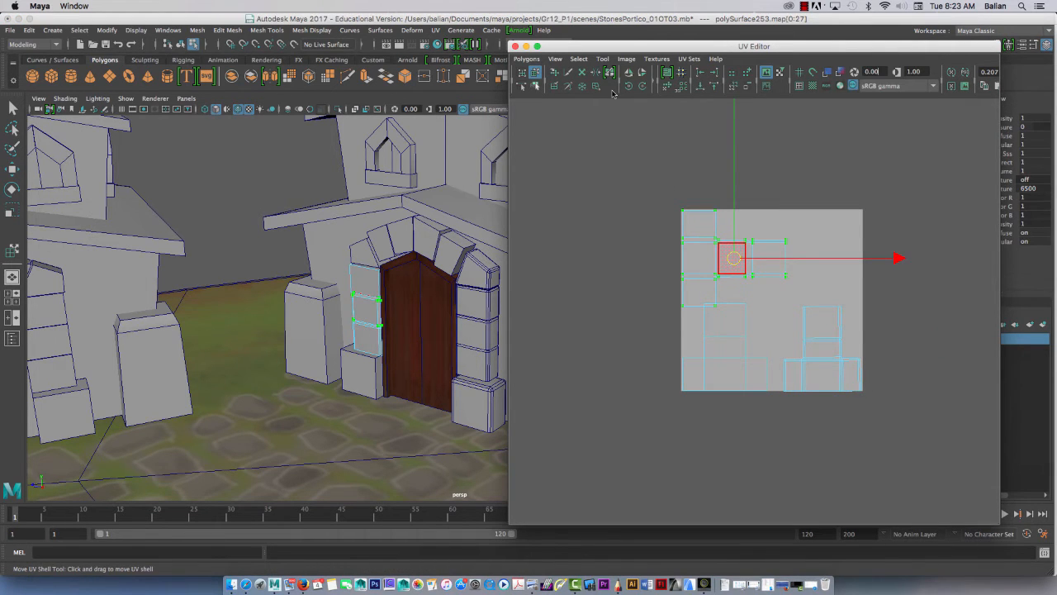
pyautogui.click(640, 86)
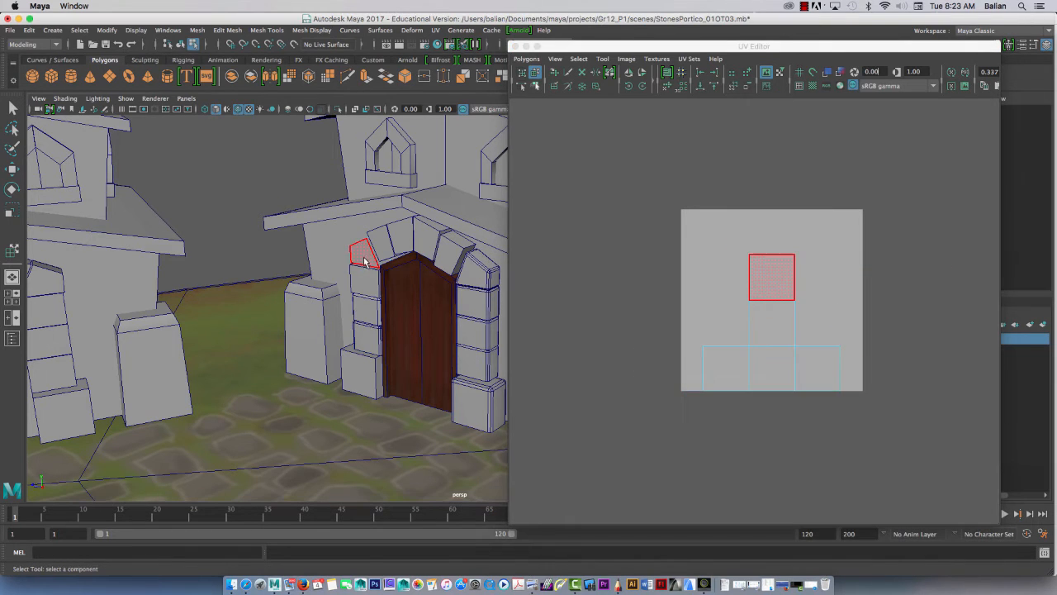
pyautogui.rightClick(367, 254)
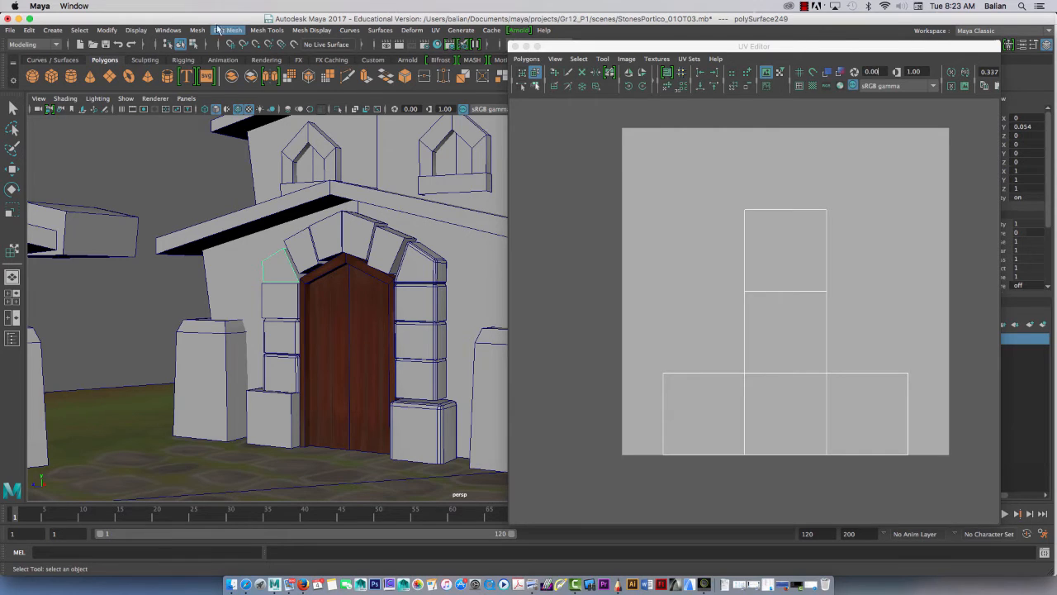
# Step: Bevel the edges of the arch stone left of the doorway top
pyautogui.click(228, 30)
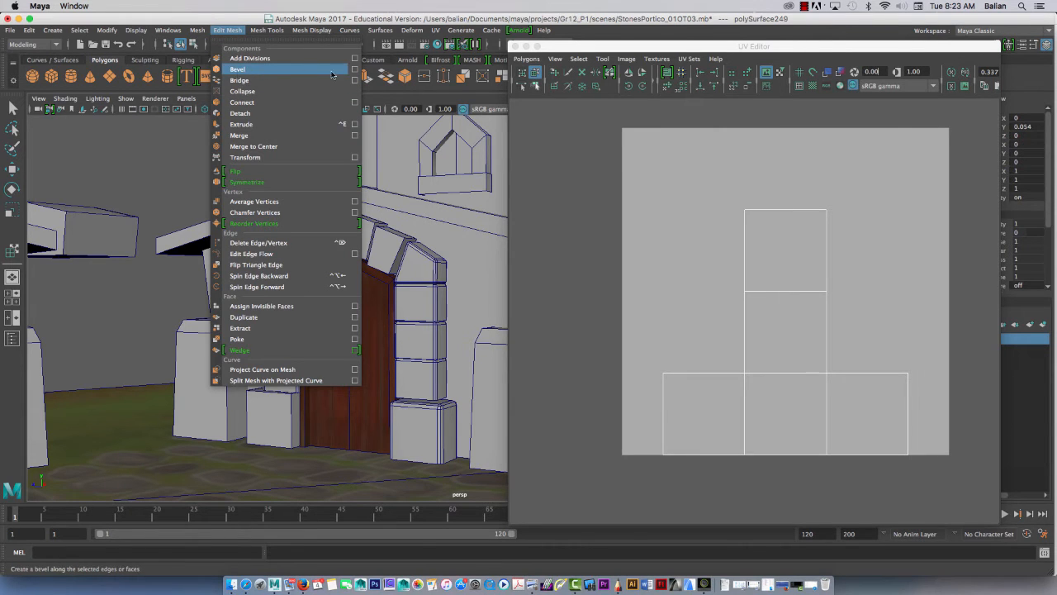
pyautogui.click(355, 70)
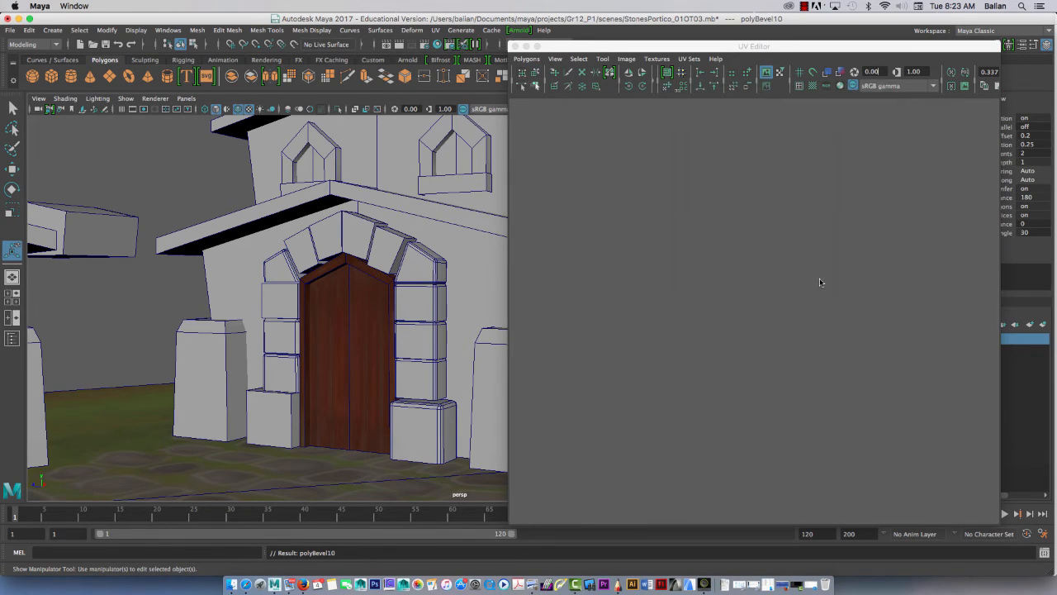
pyautogui.click(281, 267)
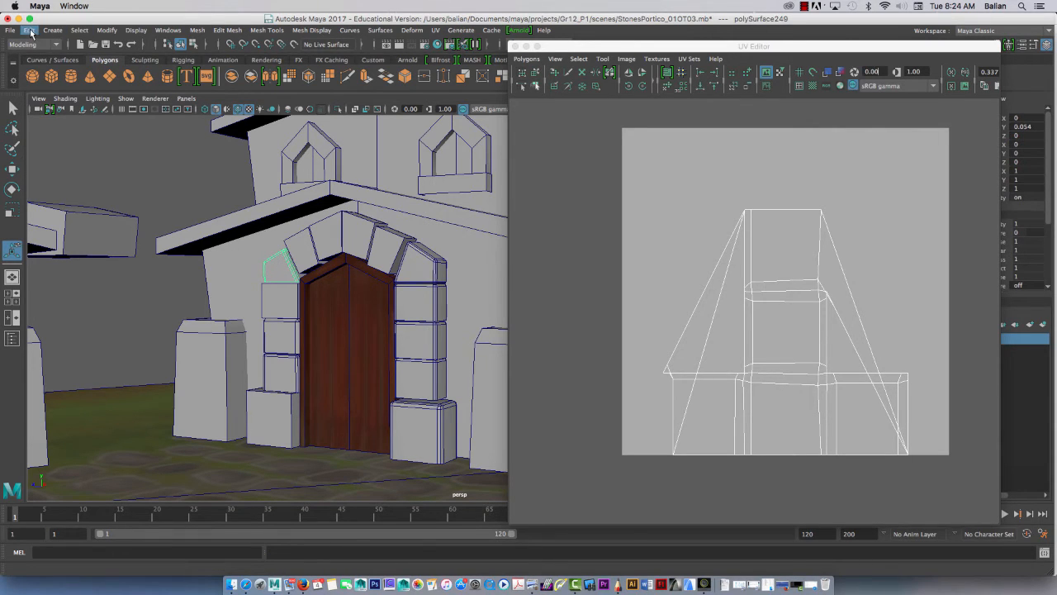
# Step: Delete the arch stone's construction history and centre its pivot
pyautogui.click(29, 30)
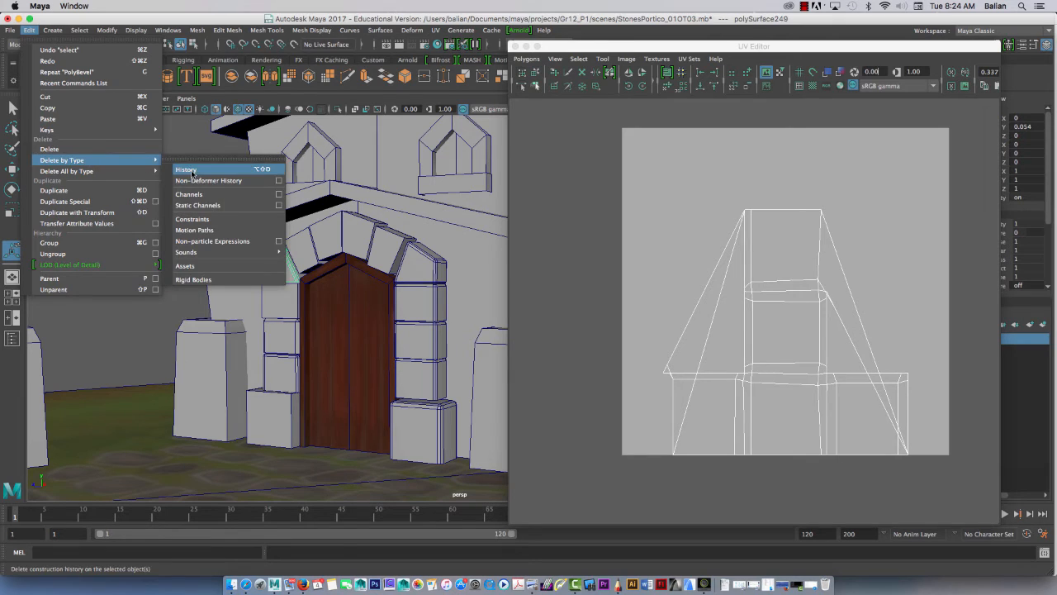
pyautogui.click(185, 169)
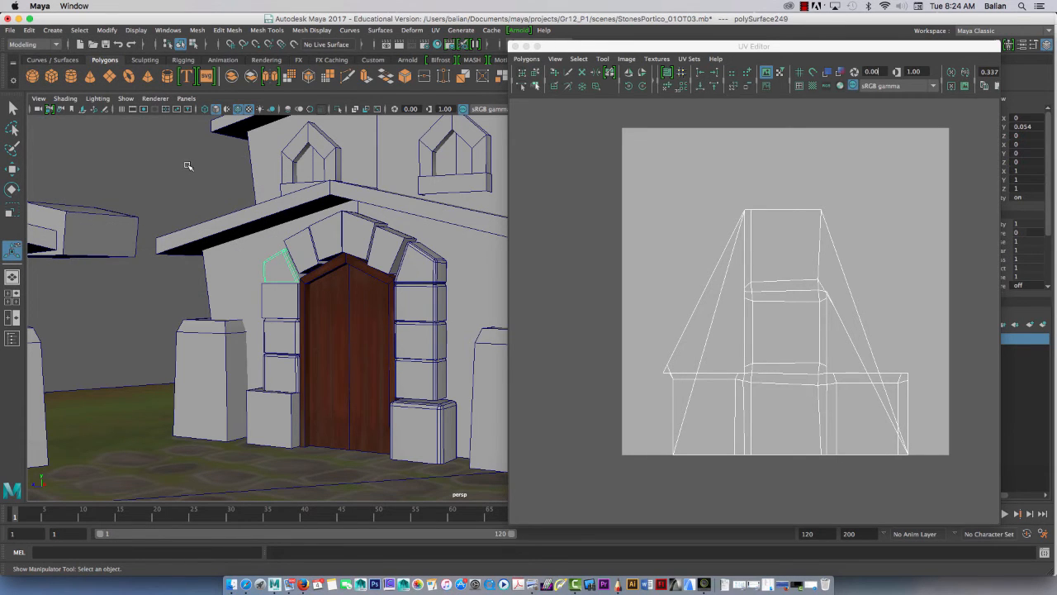
pyautogui.click(106, 30)
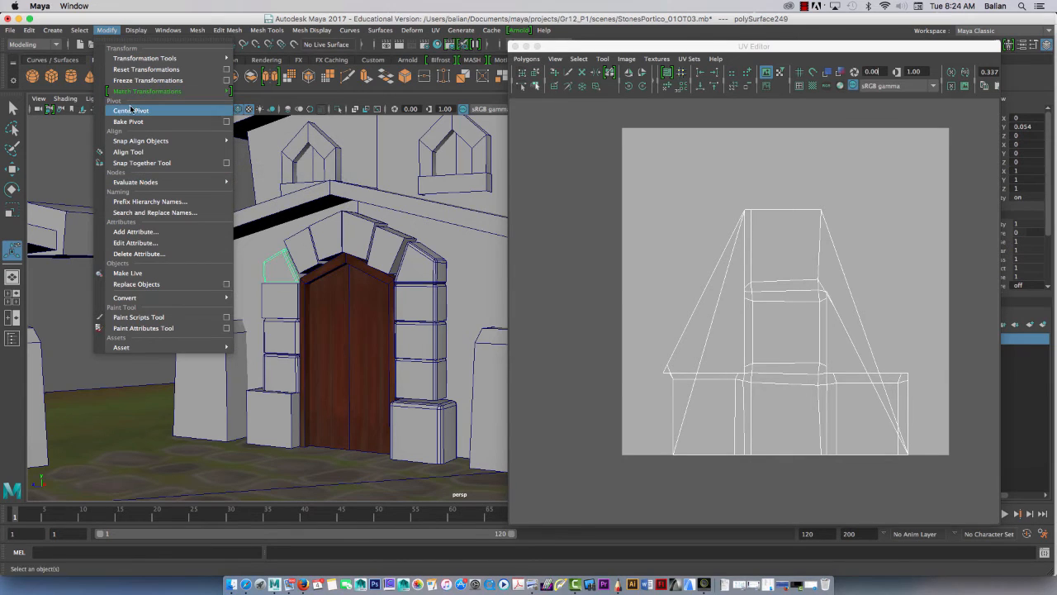
pyautogui.click(132, 109)
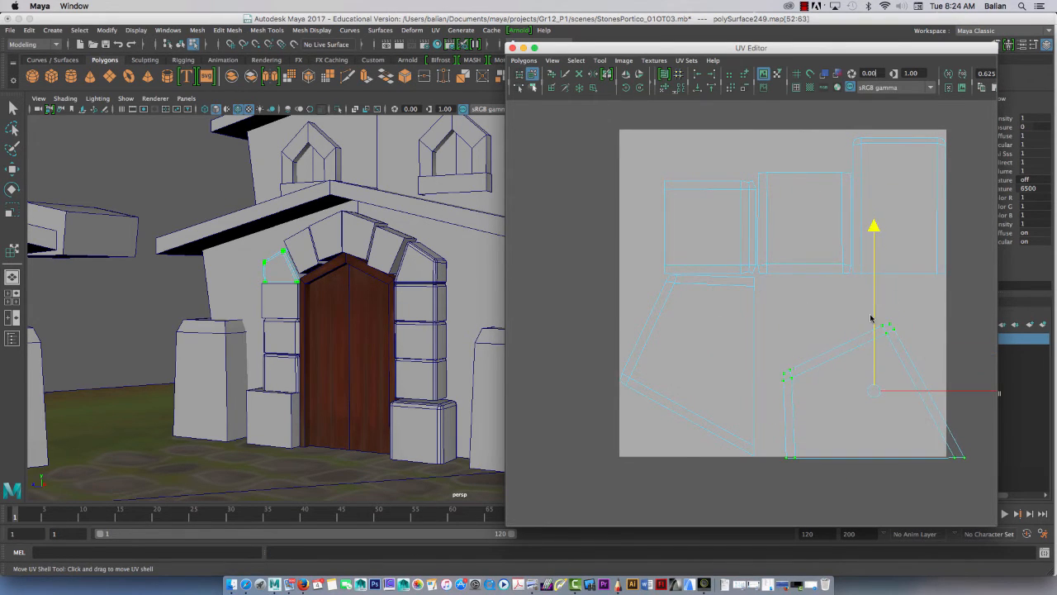
# Step: Drag the arch stone's UV shells apart into their own spaces around the tile
pyautogui.click(690, 349)
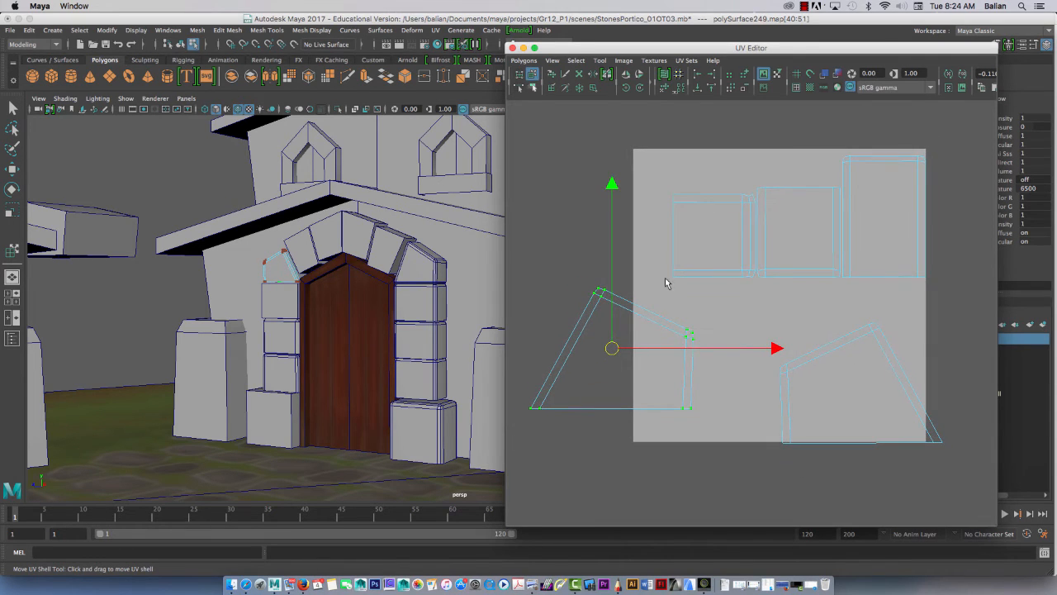
pyautogui.moveTo(611, 347); pyautogui.dragTo(735, 298)
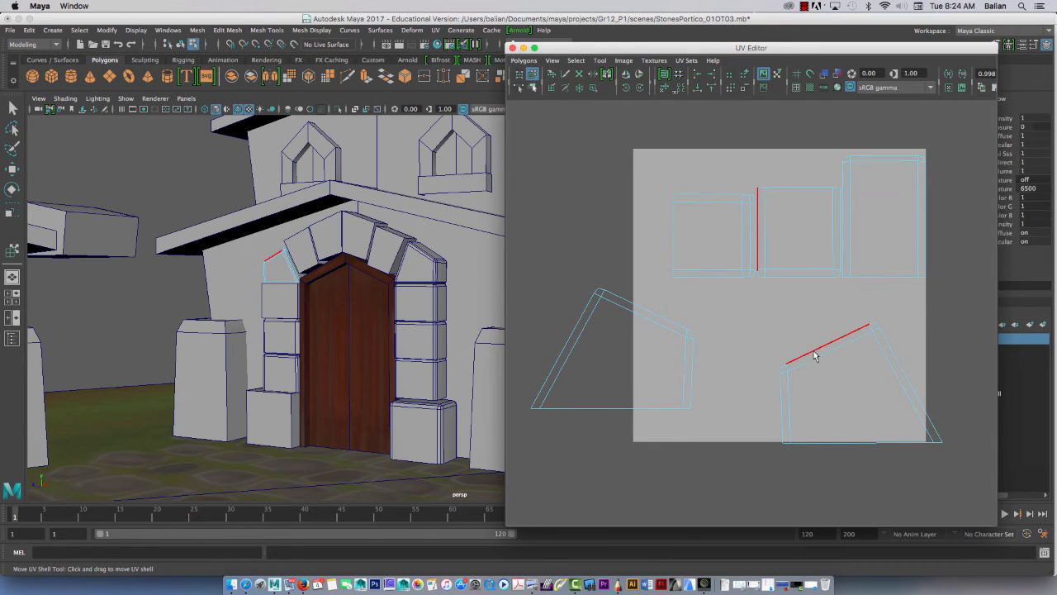
pyautogui.click(826, 342)
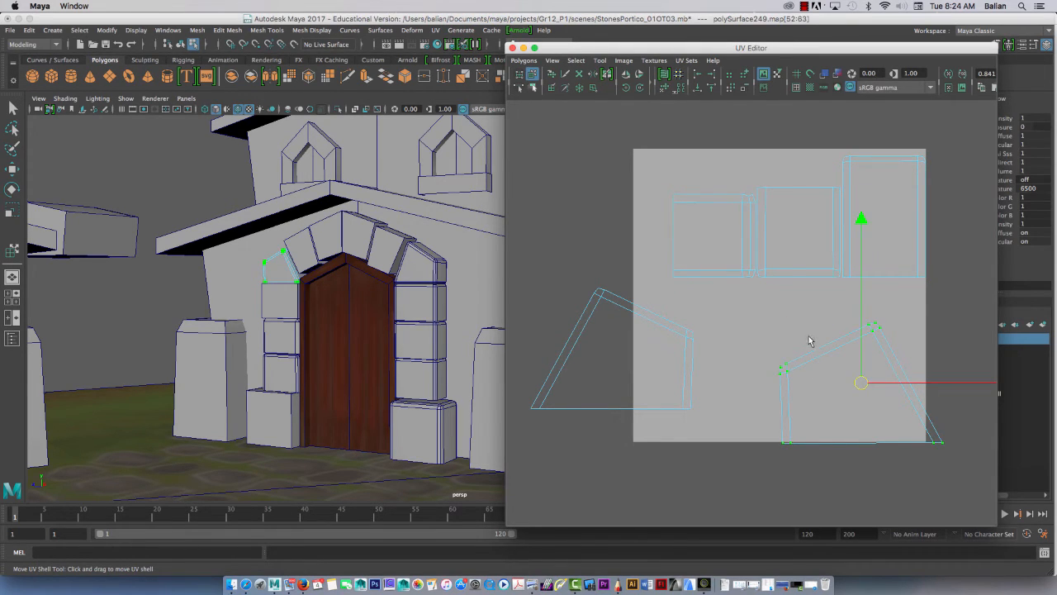
pyautogui.rightClick(685, 332)
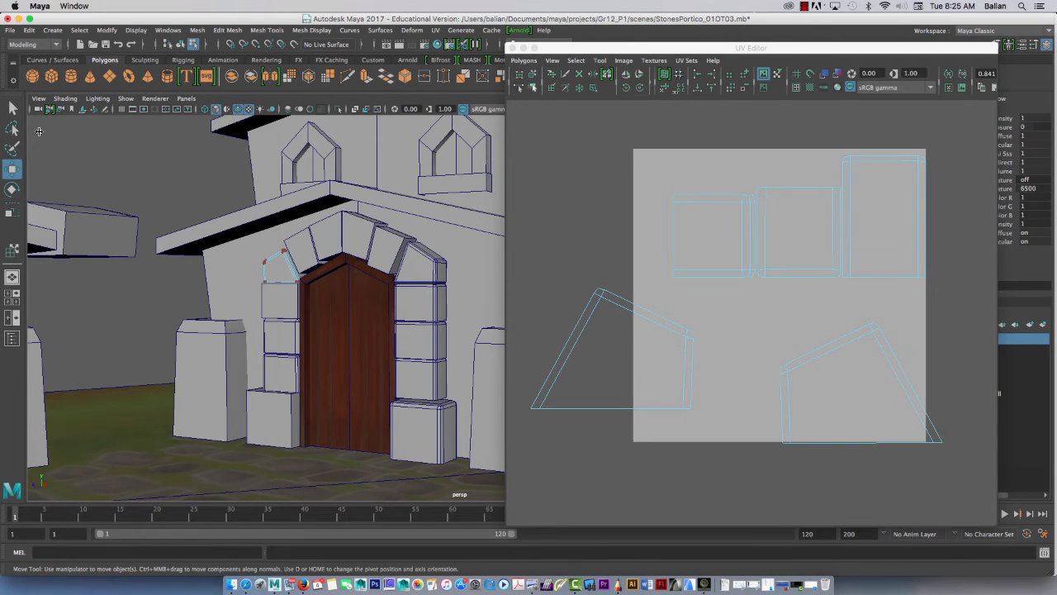
pyautogui.moveTo(823, 347)
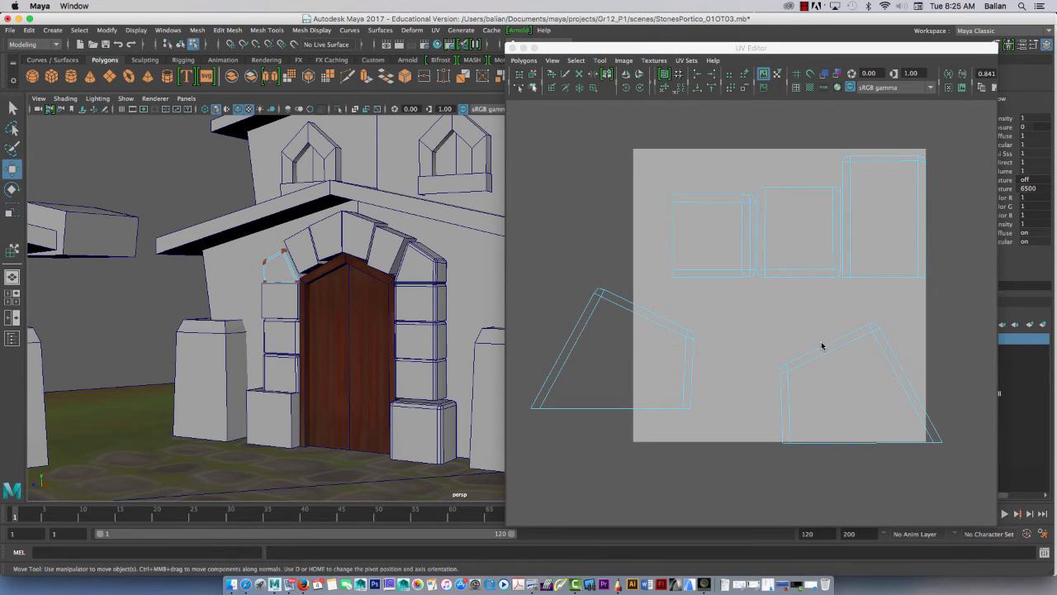
# Step: Pick the pentagon shell's shared border edge and Move and Sew it to the neighbouring side shell
pyautogui.click(280, 264)
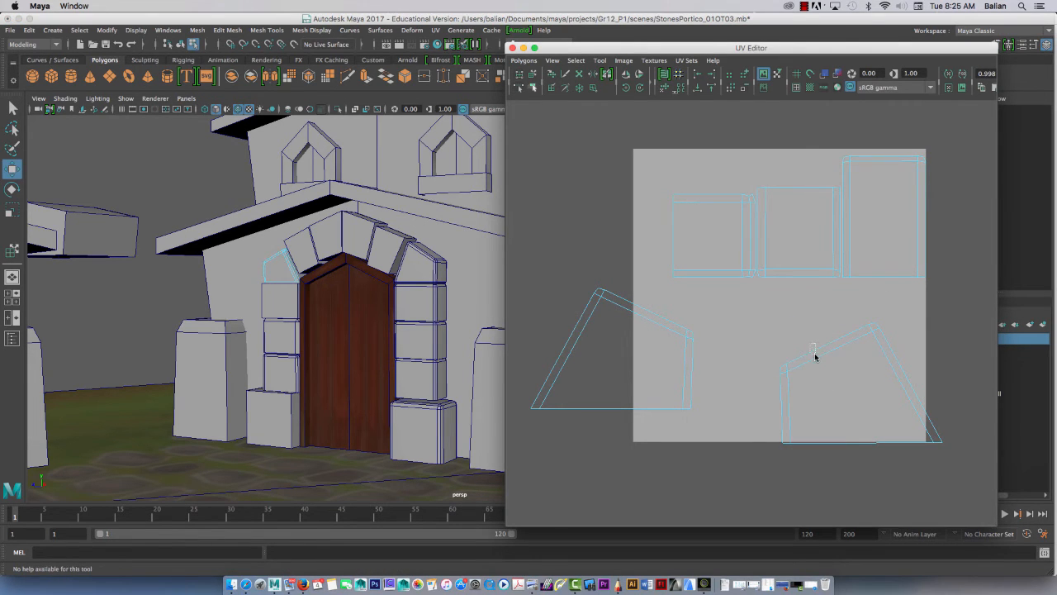
pyautogui.click(812, 347)
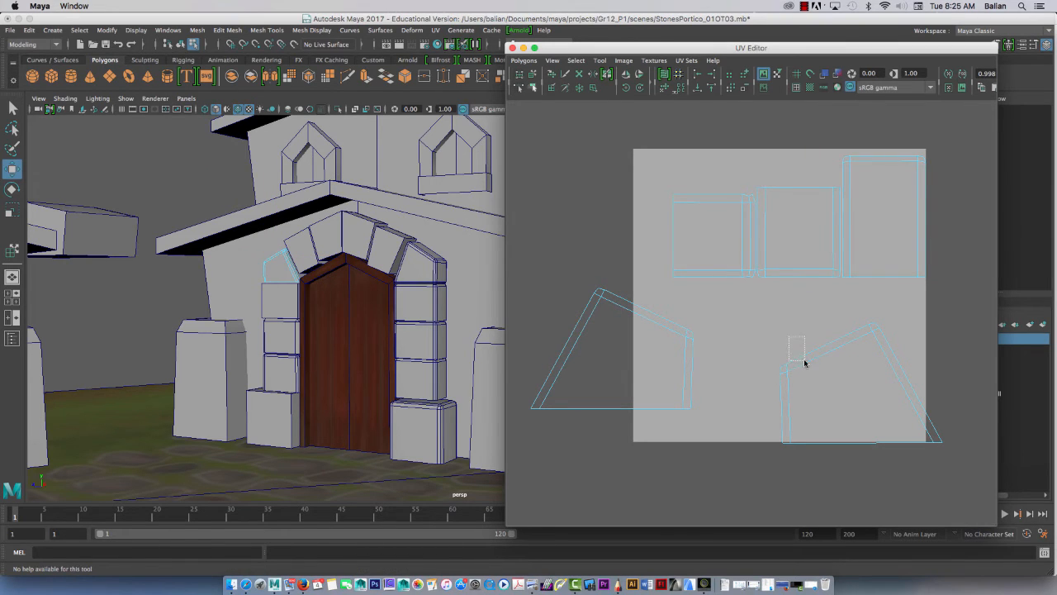
pyautogui.click(524, 59)
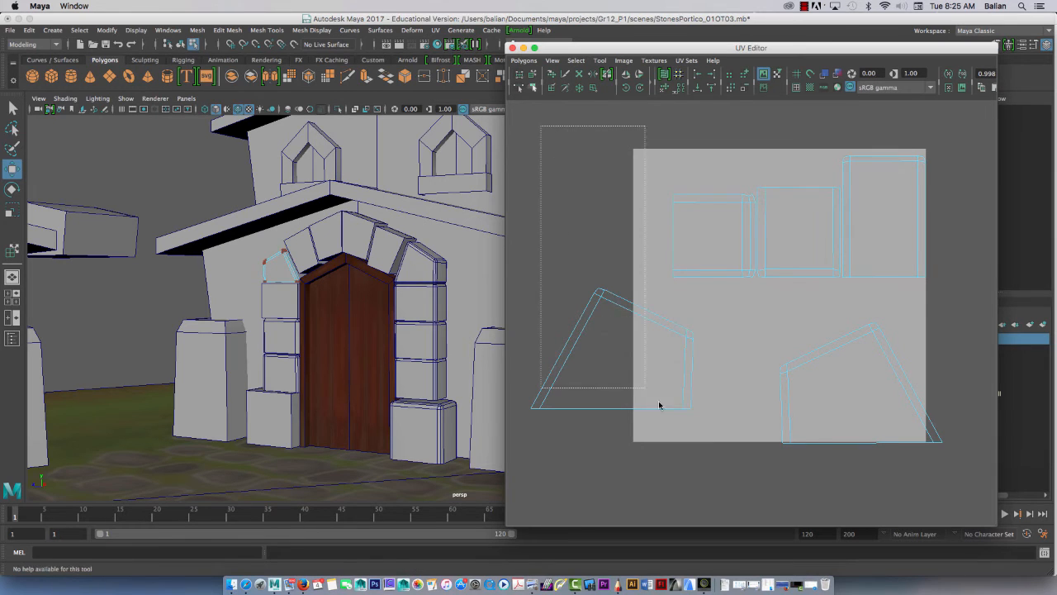
pyautogui.rightClick(806, 357)
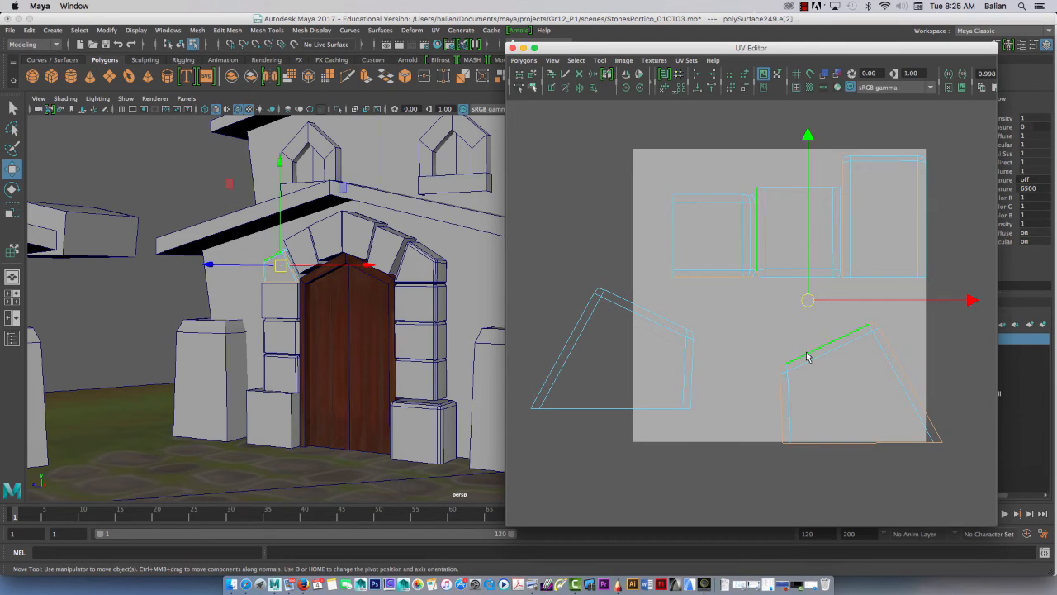
pyautogui.click(524, 60)
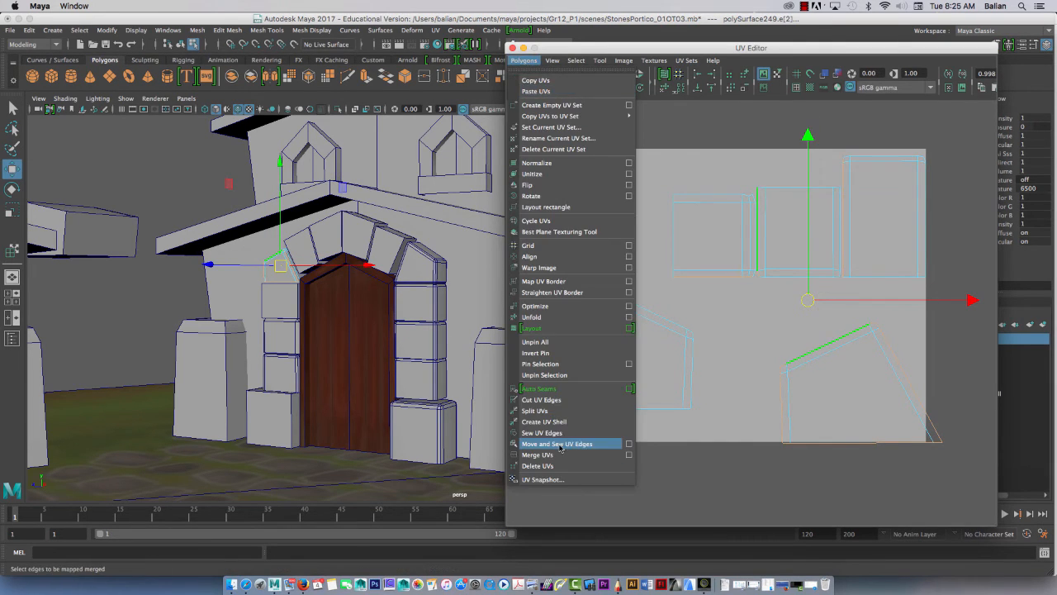
pyautogui.click(557, 443)
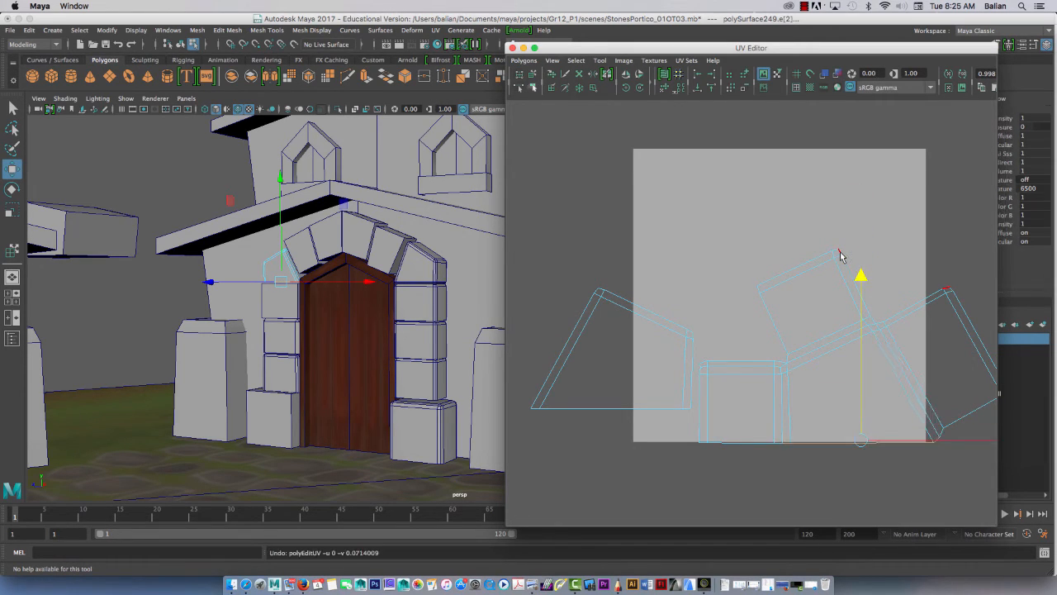
# Step: Move the remaining side shell beside the strip and select its shared edge for sewing
pyautogui.rightClick(799, 362)
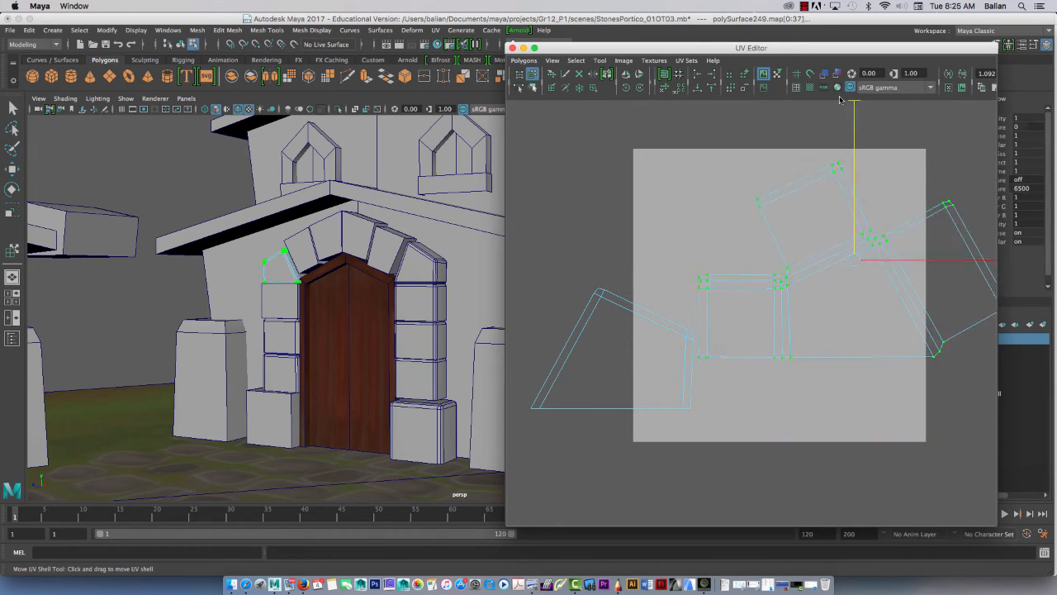
pyautogui.click(840, 316)
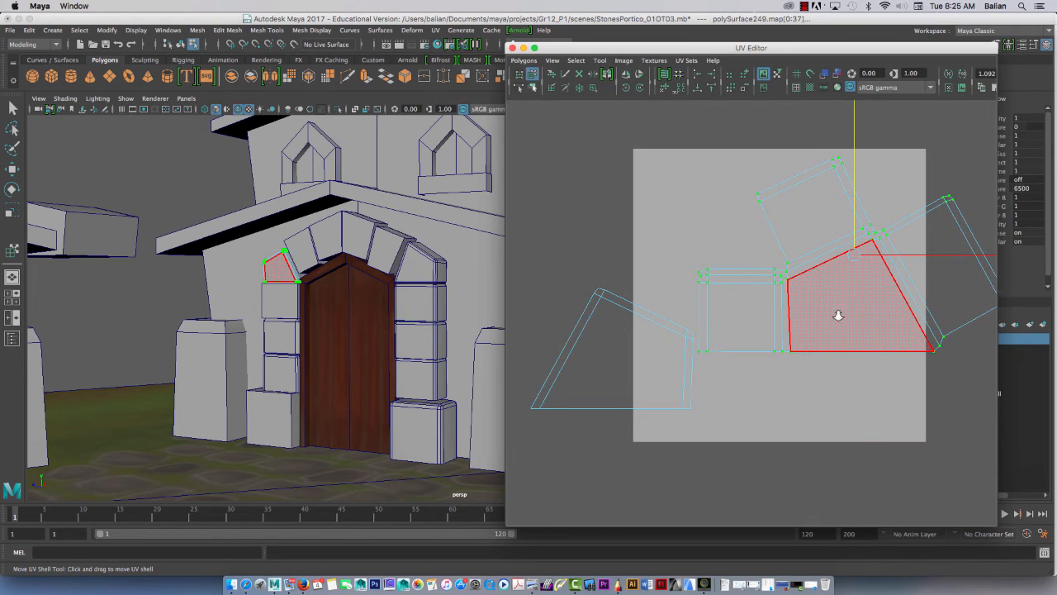
pyautogui.moveTo(839, 314); pyautogui.dragTo(644, 346)
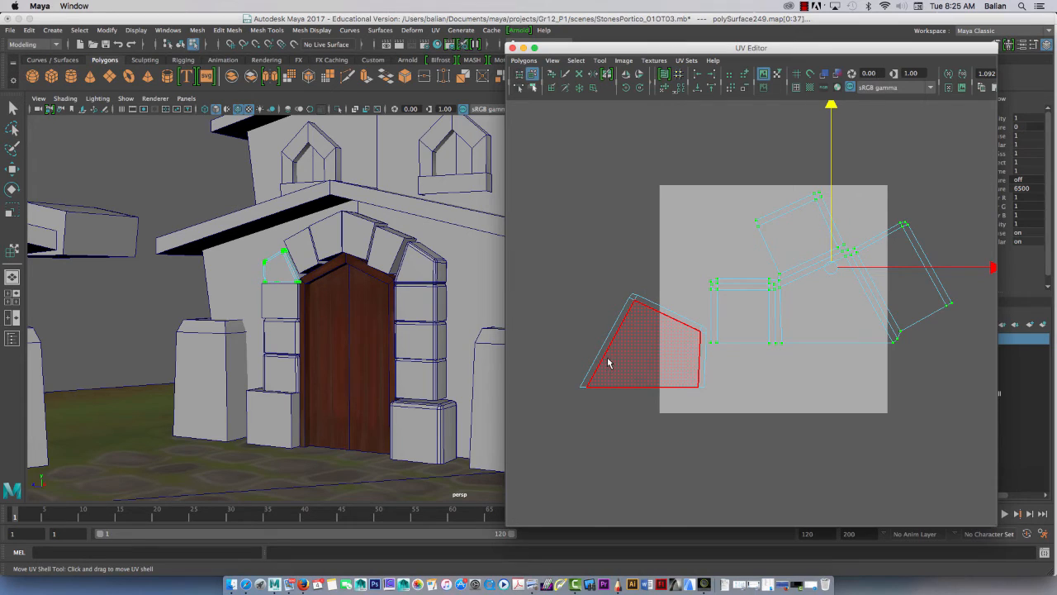
pyautogui.moveTo(636, 339)
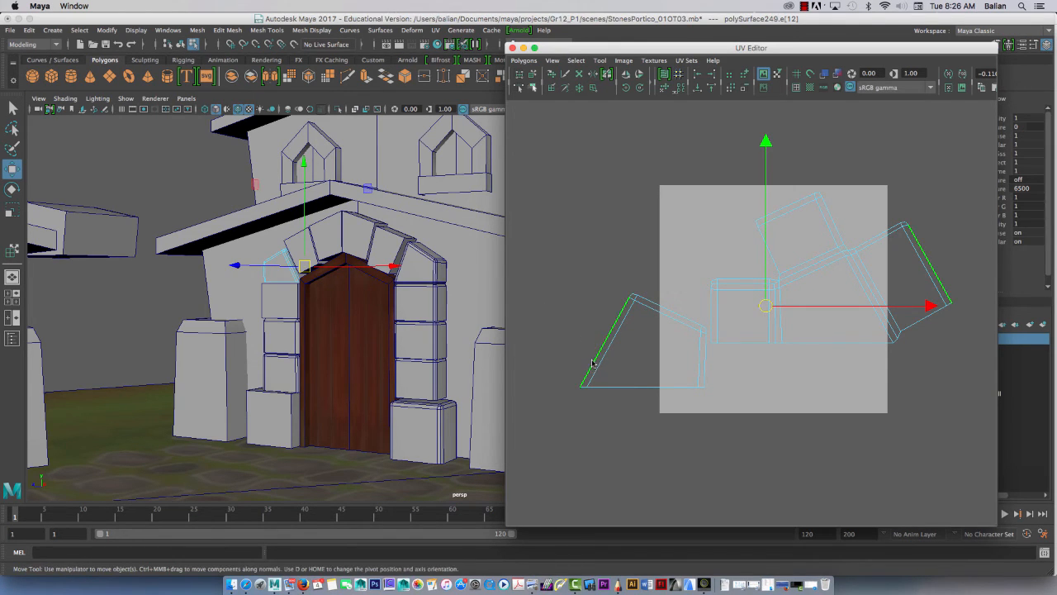
pyautogui.click(524, 60)
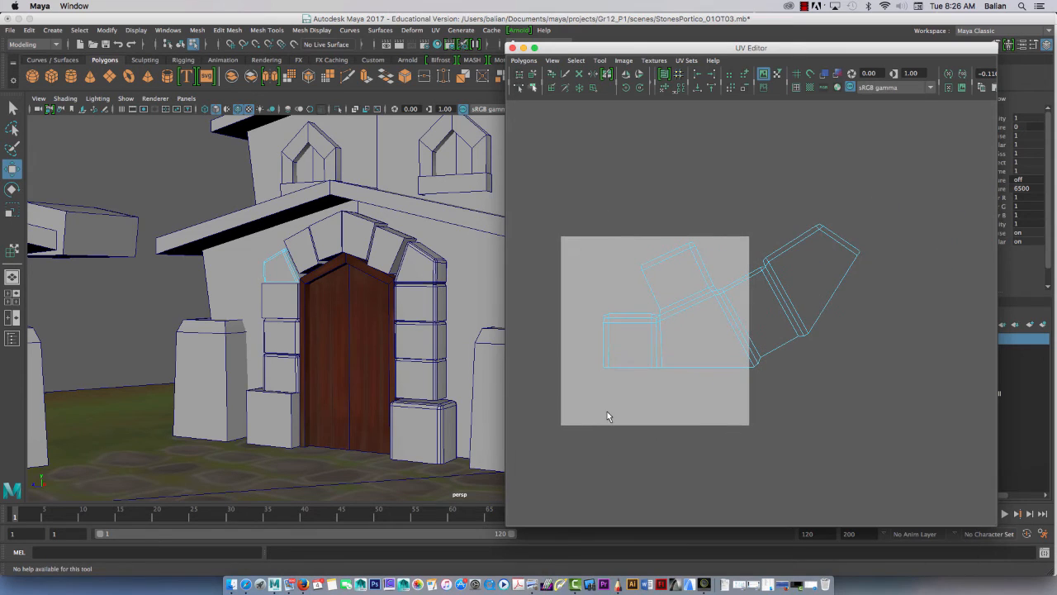
# Step: Move the square stone shells to fill the tile, leaving the arch strip upright beside it
pyautogui.click(677, 314)
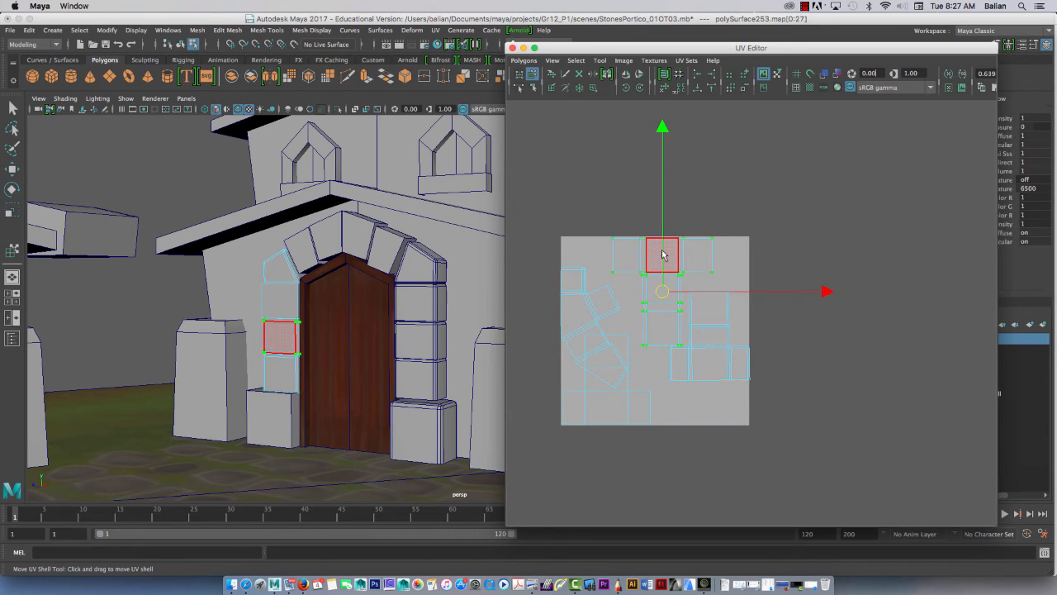
pyautogui.moveTo(661, 254); pyautogui.dragTo(709, 307)
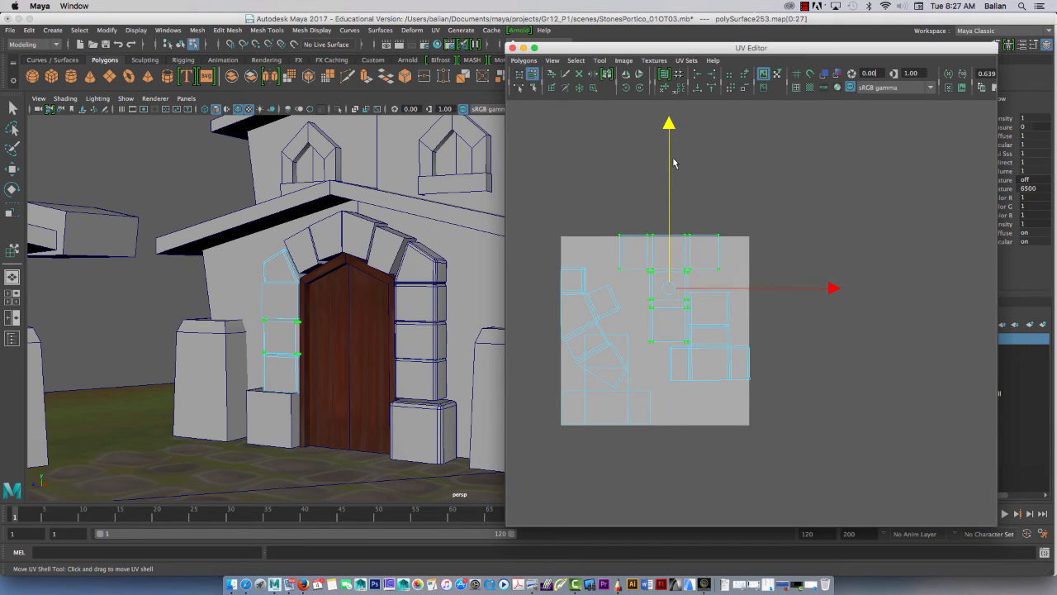
pyautogui.moveTo(669, 289); pyautogui.dragTo(641, 378)
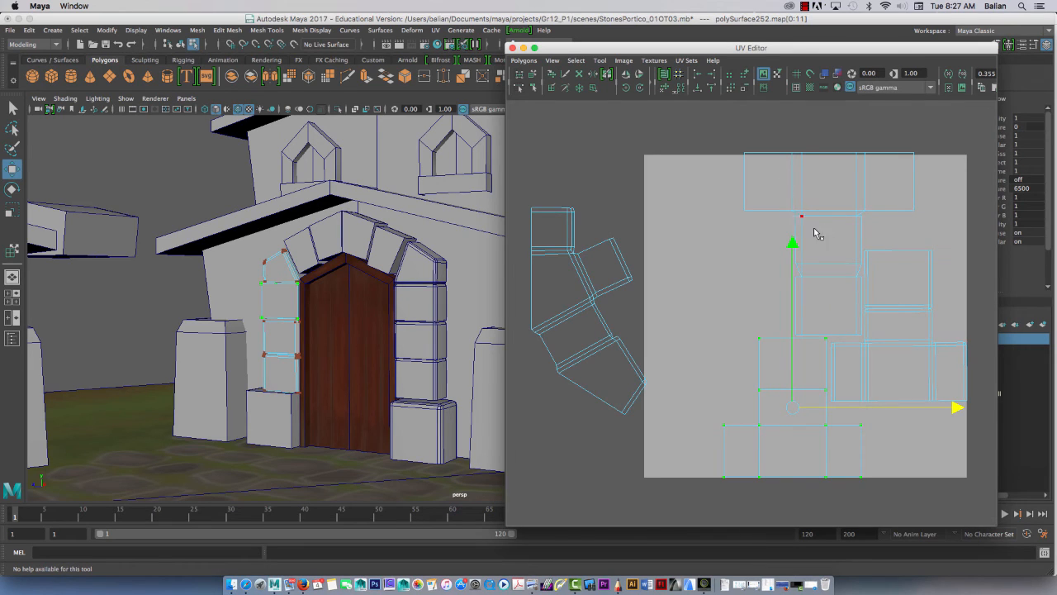
# Step: Scale the shells and nudge a square stone shell into the remaining empty spot in the tile
pyautogui.click(829, 213)
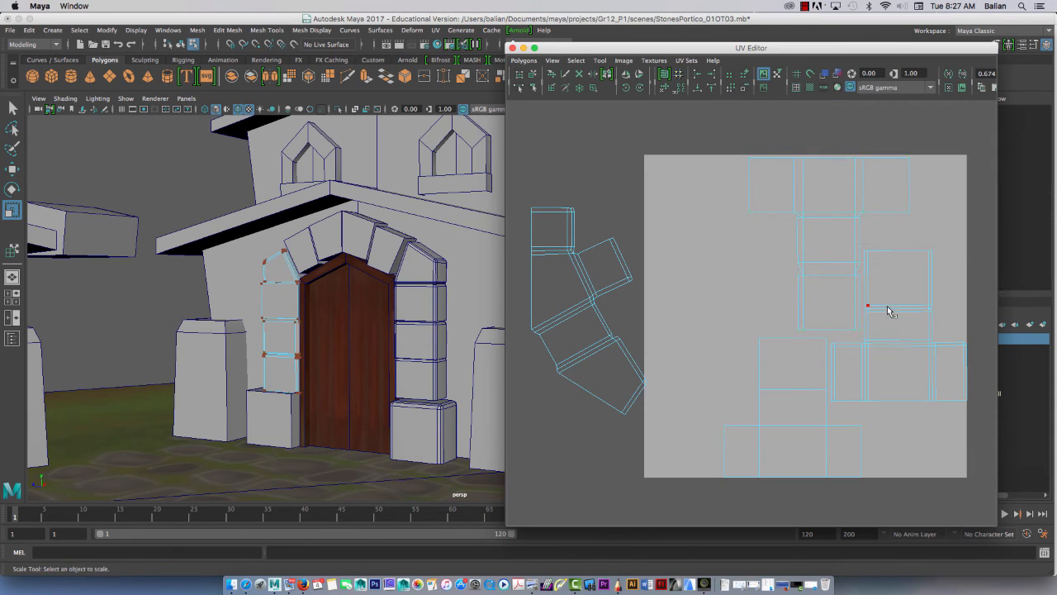
pyautogui.click(899, 281)
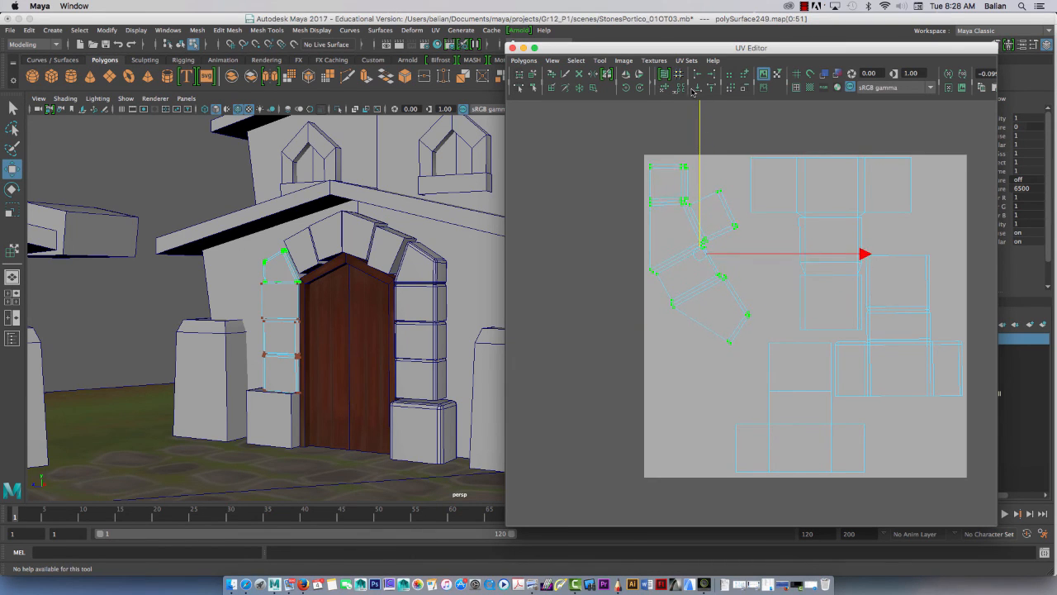
pyautogui.moveTo(750, 185)
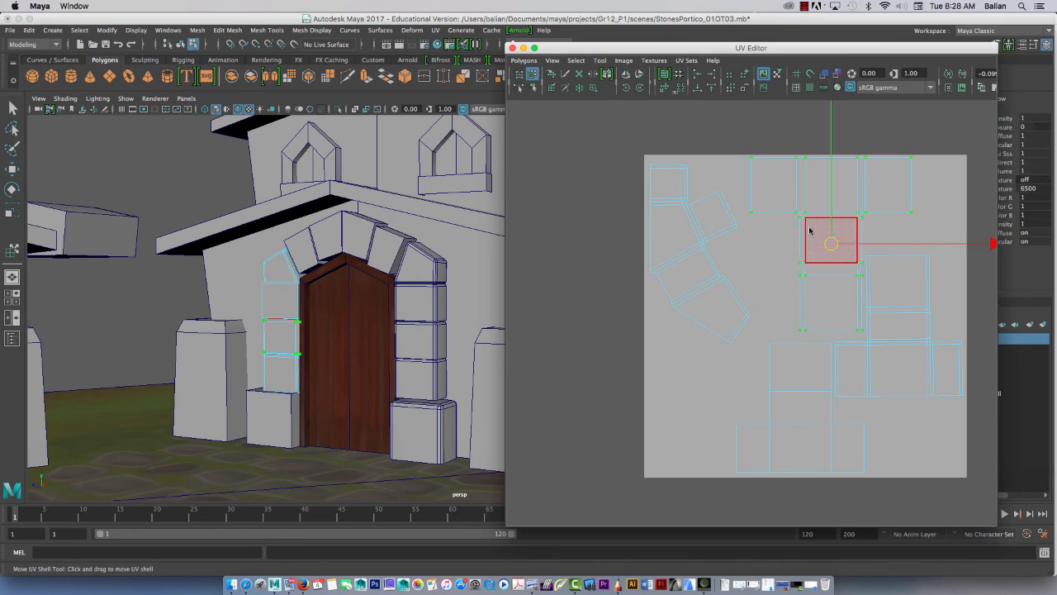
pyautogui.moveTo(830, 241); pyautogui.dragTo(826, 246)
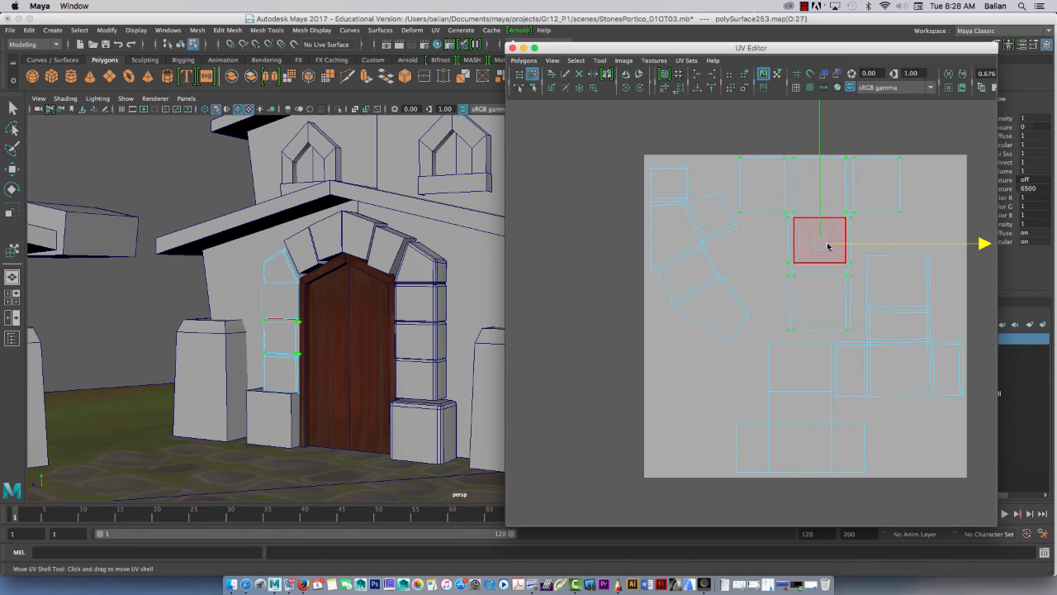
pyautogui.moveTo(820, 240); pyautogui.dragTo(800, 446)
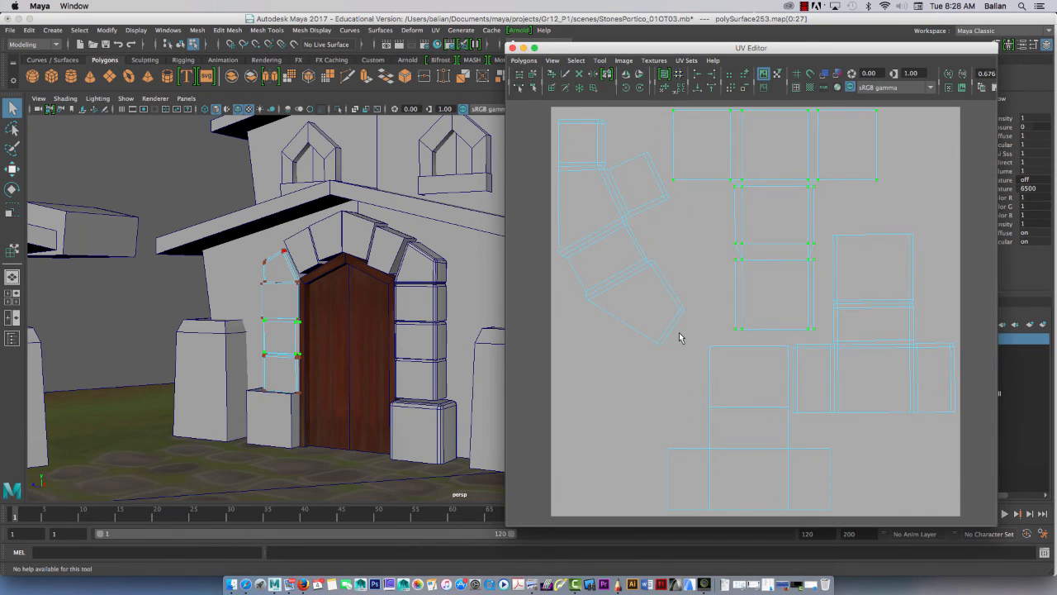
# Step: Export a 1024×1024 JPEG UV snapshot of the stone layout into the demo folder
pyautogui.click(523, 59)
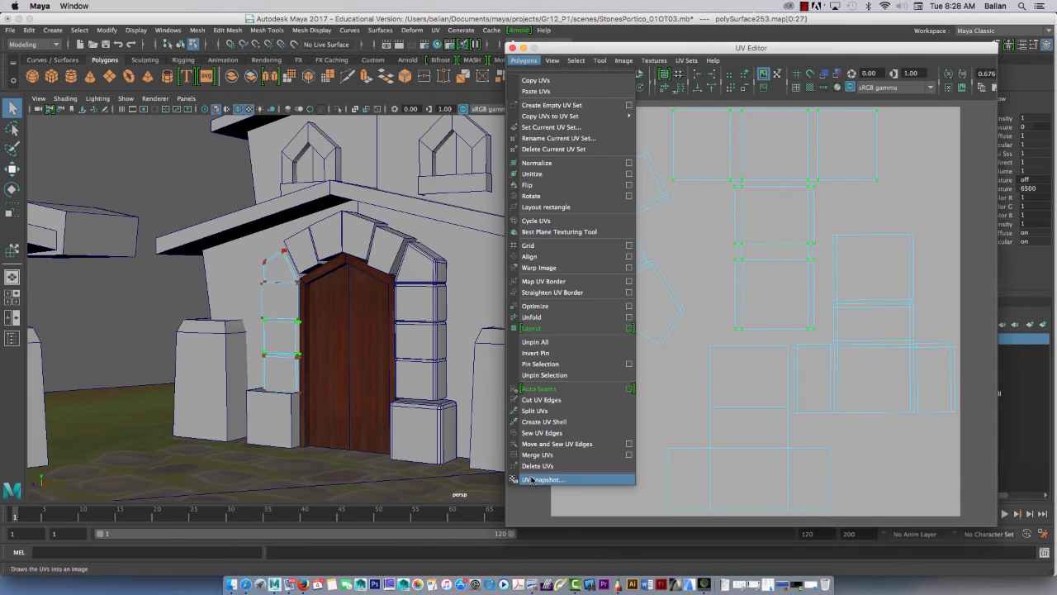
pyautogui.click(542, 479)
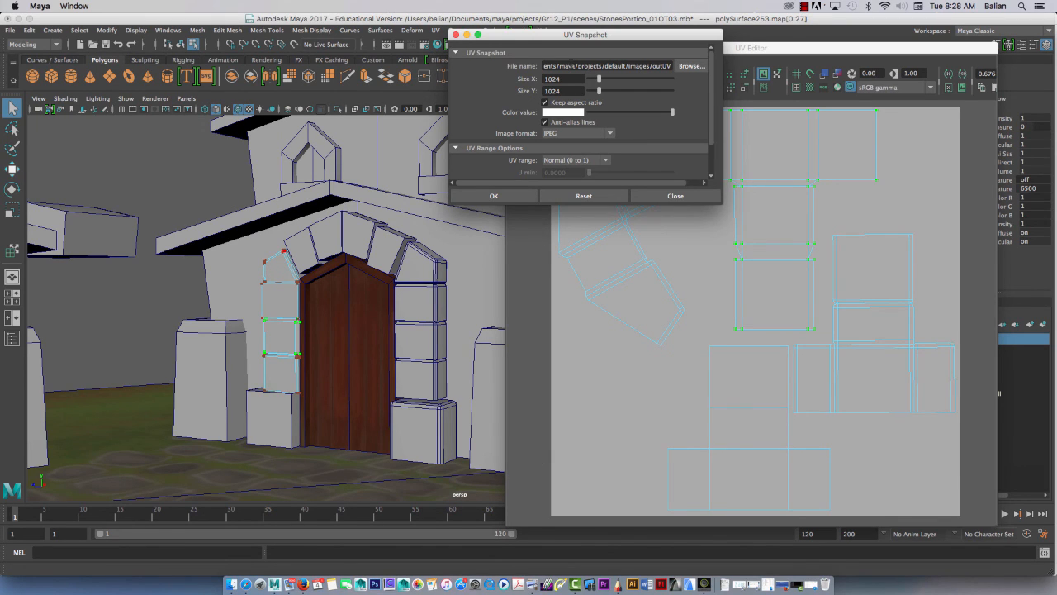
pyautogui.click(691, 67)
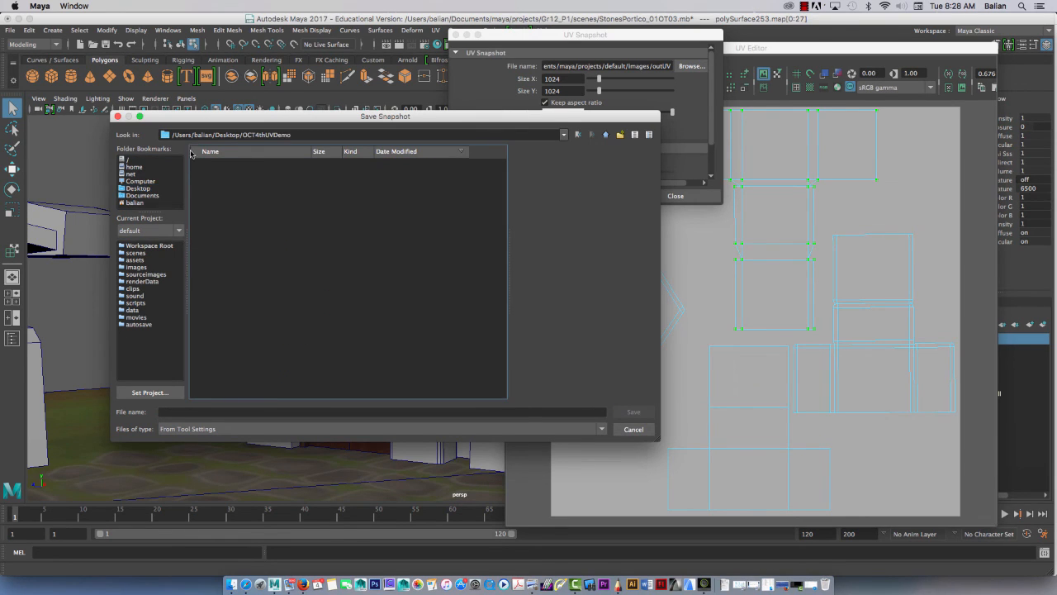
pyautogui.click(380, 411)
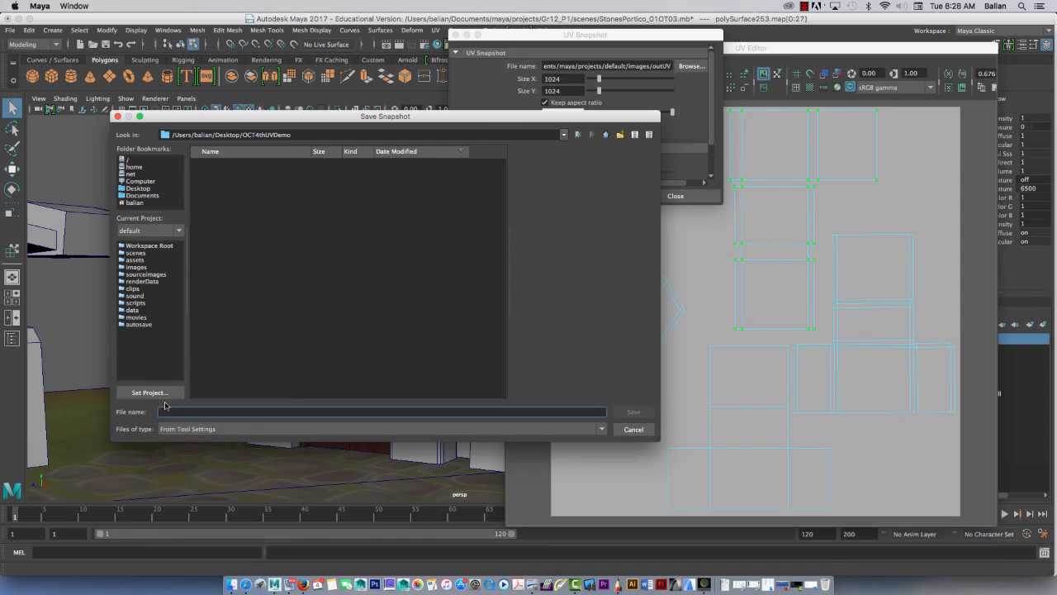
pyautogui.write('s')
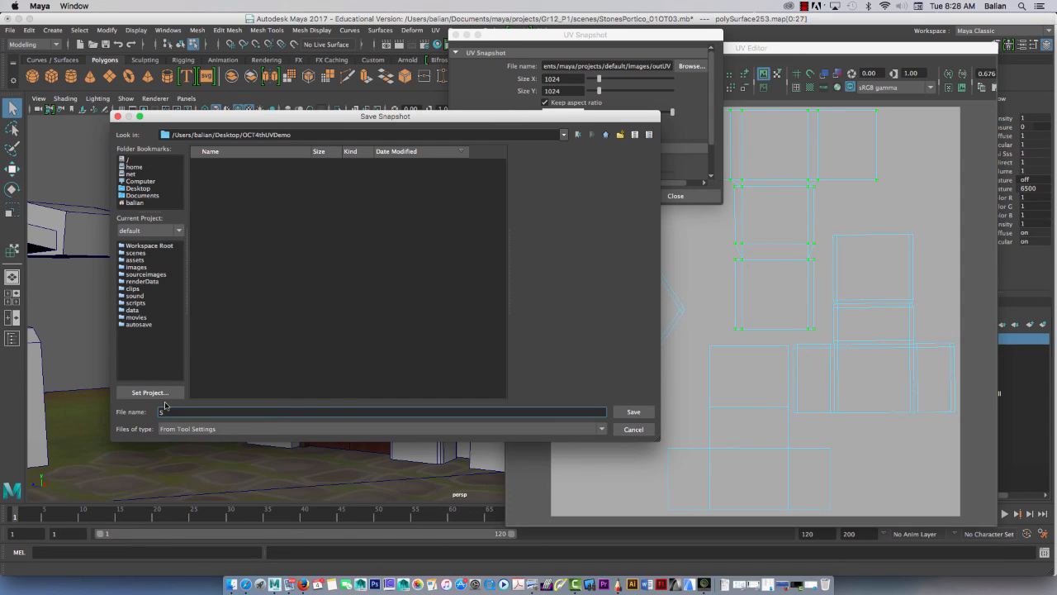
pyautogui.write('PorticoStones_UV')
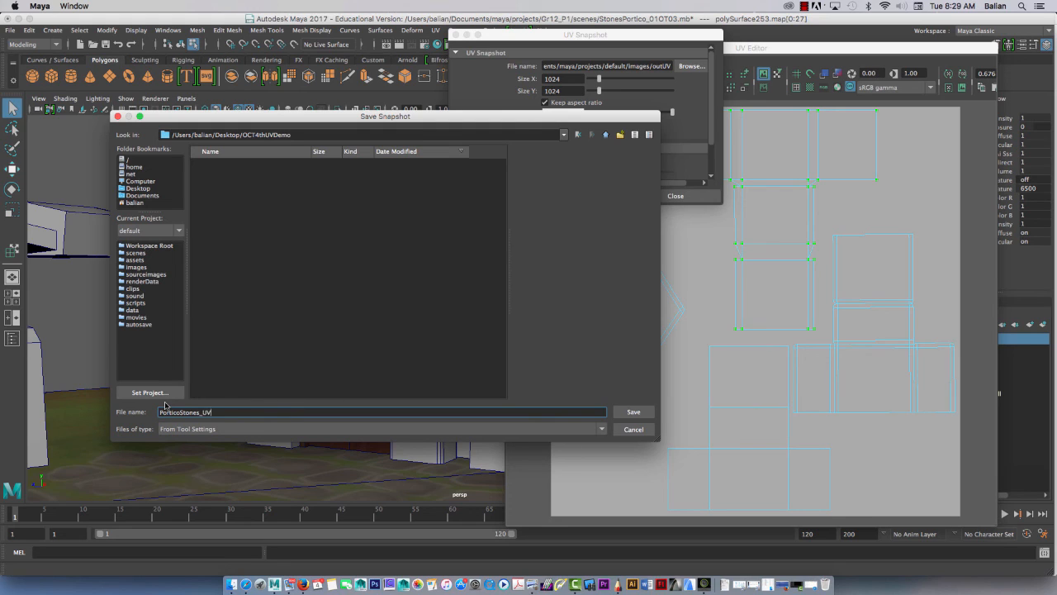
pyautogui.click(634, 411)
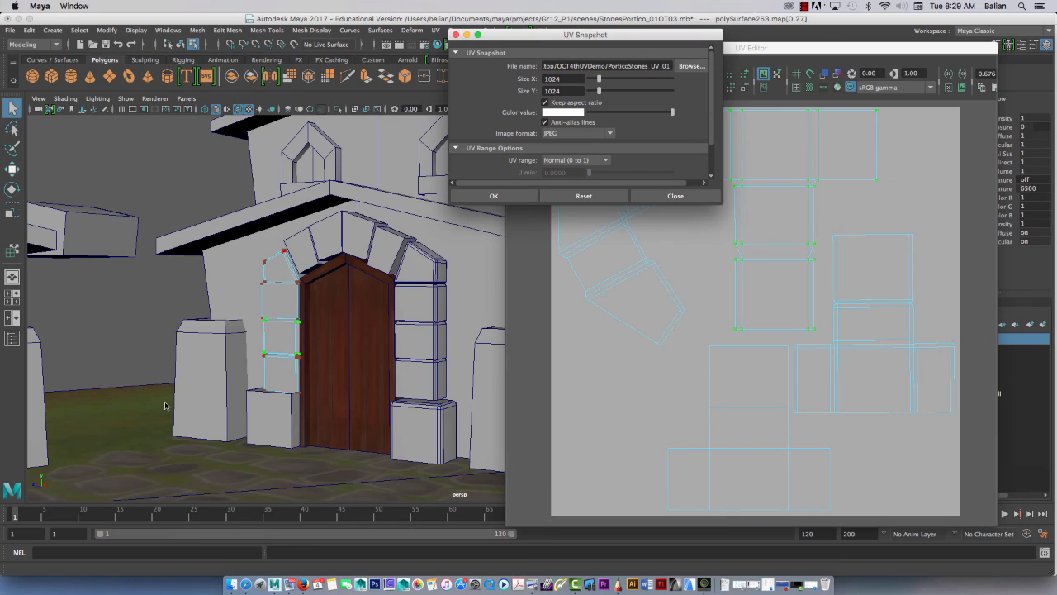
pyautogui.click(492, 195)
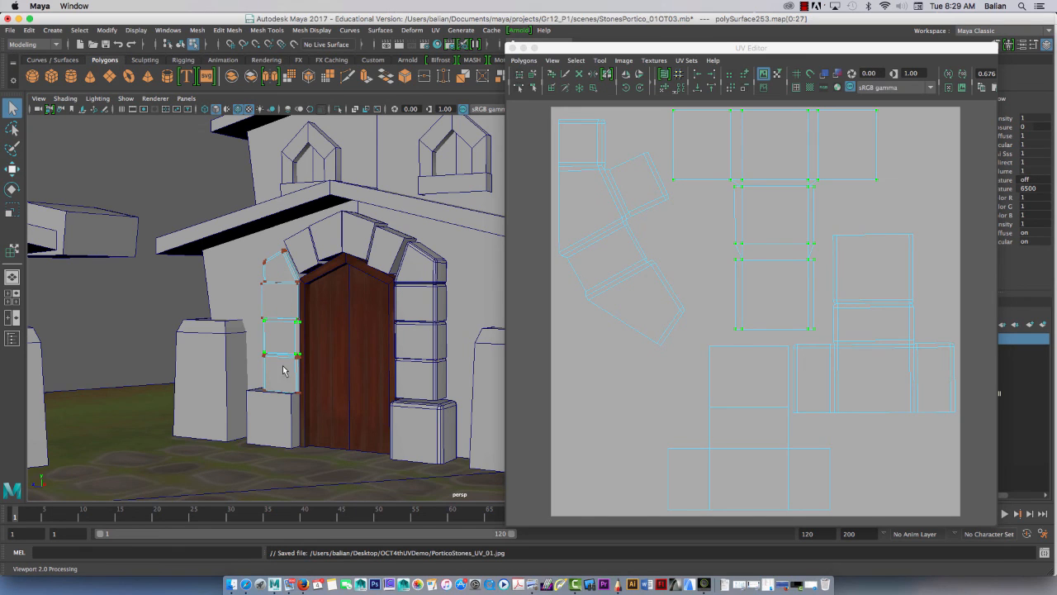
# Step: Select the arch mesh and re-export the UV snapshot, overwriting the earlier JPEG
pyautogui.click(277, 372)
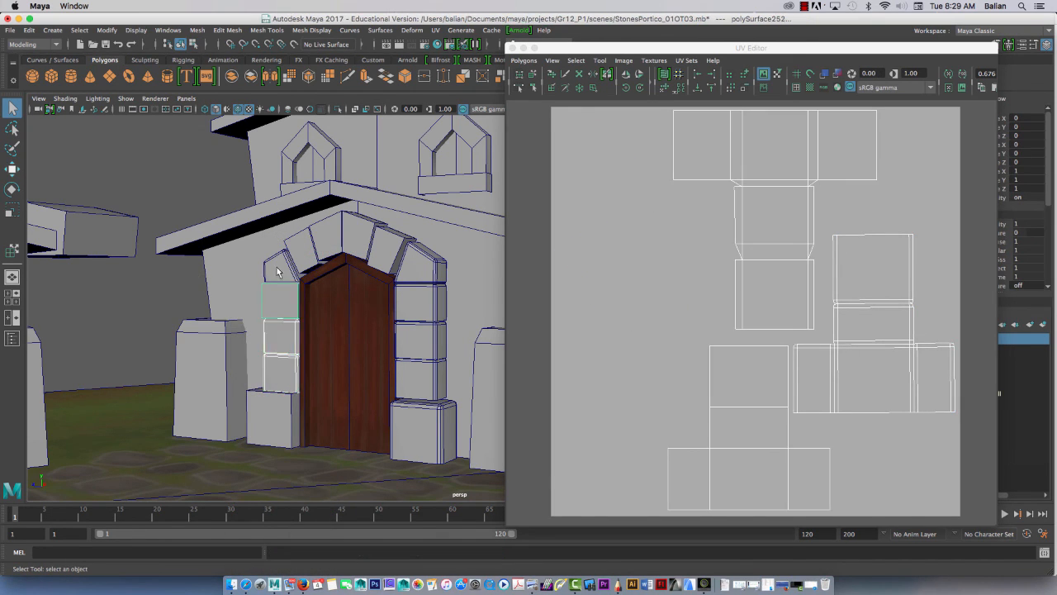
pyautogui.click(526, 59)
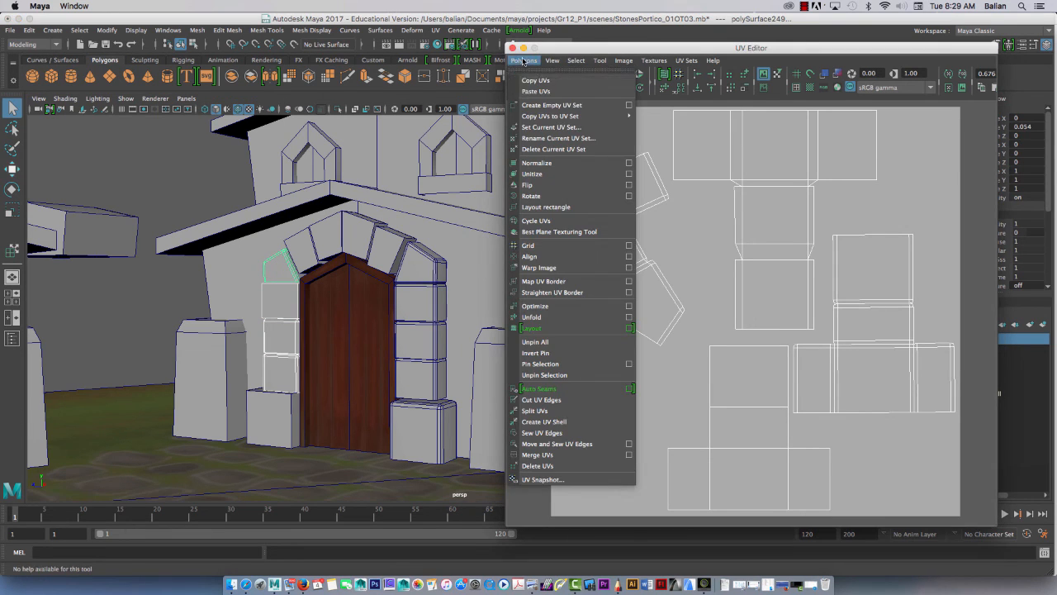
pyautogui.click(541, 479)
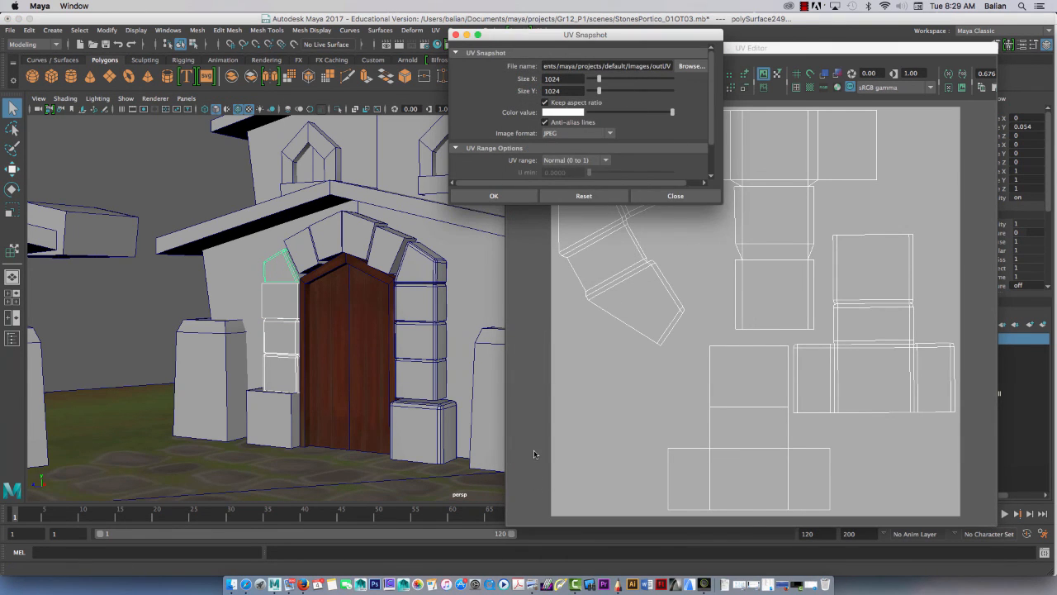
pyautogui.click(690, 66)
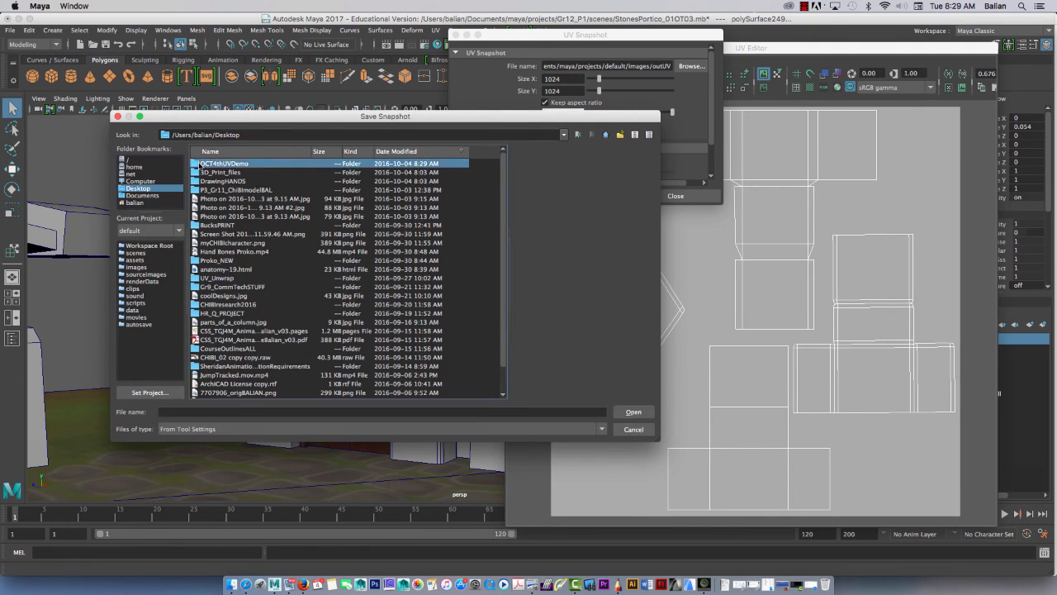
pyautogui.doubleClick(223, 163)
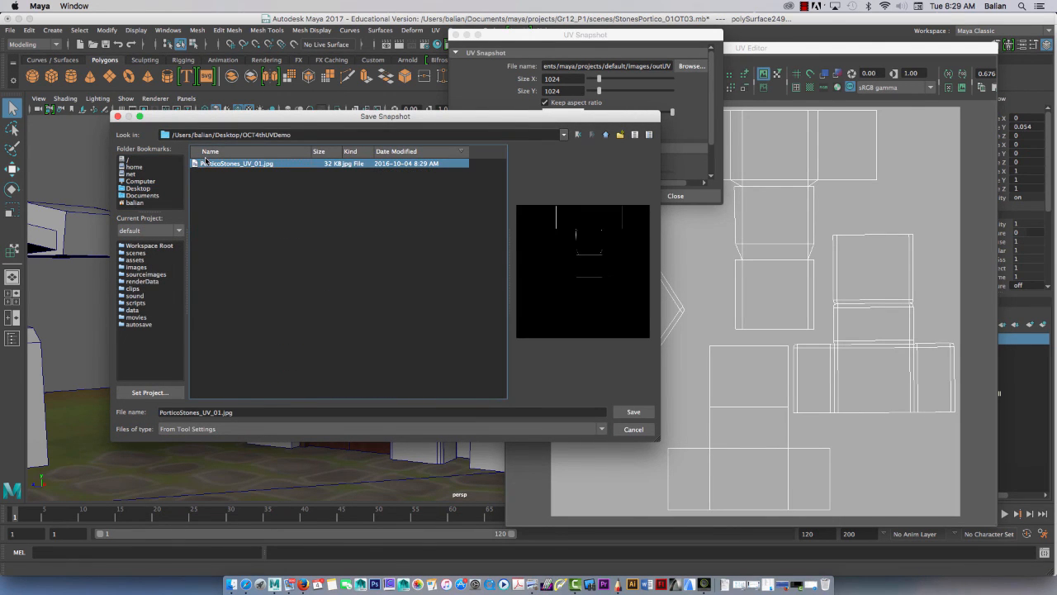
pyautogui.click(635, 411)
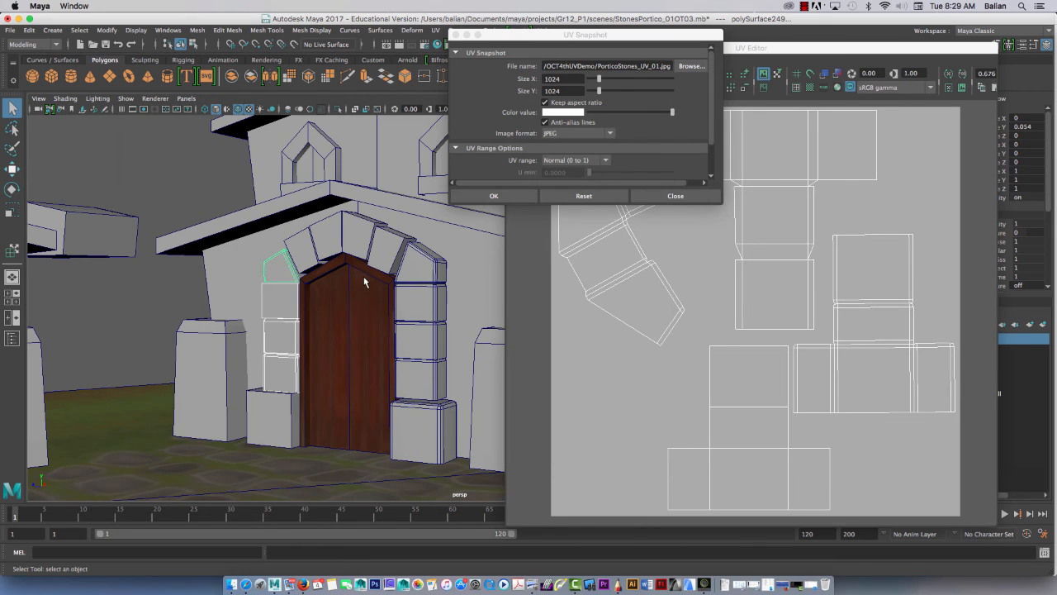
pyautogui.click(494, 195)
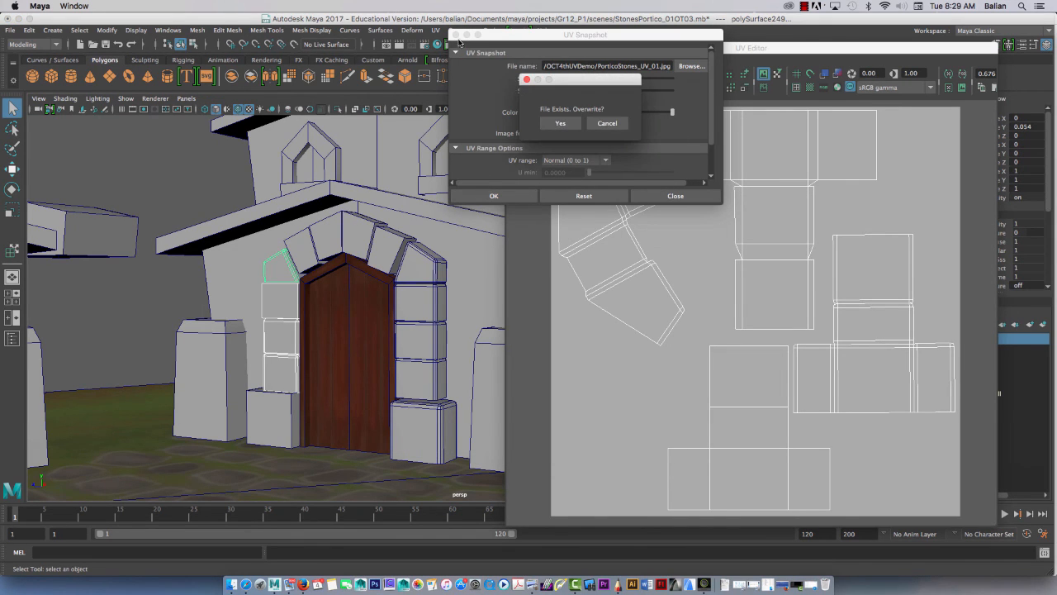
pyautogui.click(560, 123)
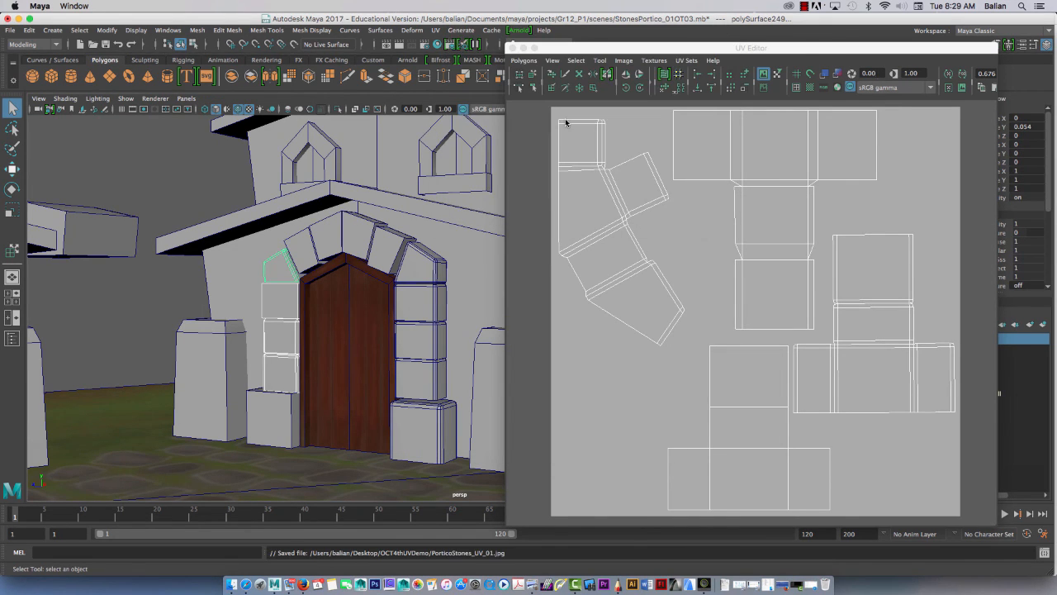
pyautogui.click(806, 7)
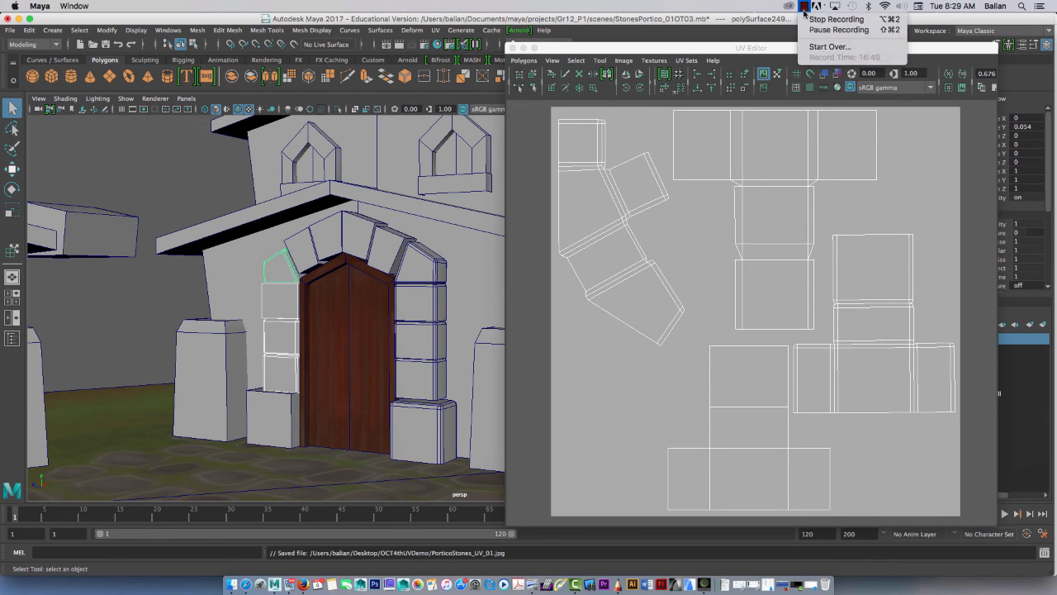
pyautogui.moveTo(836, 20)
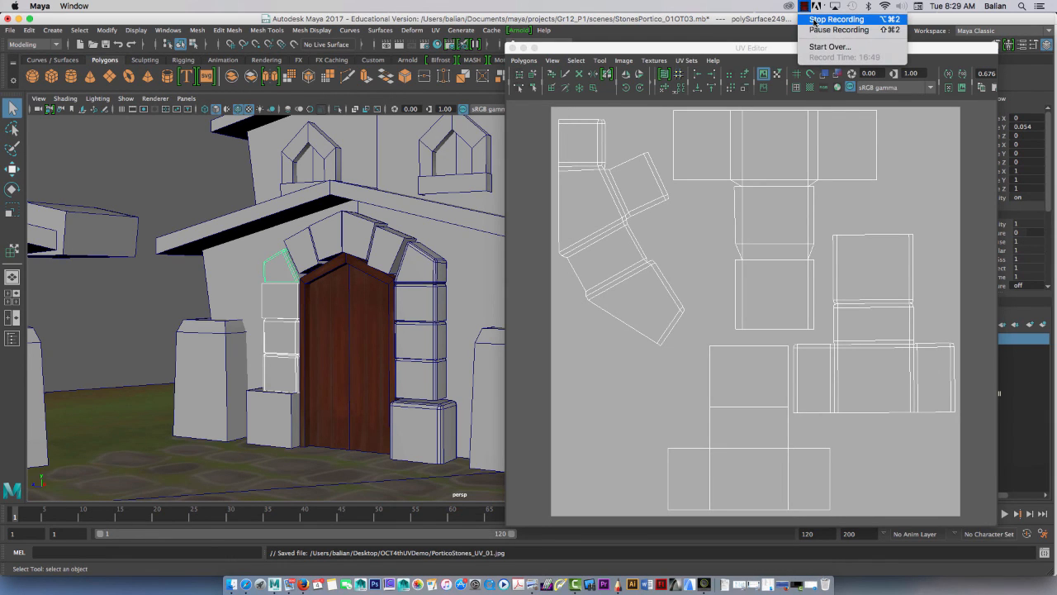